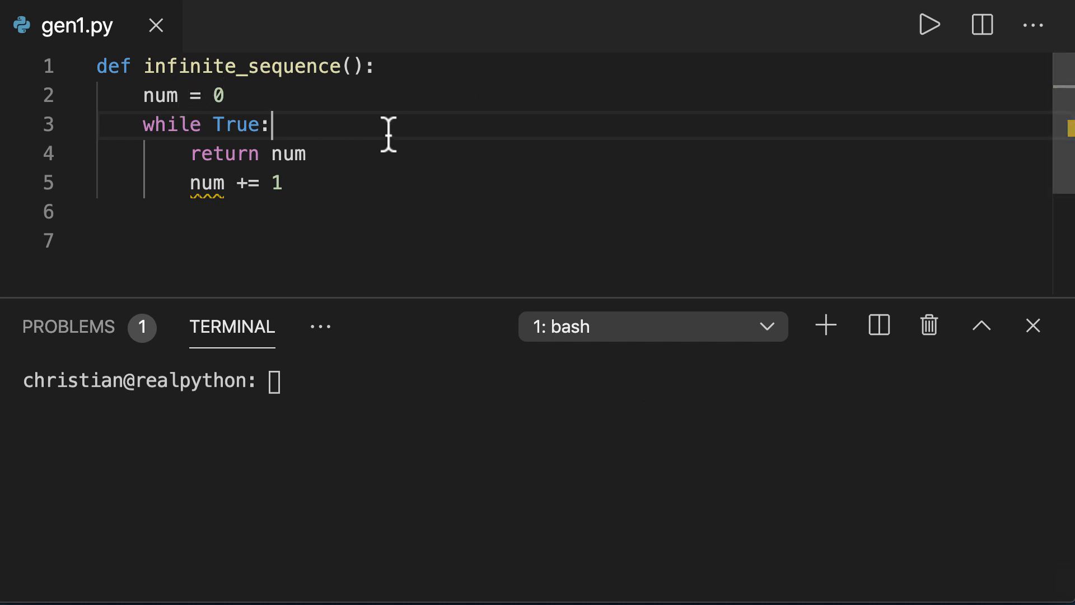
mouse_move(128, 96)
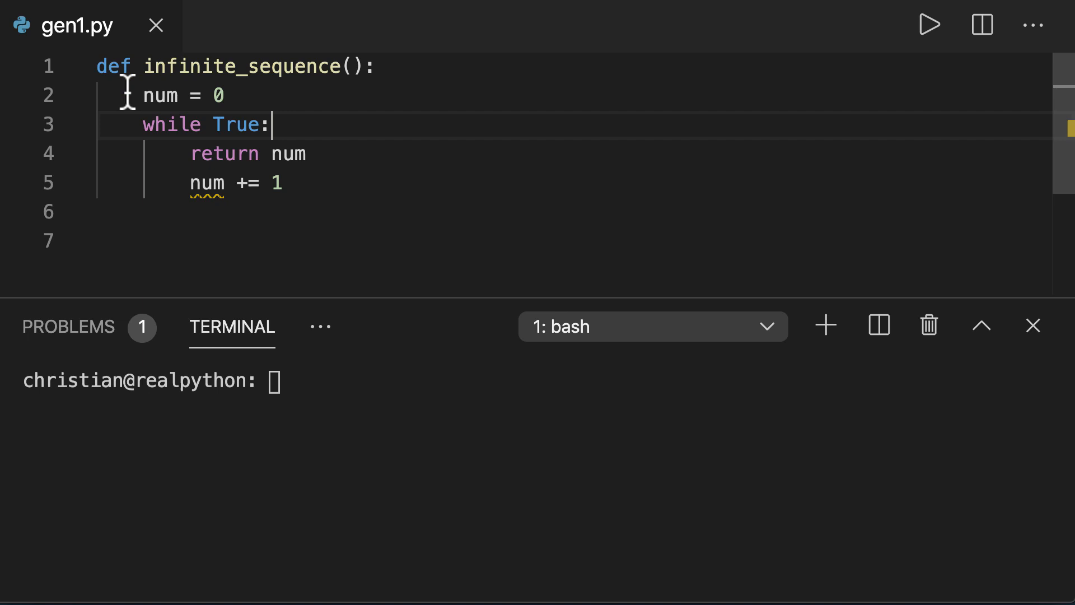
mouse_move(262, 154)
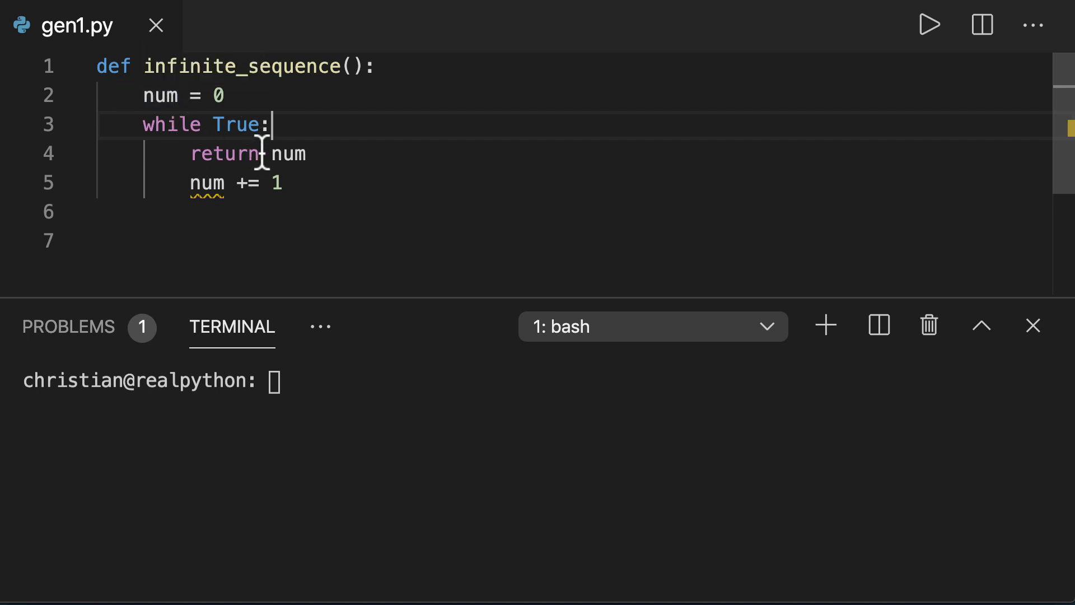
mouse_move(365, 206)
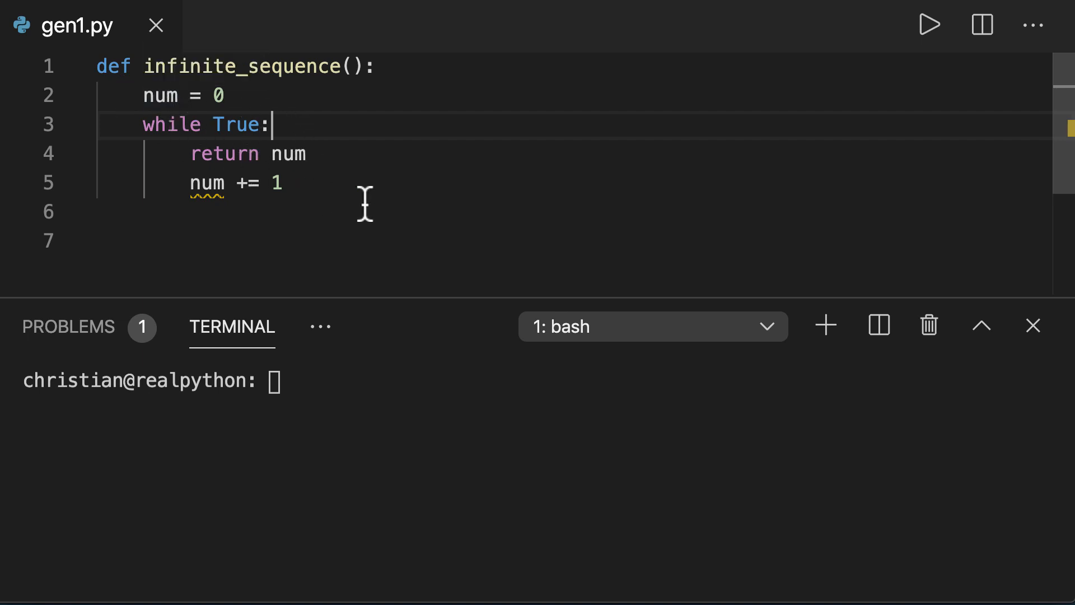
mouse_move(236, 209)
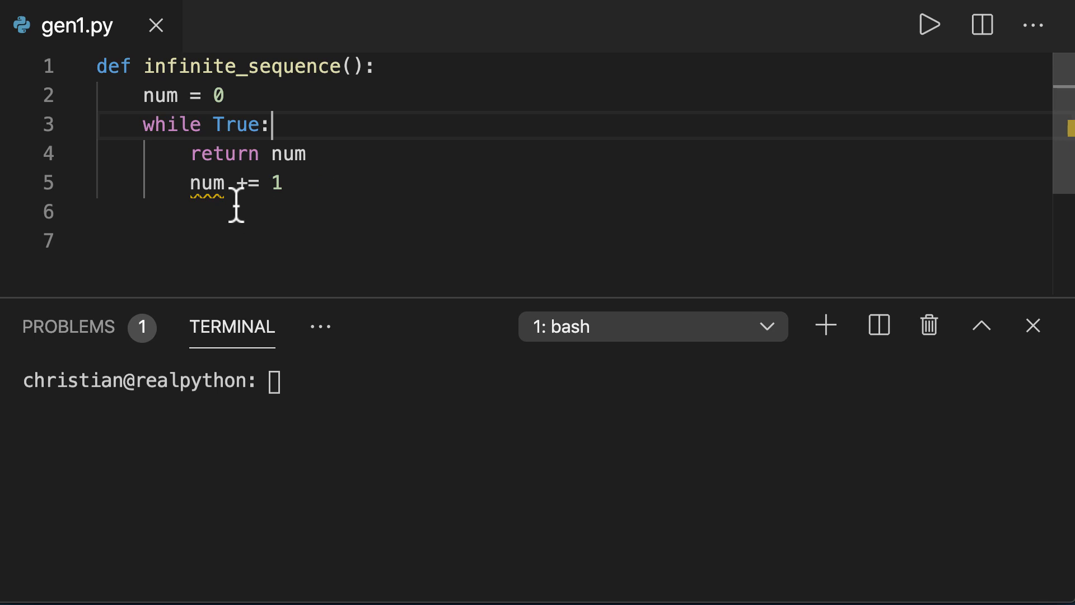
mouse_move(457, 212)
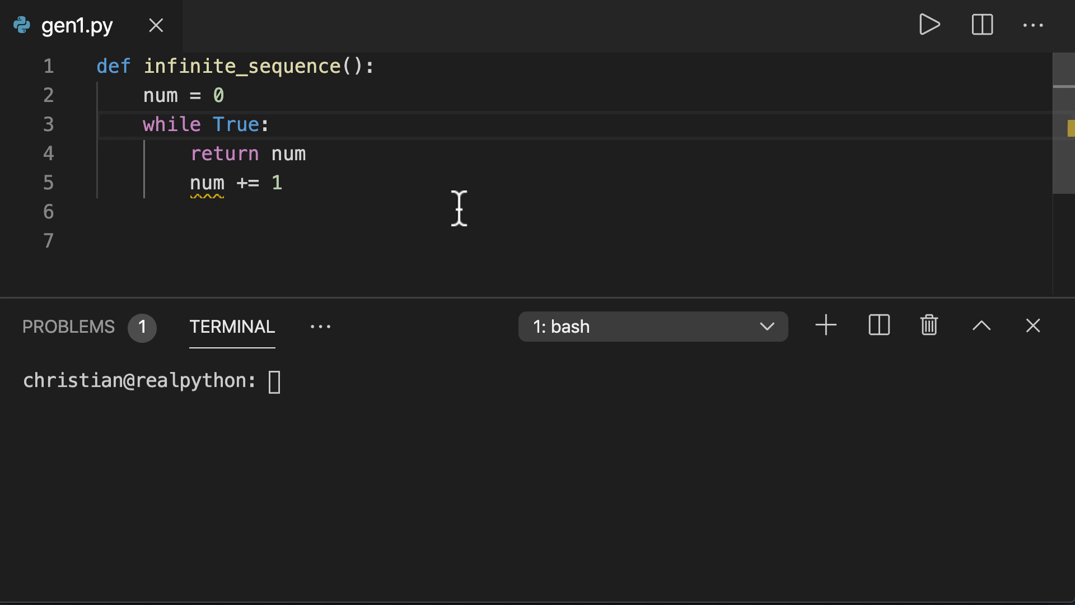
Start a Python interpreter in the integrated terminal.
left_click(272, 123)
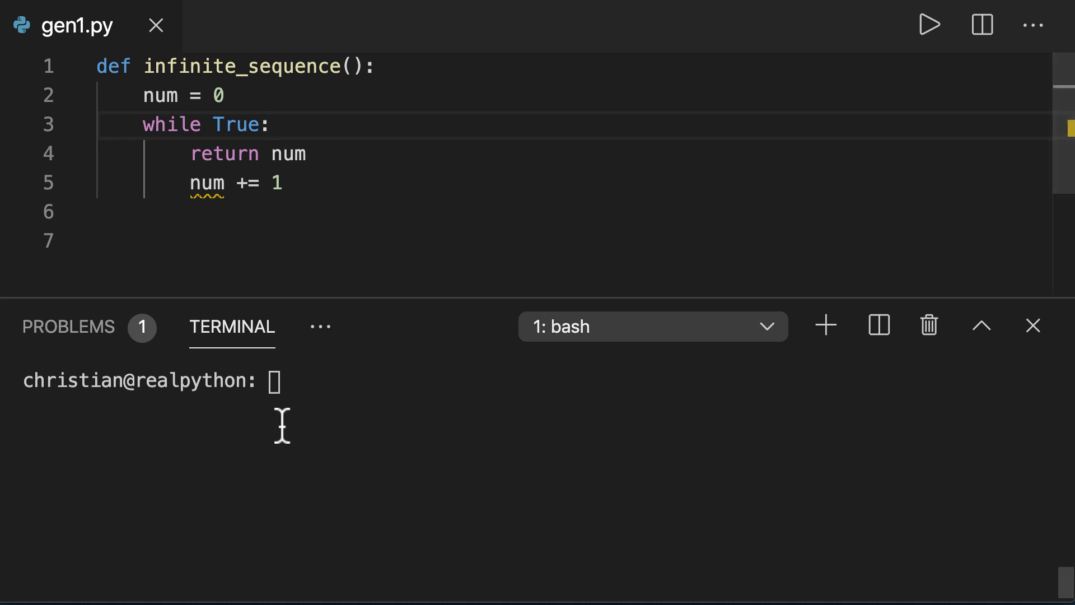
type("python")
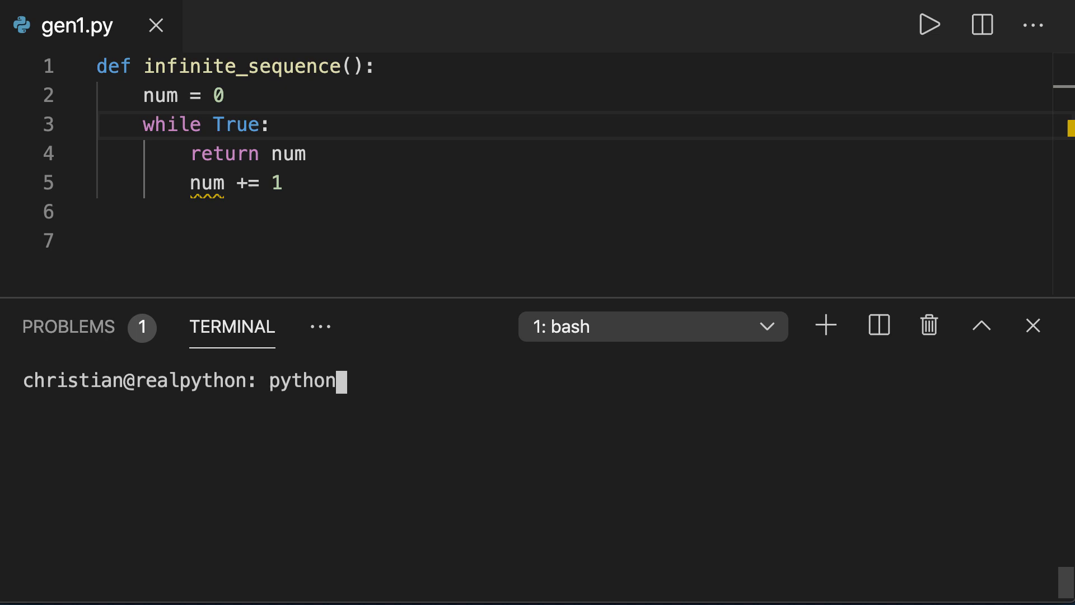
key("Enter")
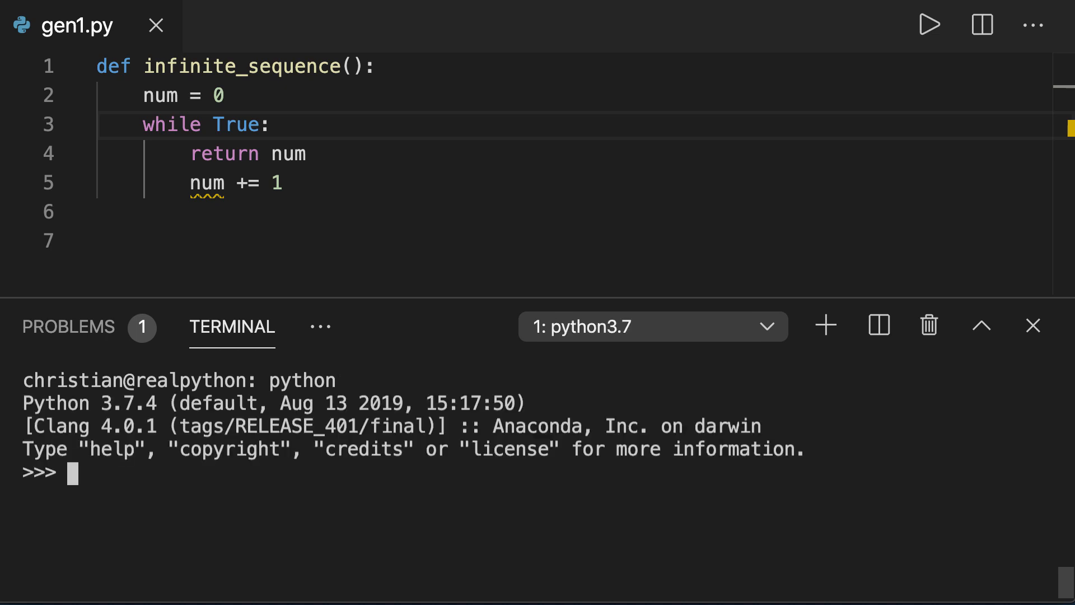
Import gen1 and print gen1.infinite_sequence(), which outputs 0.
type("import g")
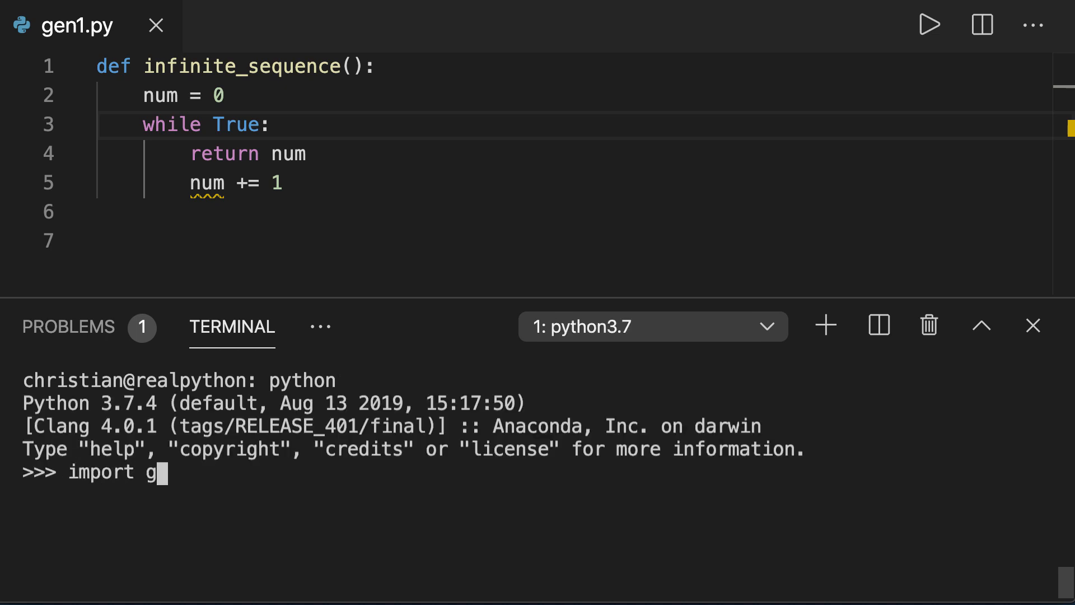
type("en1")
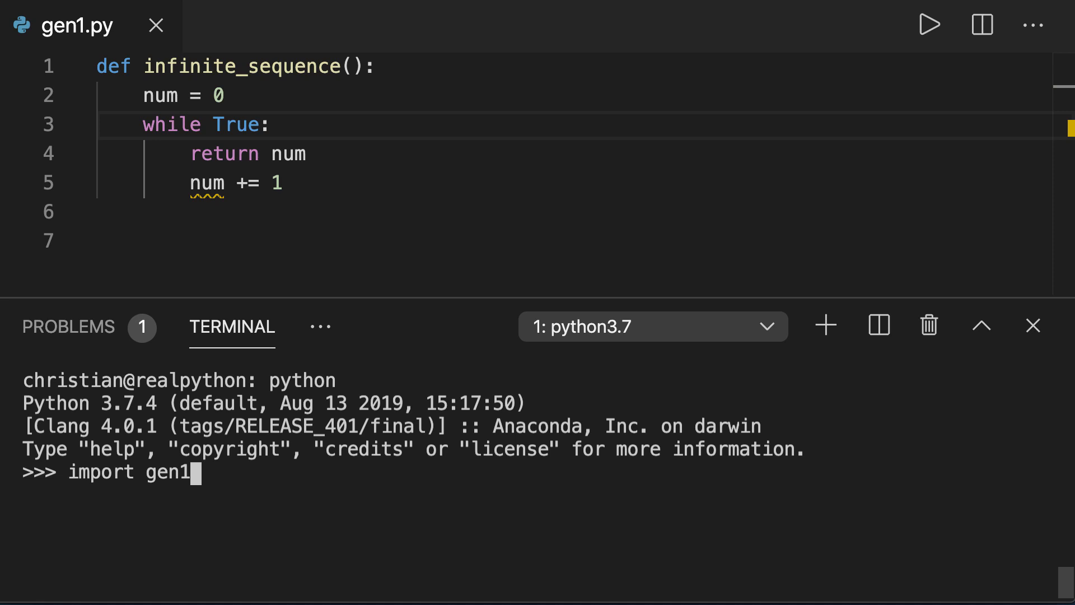
type("print")
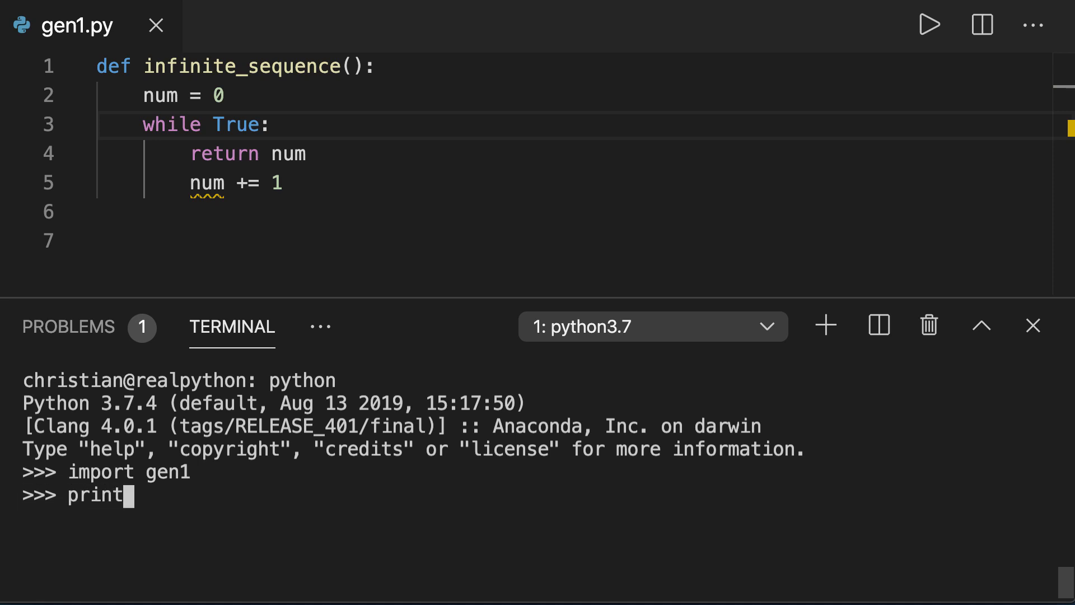
type("(gen1.infinite_sequence(")
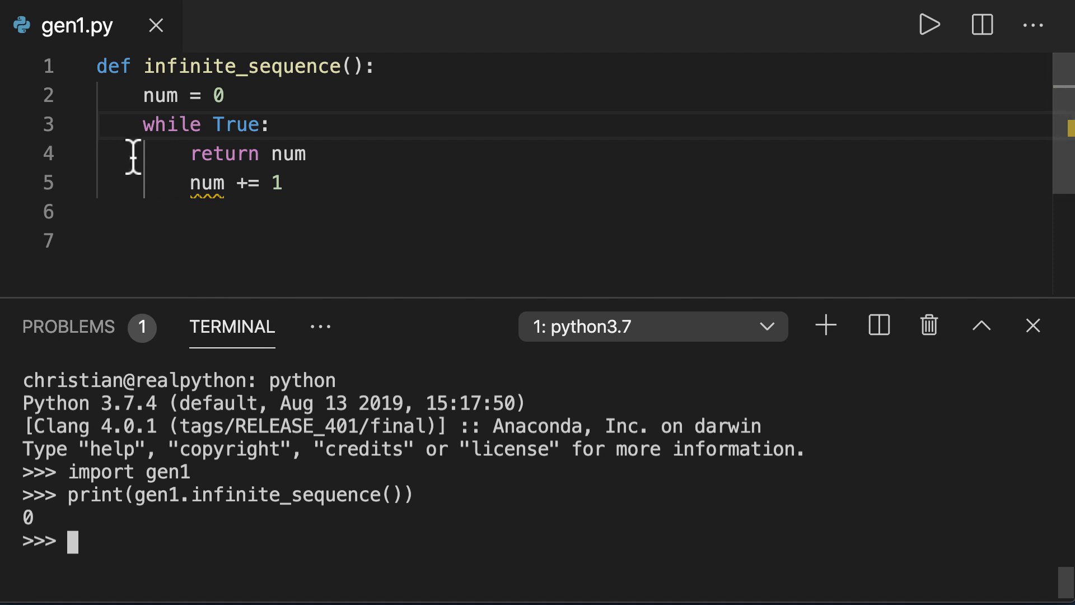
mouse_move(290, 154)
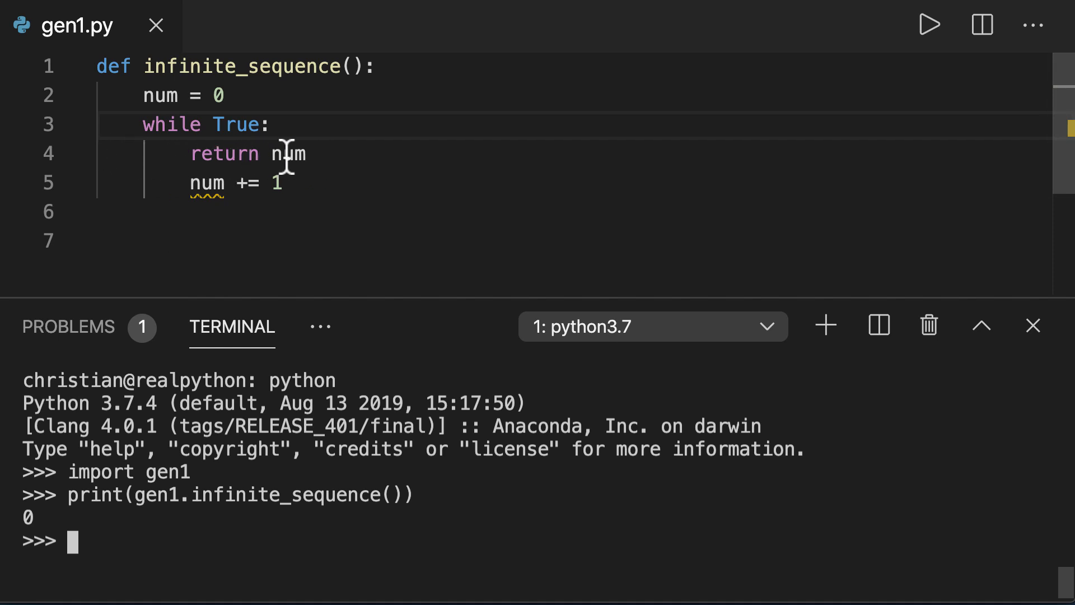
mouse_move(502, 168)
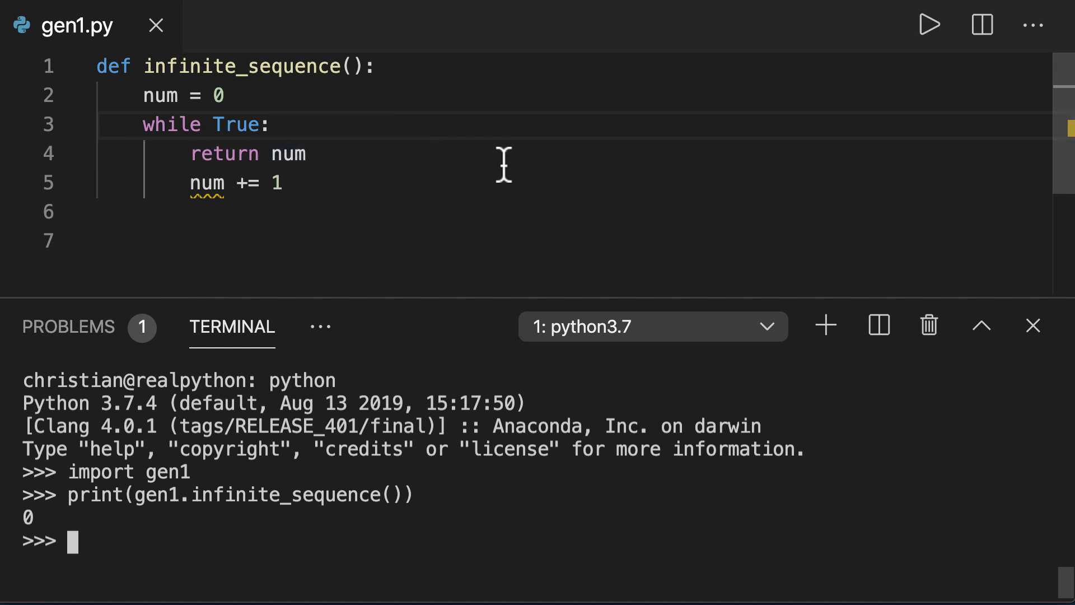
mouse_move(533, 203)
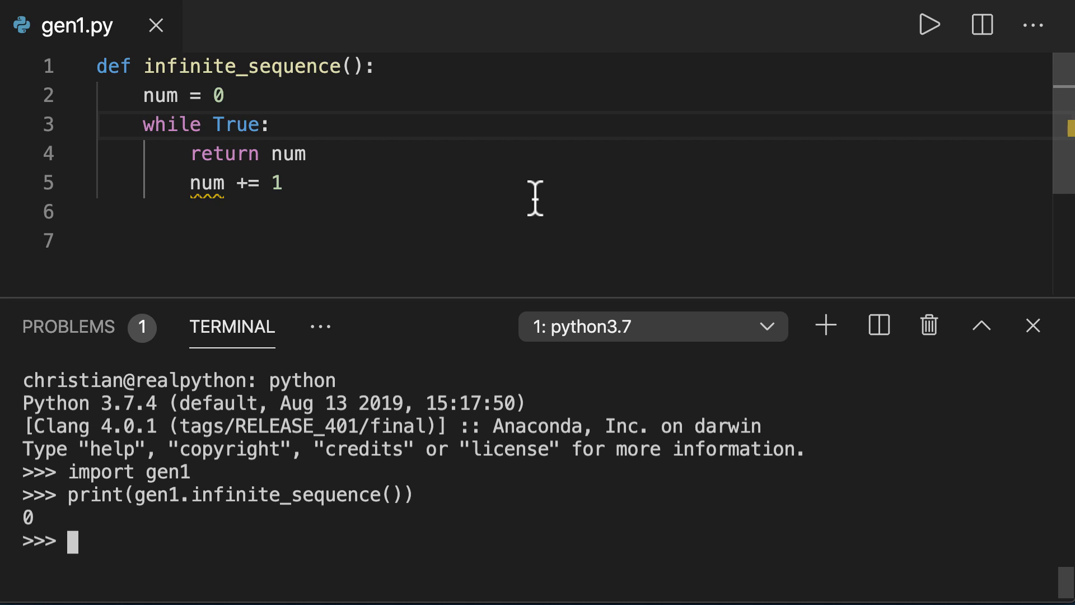
mouse_move(233, 153)
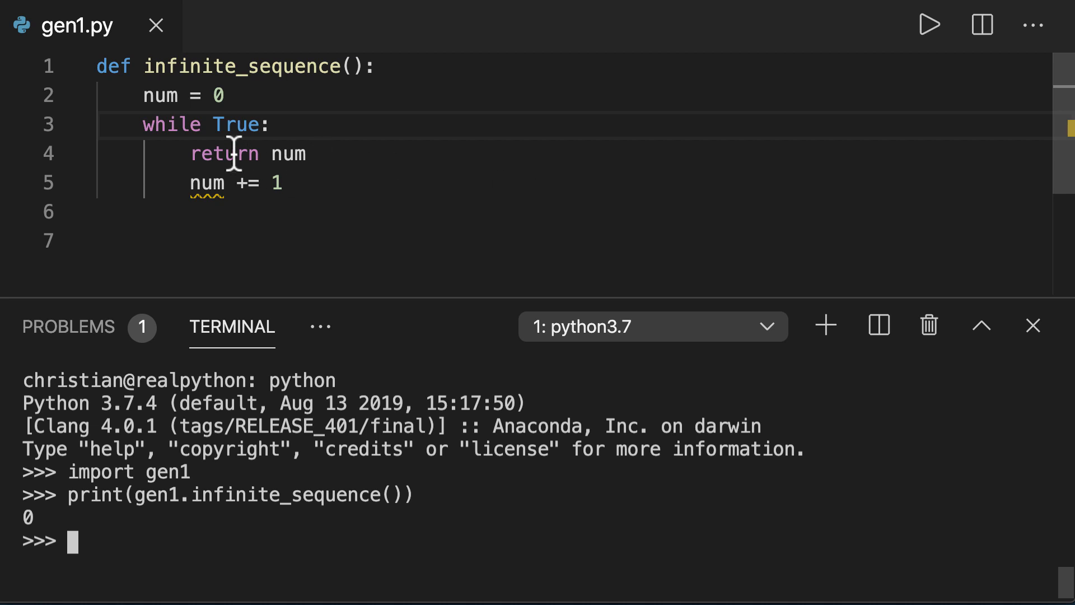
Change return to yield in infinite_sequence and quit the interpreter to restart it.
type("yield")
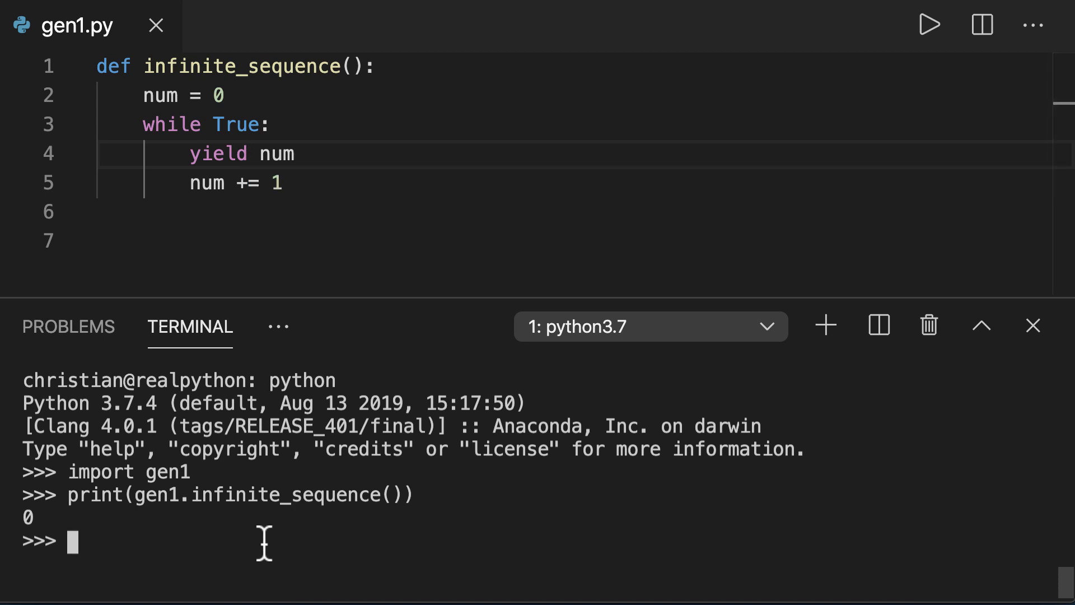
type("quit(")
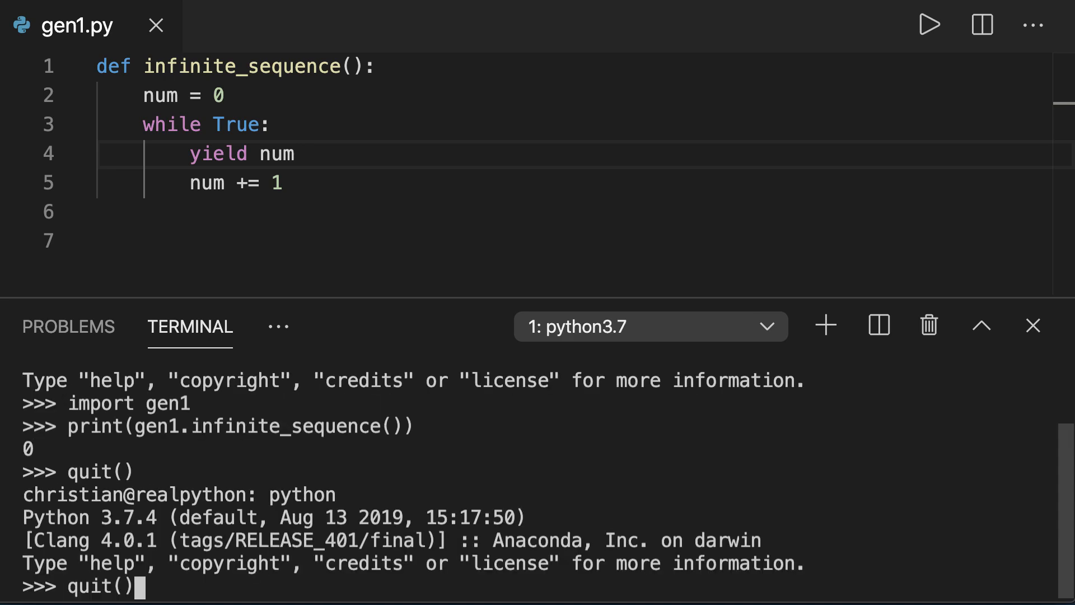
Re-import gen1, assign infinite = gen1.infinite_sequence() and check type(infinite) is generator.
type("import gen1")
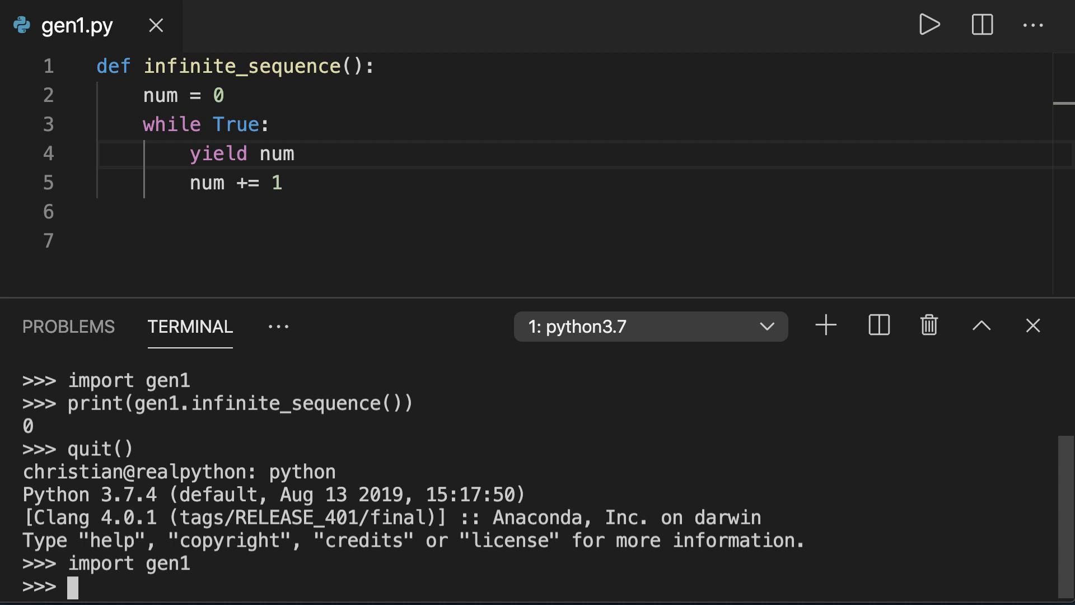
type("infinite")
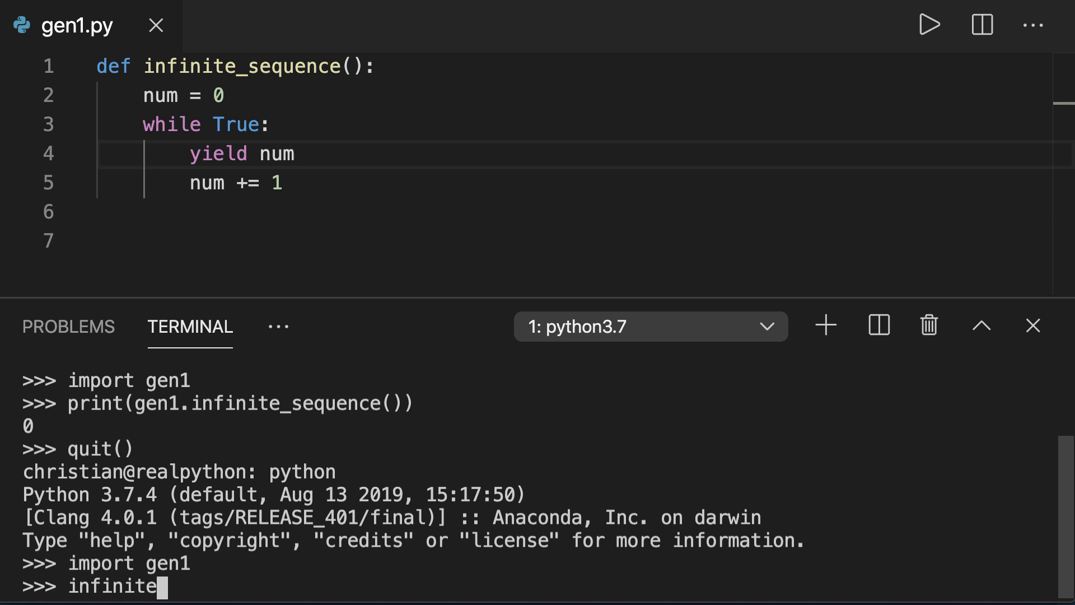
type("= gen1.infinite_sequence(")
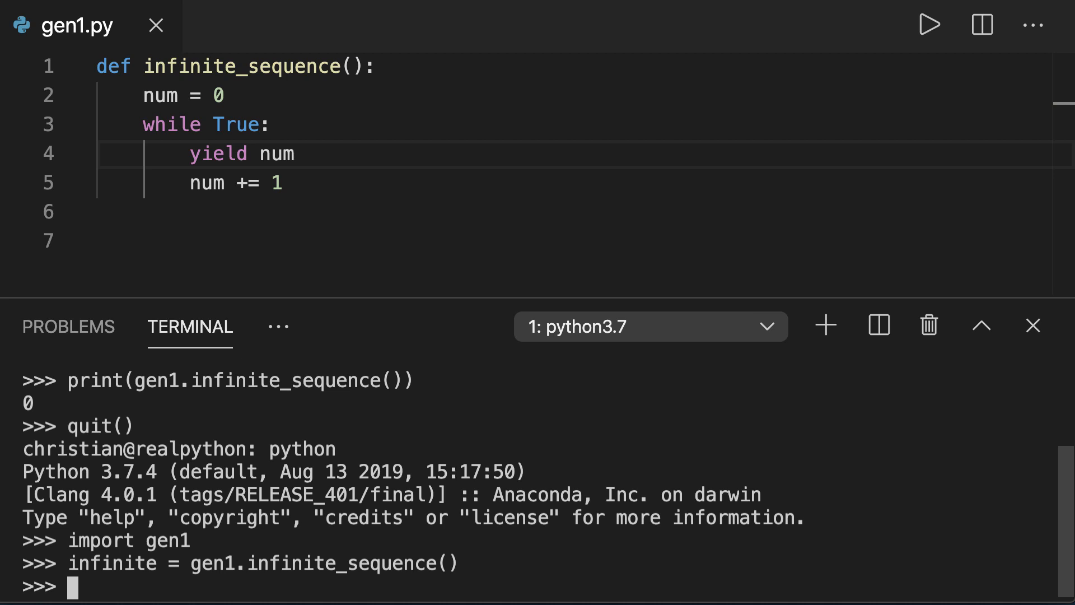
type("type(infinite")
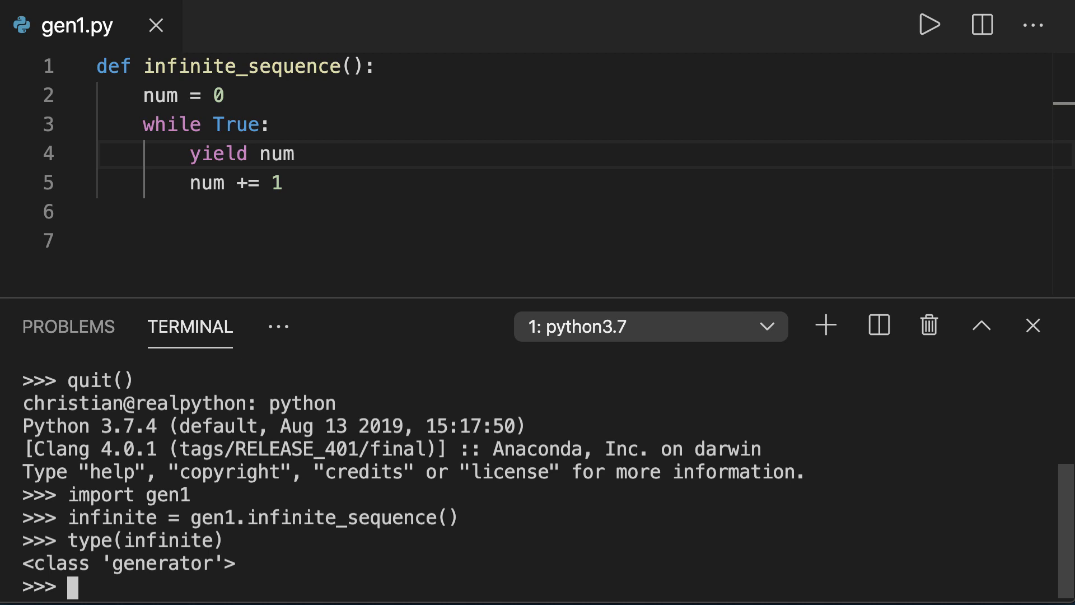
Call next(infinite) twice to get the generator's first values, 0 and 1.
type("next(infin")
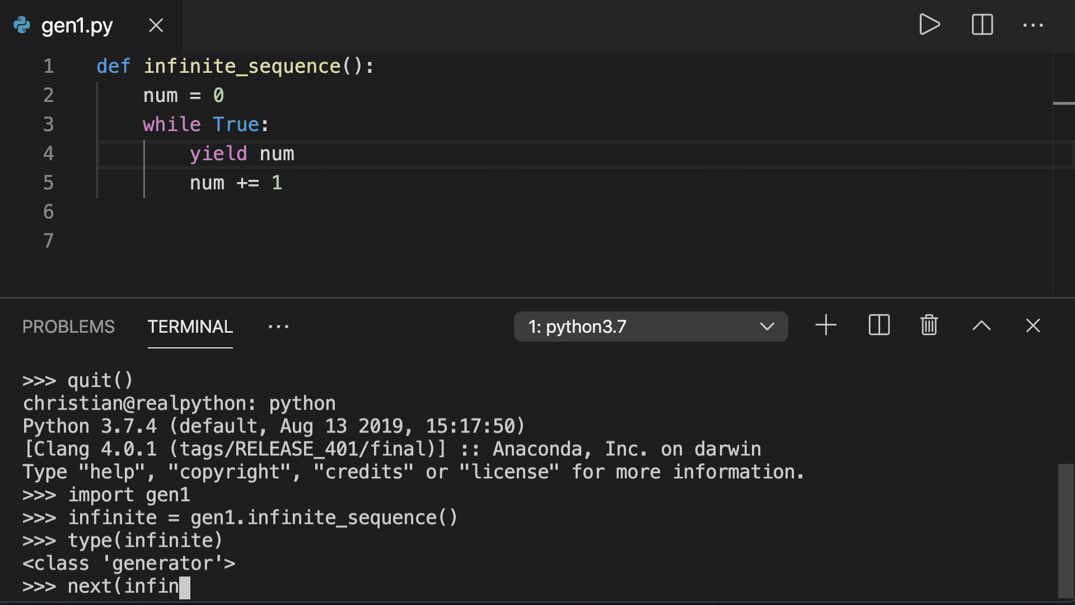
key("Enter")
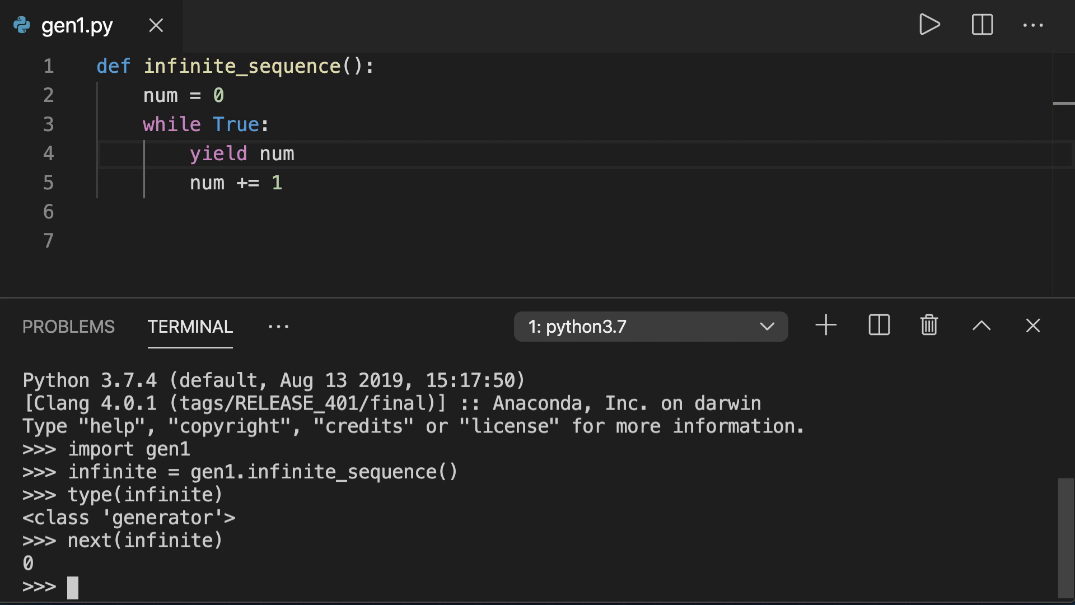
type("next(infinite)")
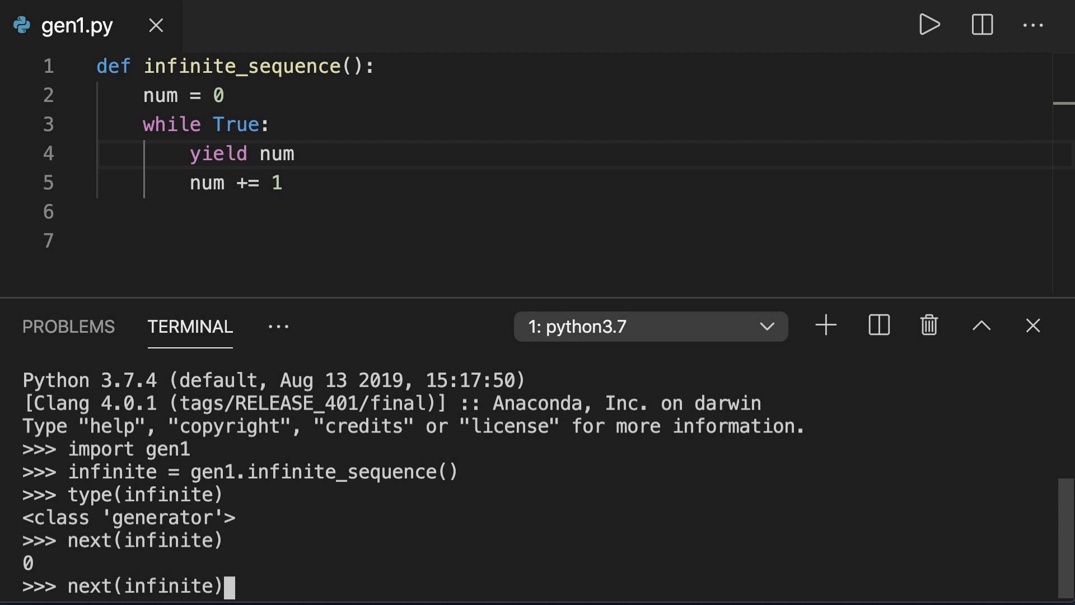
key("Enter")
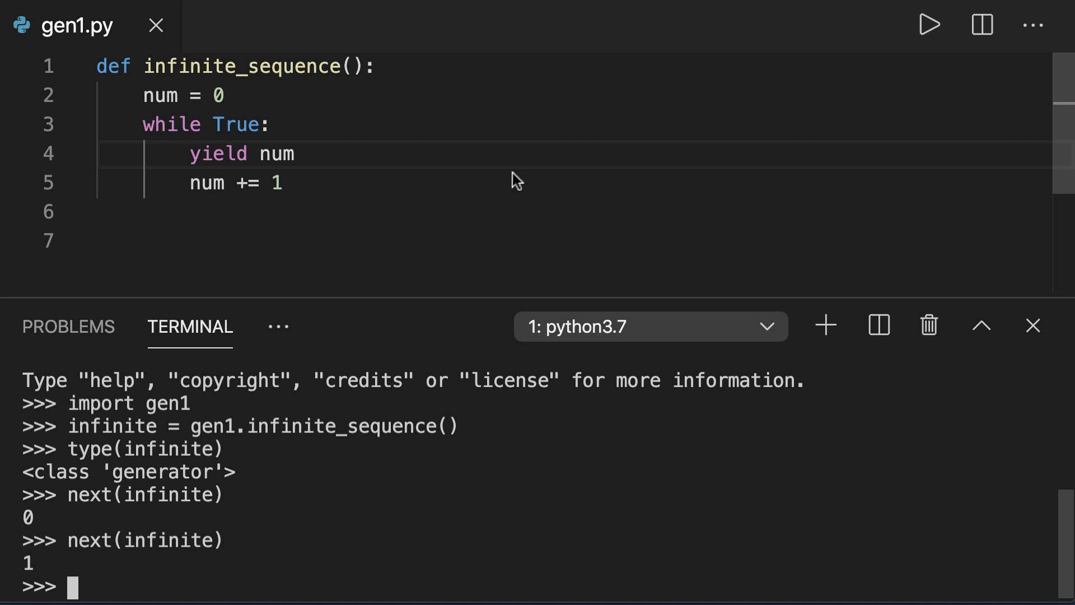
mouse_move(130, 464)
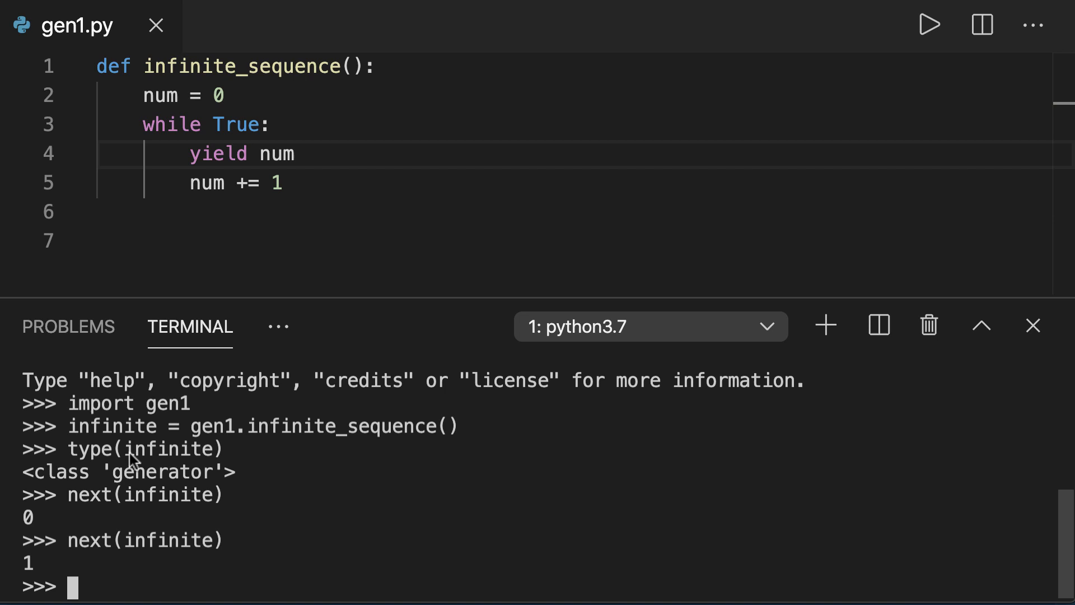
mouse_move(147, 541)
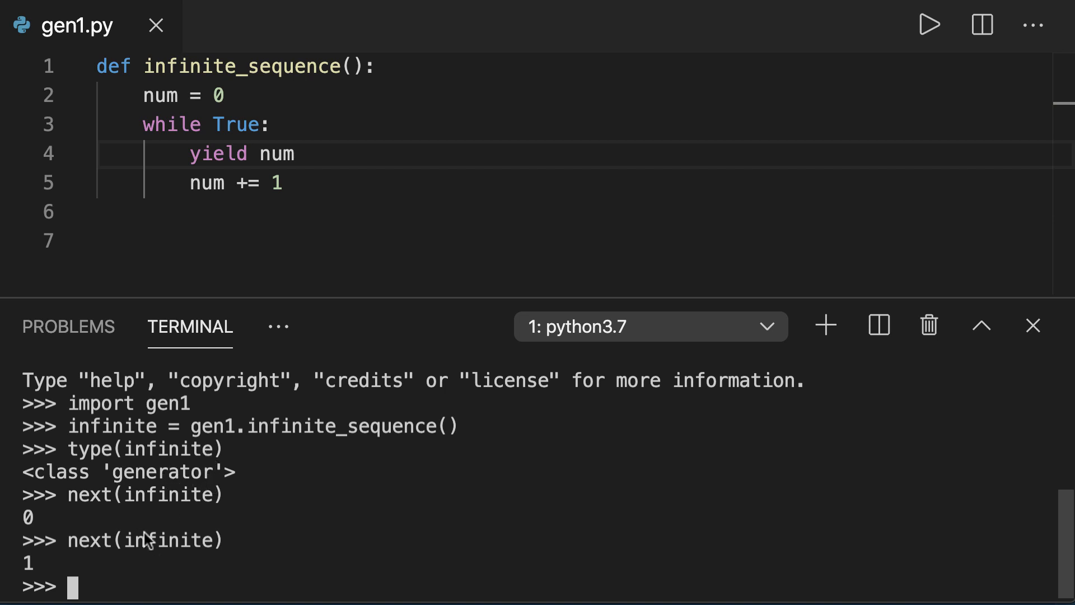
mouse_move(245, 185)
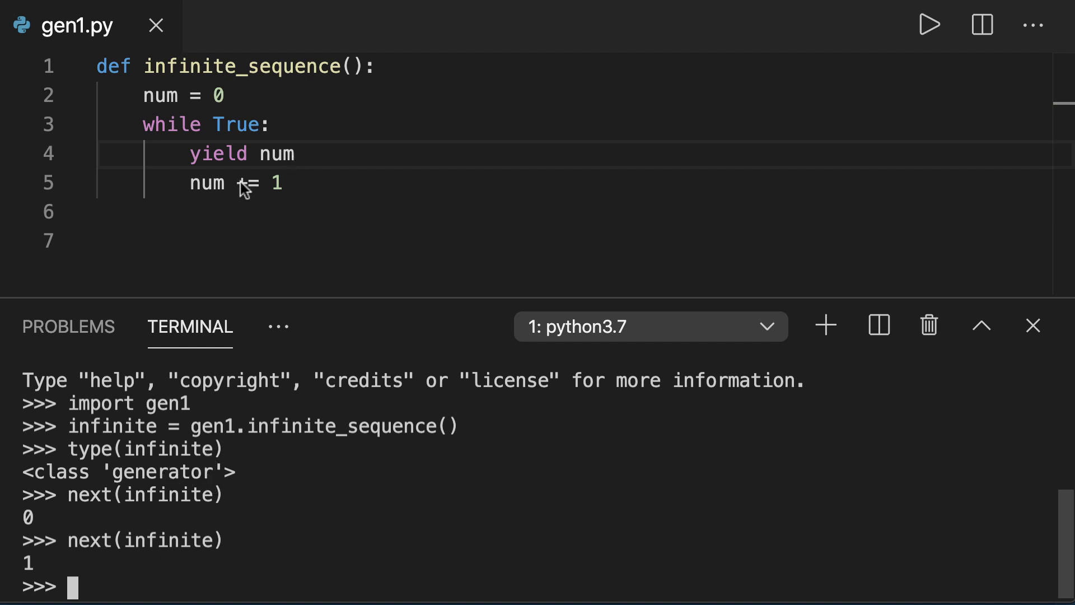
mouse_move(243, 189)
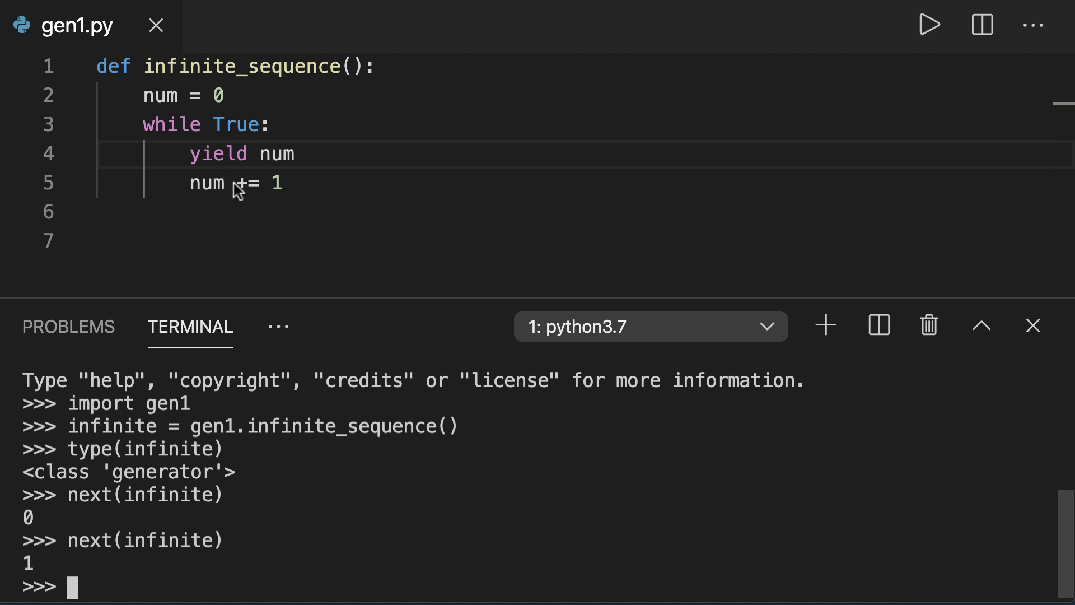
mouse_move(299, 168)
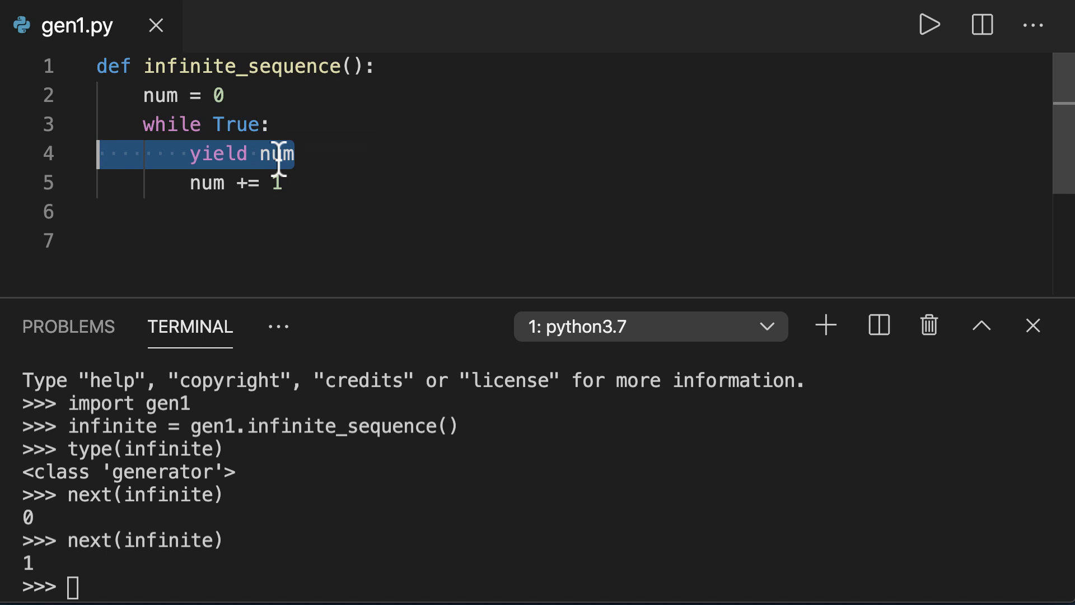
mouse_move(127, 587)
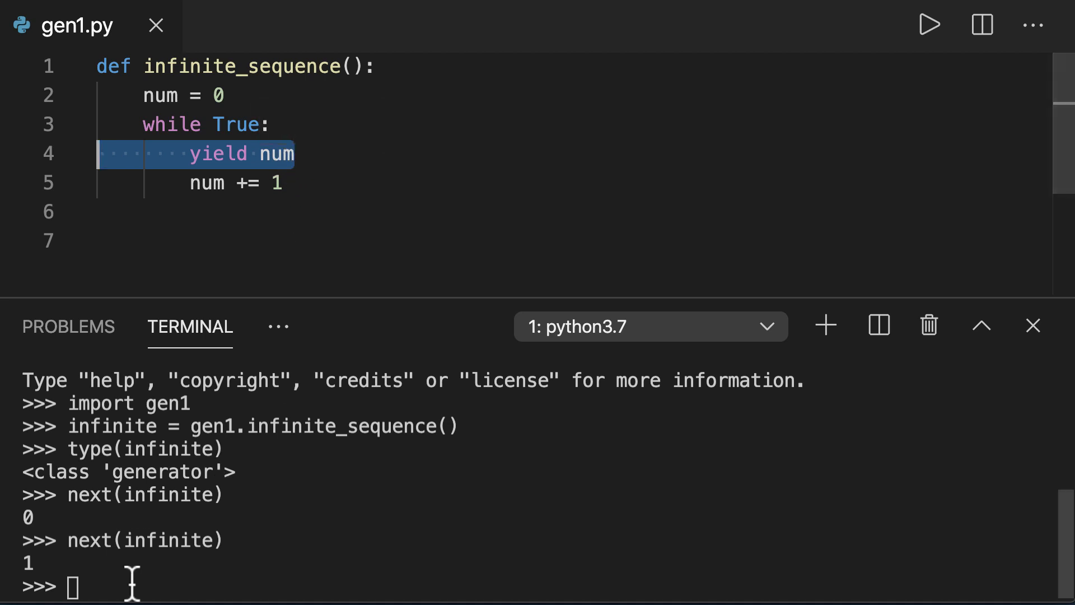
Keep calling next(infinite) for further values and confirm type(infinite) is still generator.
type("next(infinite)")
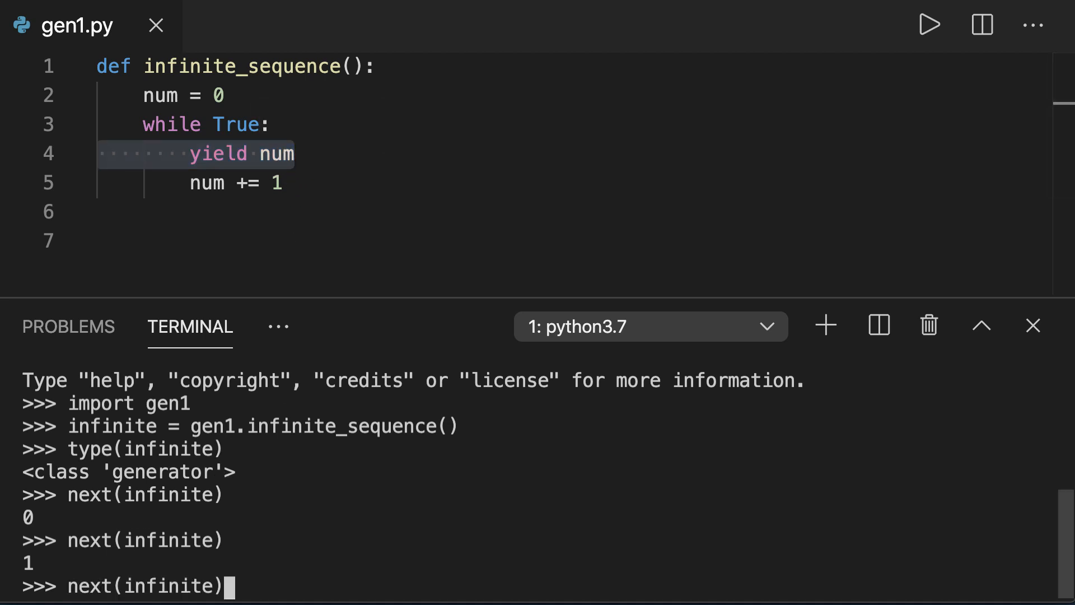
key("Enter")
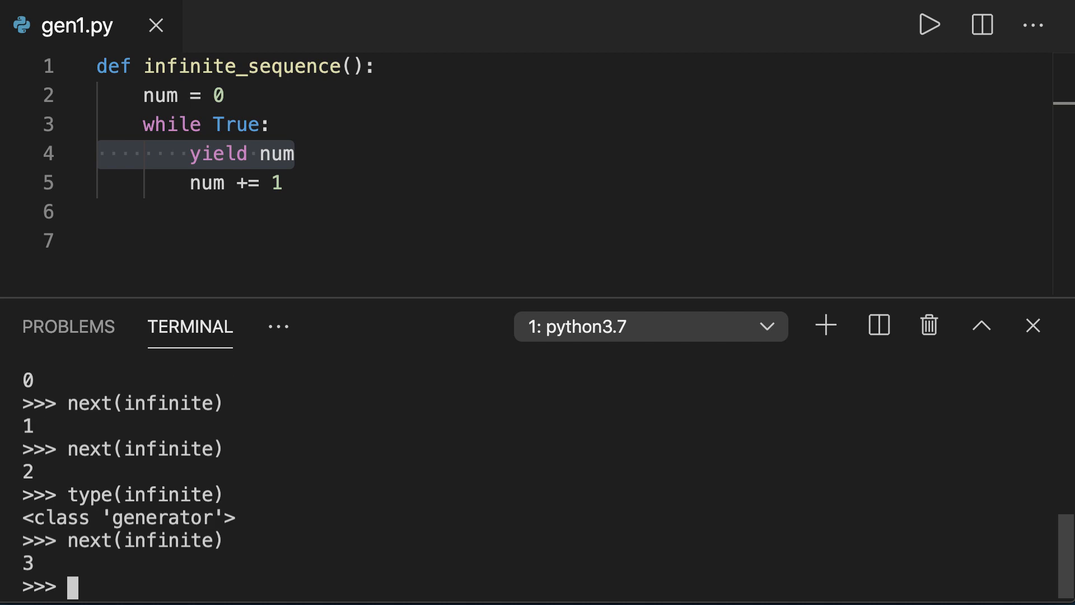
type("type(infinite)")
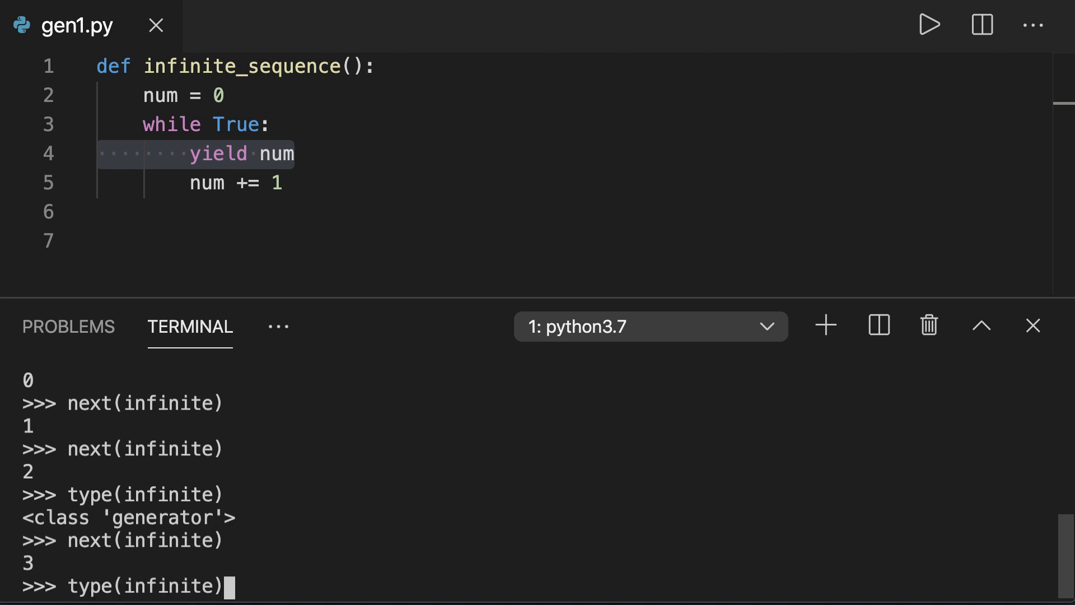
key("Enter")
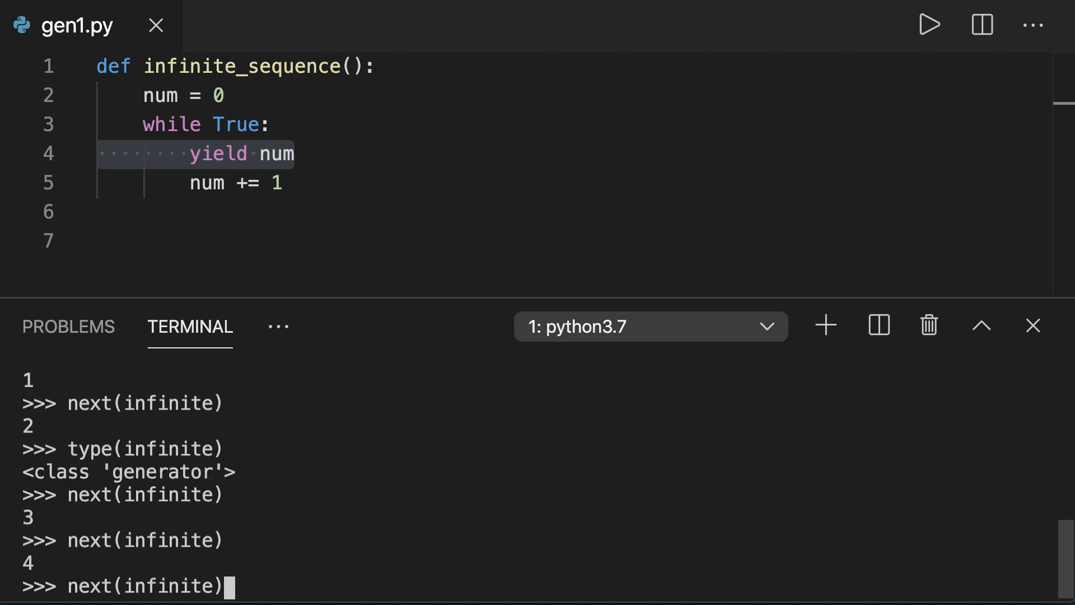
key("Enter")
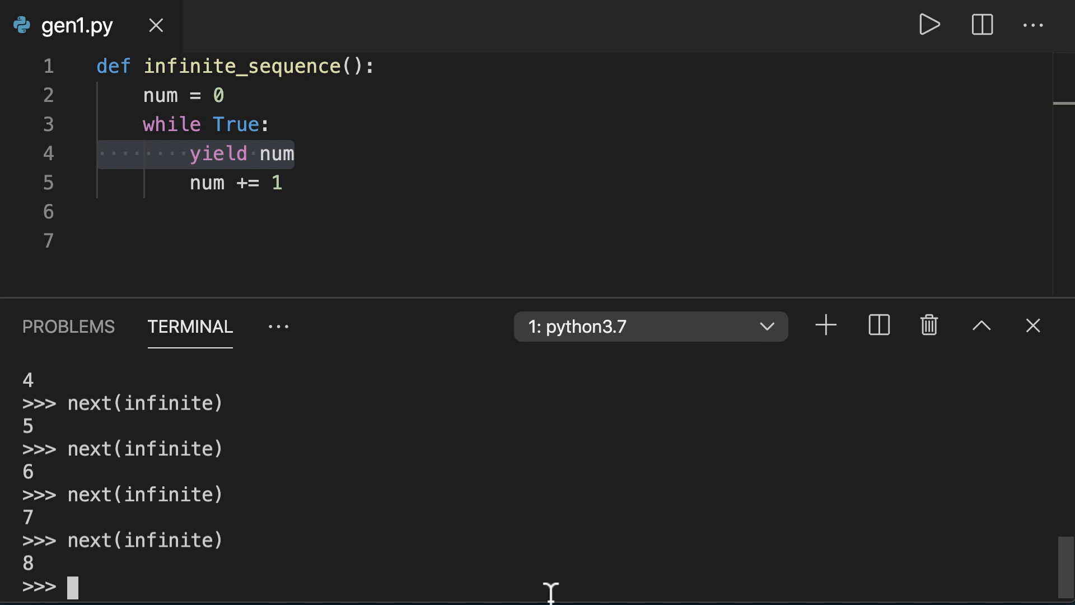
Quit the Python interpreter.
type("qui")
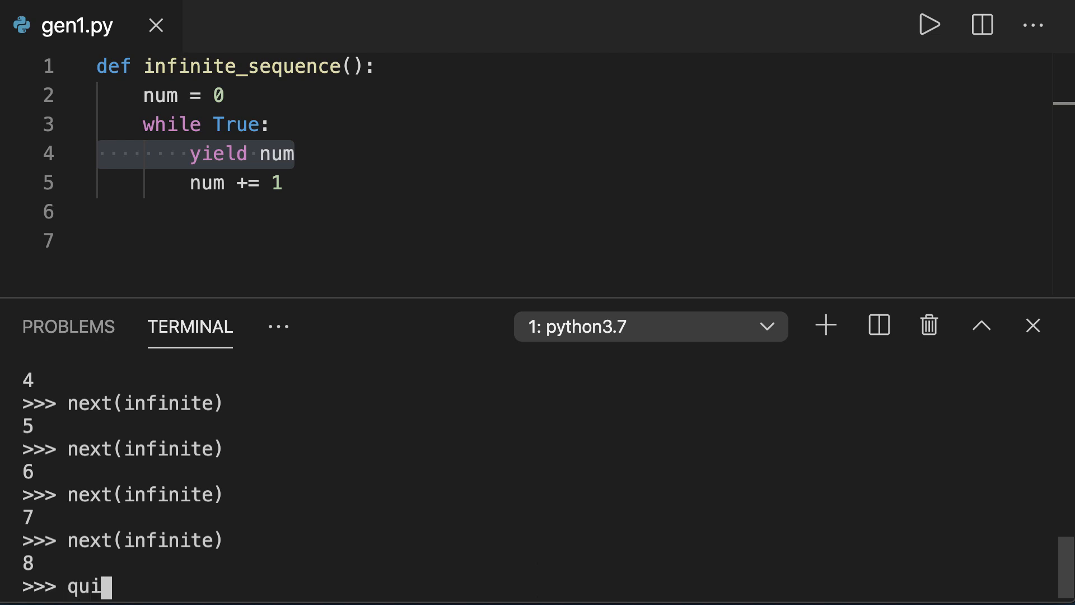
key("Enter")
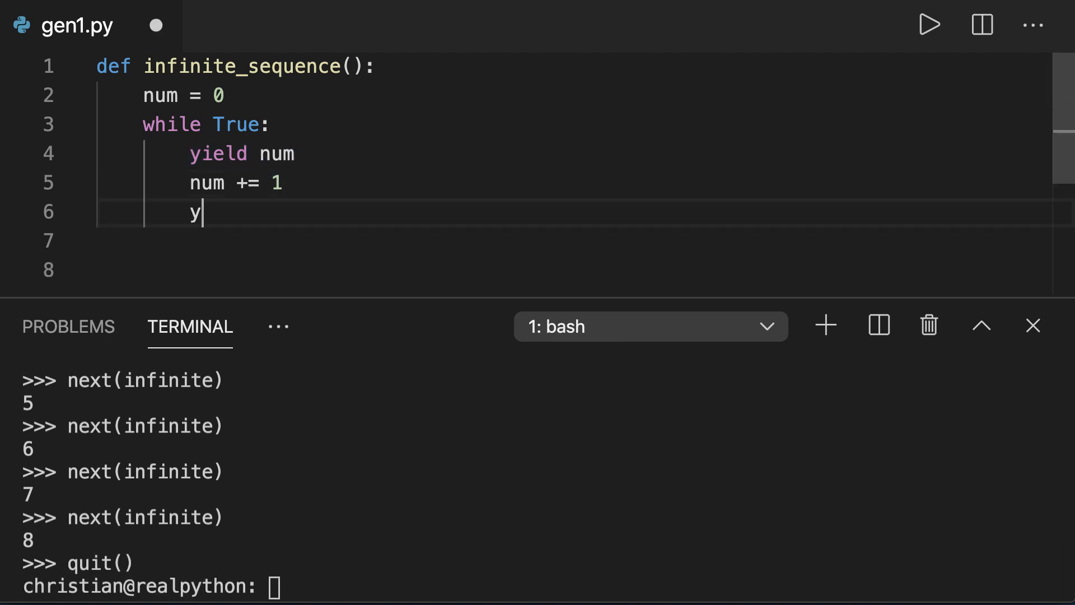
Add yield "This is the second yield statement!" to infinite_sequence in gen1.py.
type("ield \"Thi\"")
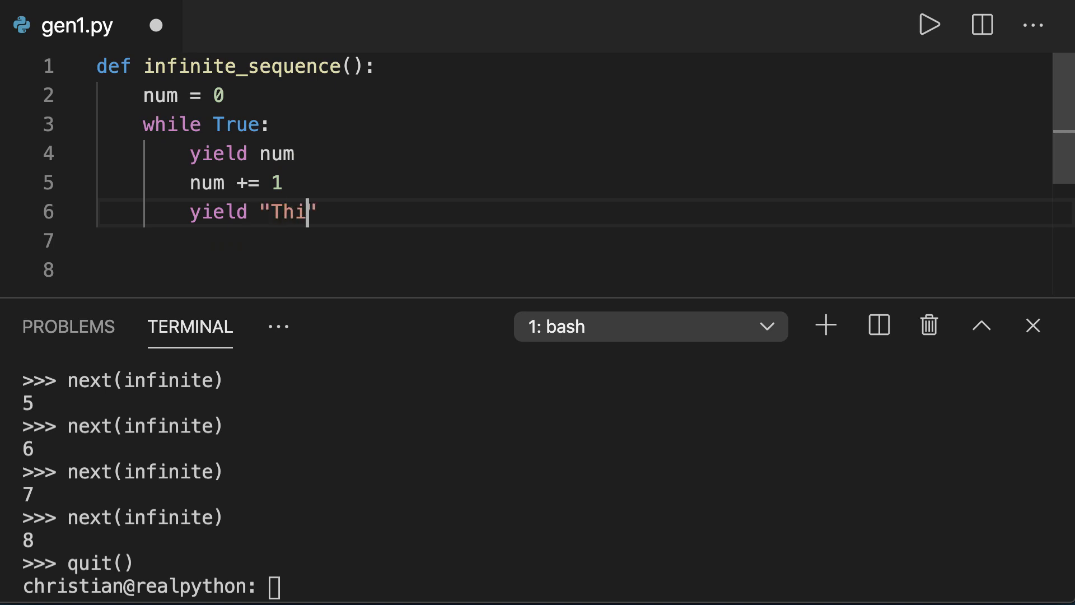
type("s is the second yie")
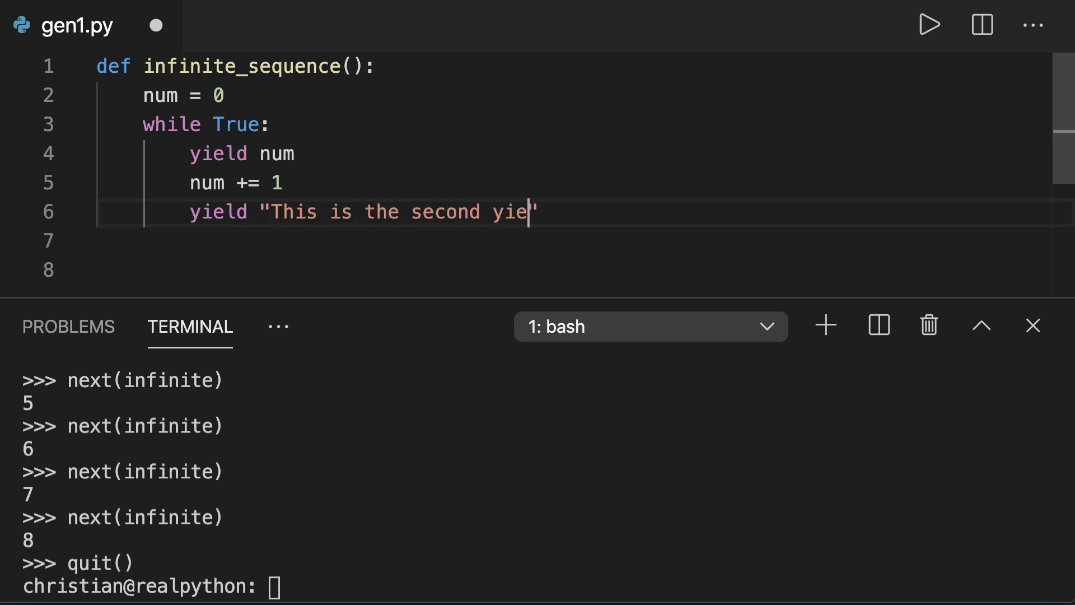
type("ld statement!")
left_click(525, 585)
type("quit(")
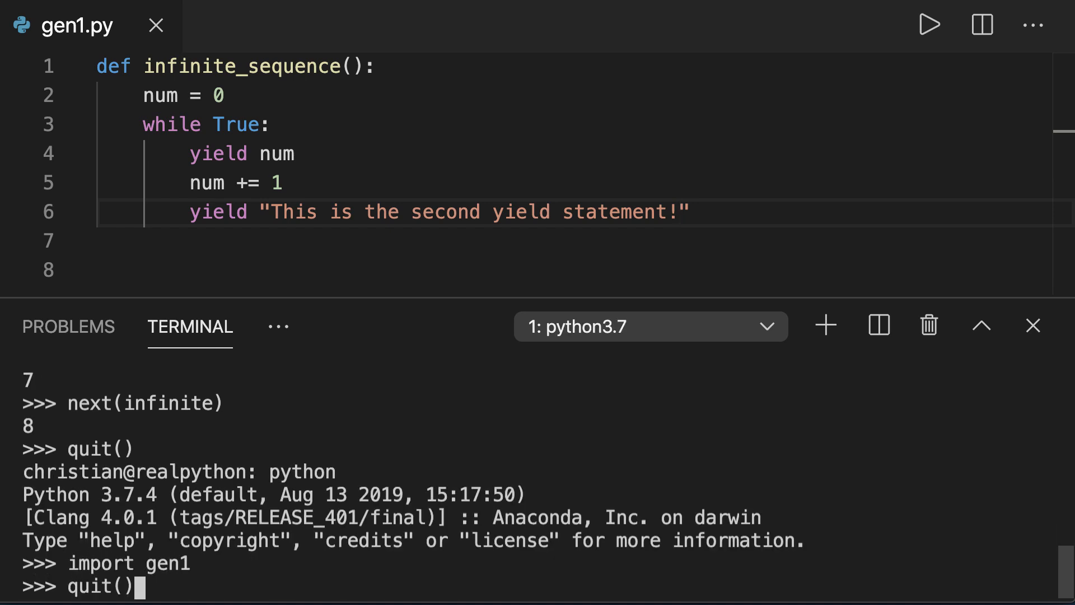
Create infinite = gen1.infinite_sequence() from the updated module and get its first value, 0.
type("infinite = gen1.infinite_sequence()")
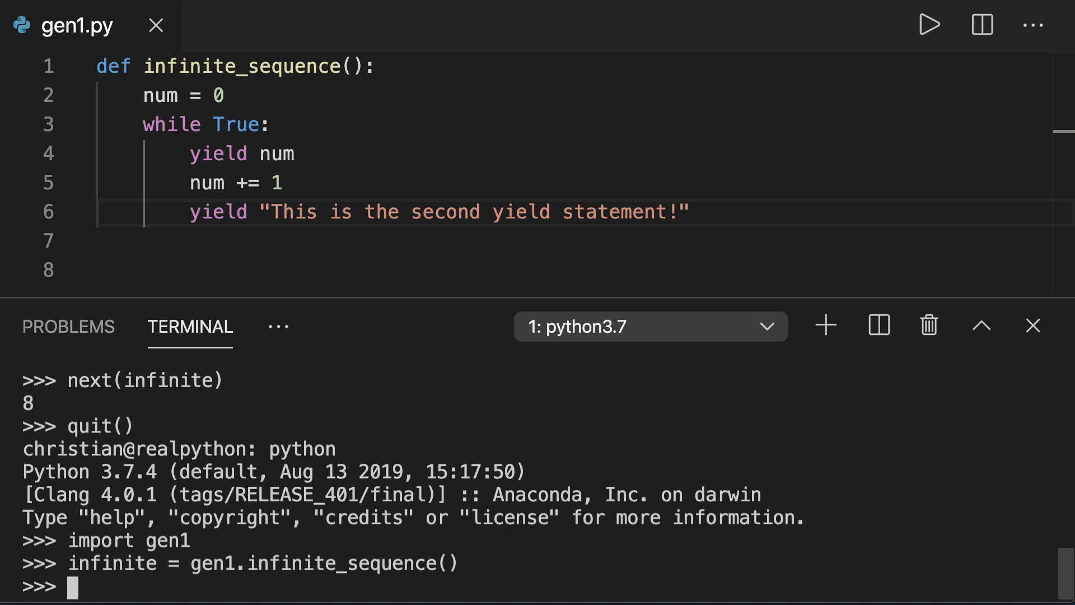
type("next(i")
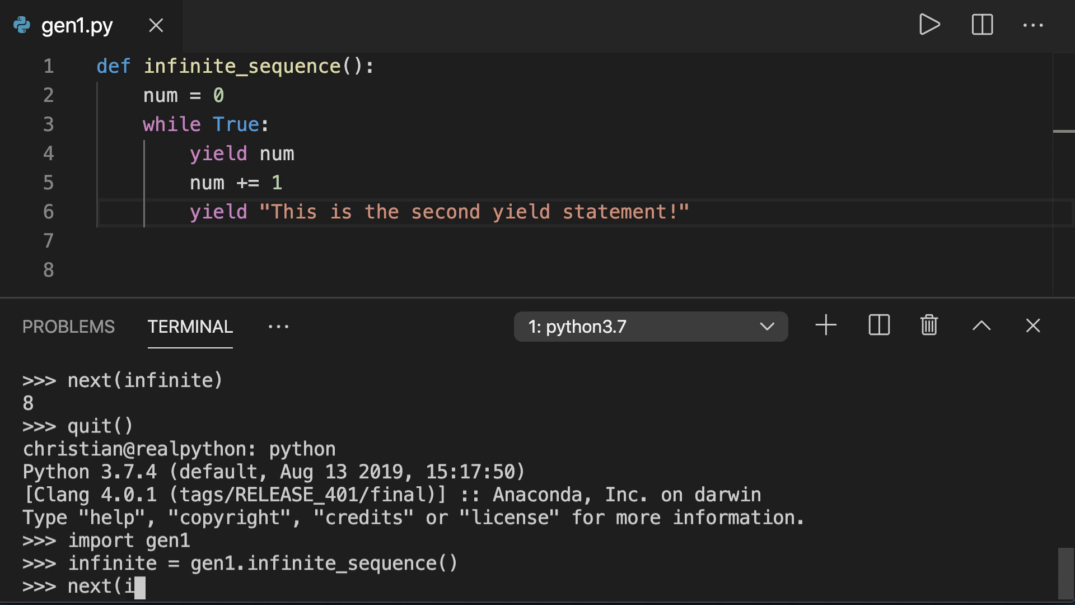
key("Enter")
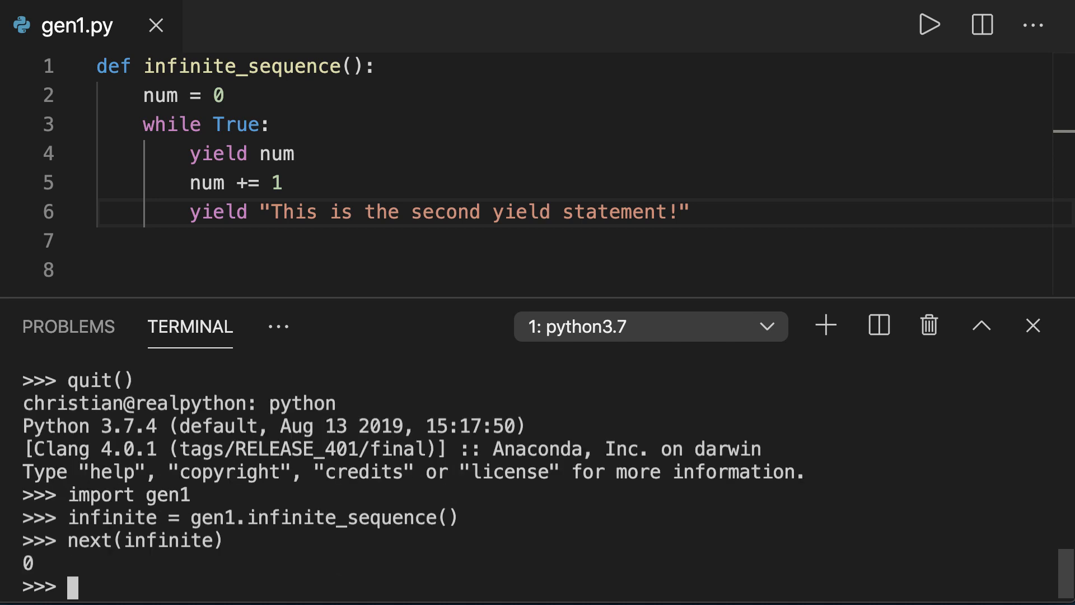
mouse_move(372, 448)
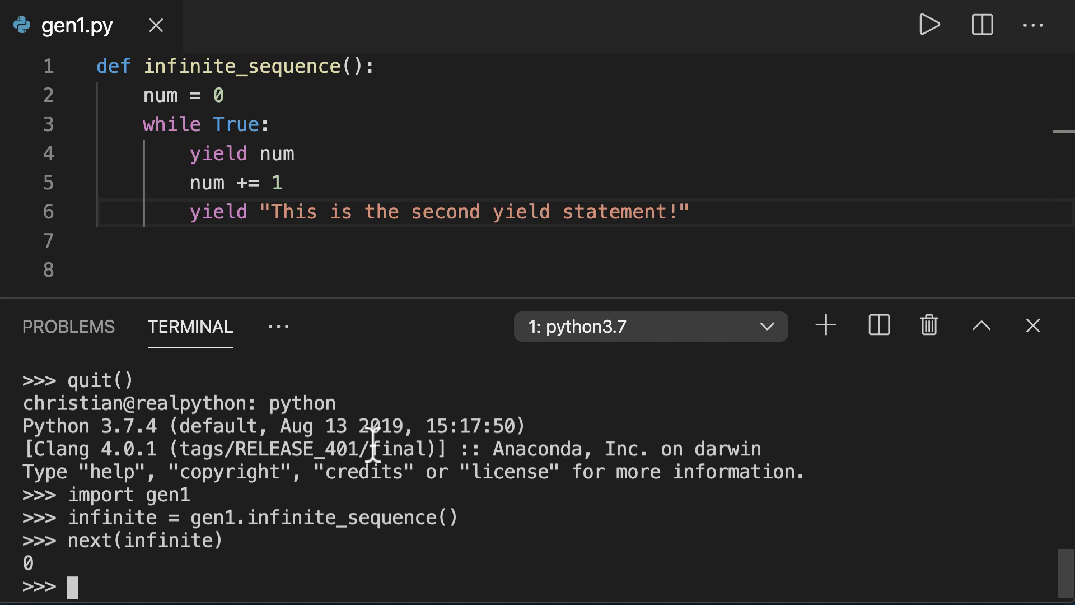
mouse_move(320, 158)
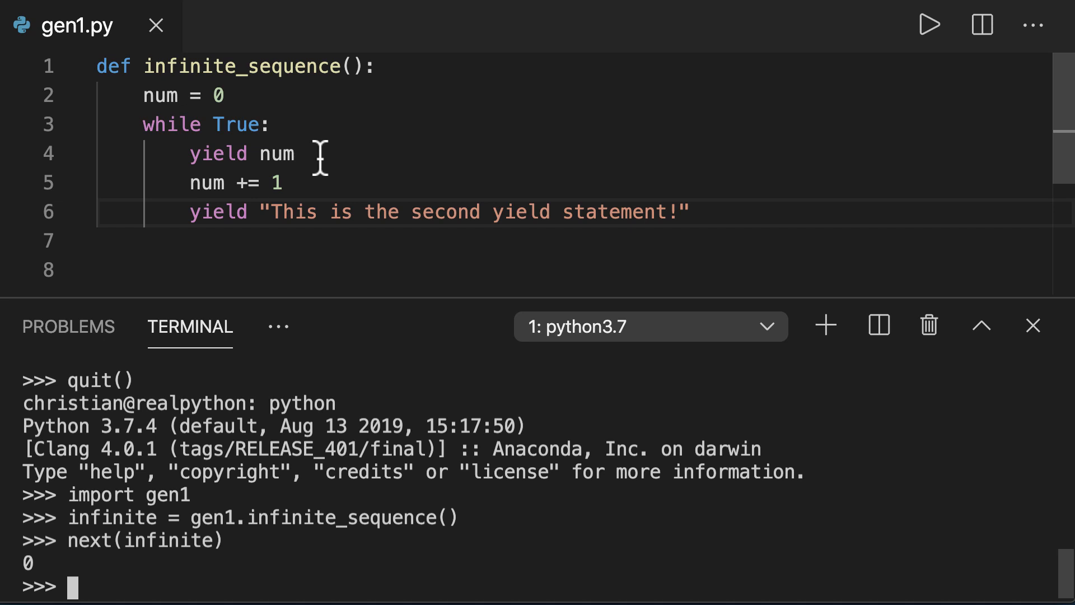
mouse_move(215, 95)
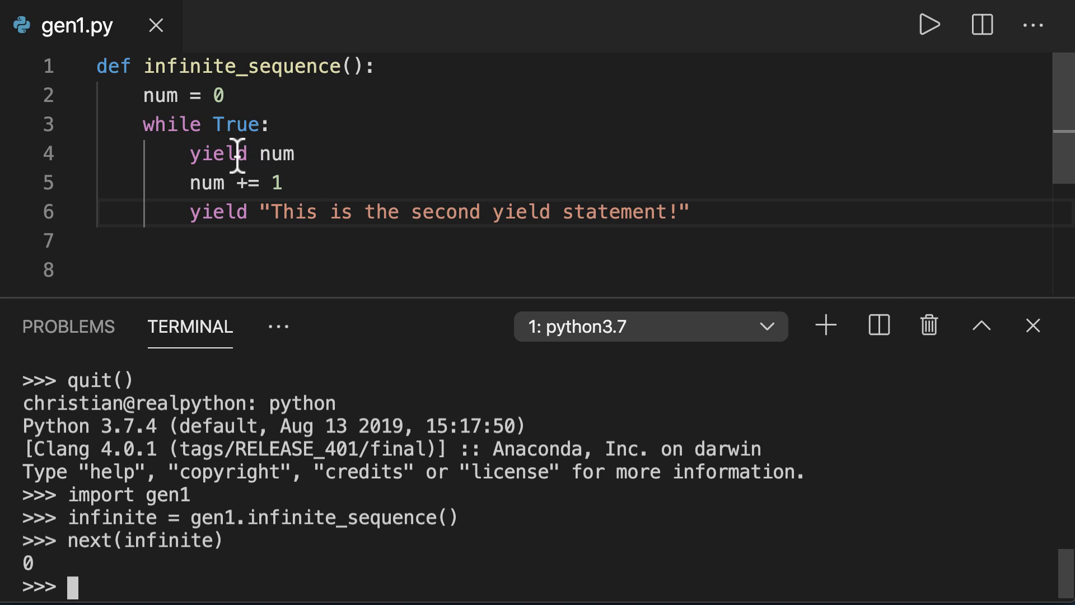
mouse_move(275, 157)
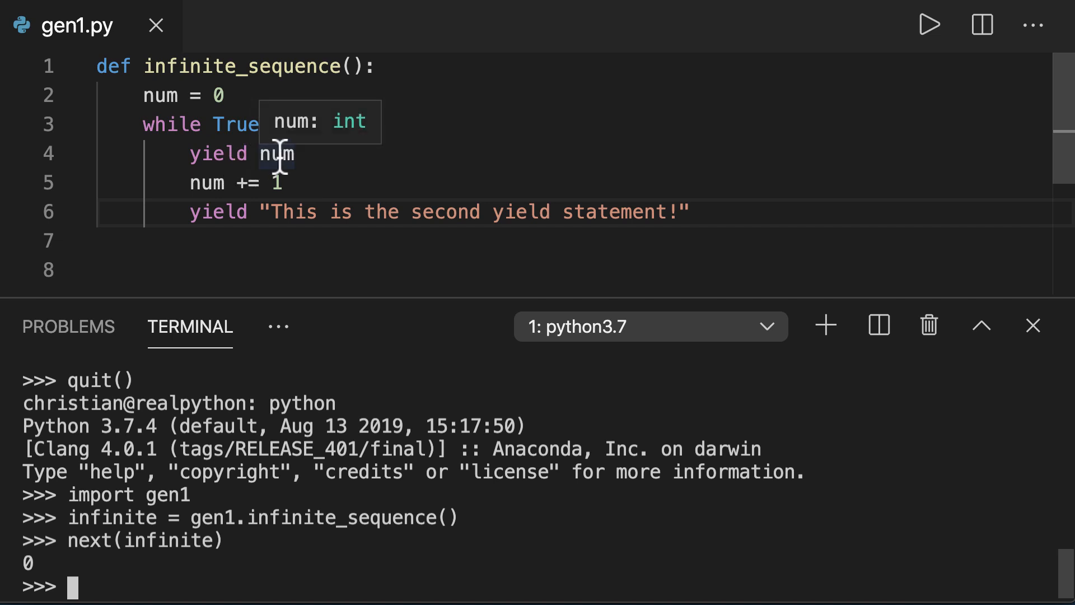
mouse_move(114, 574)
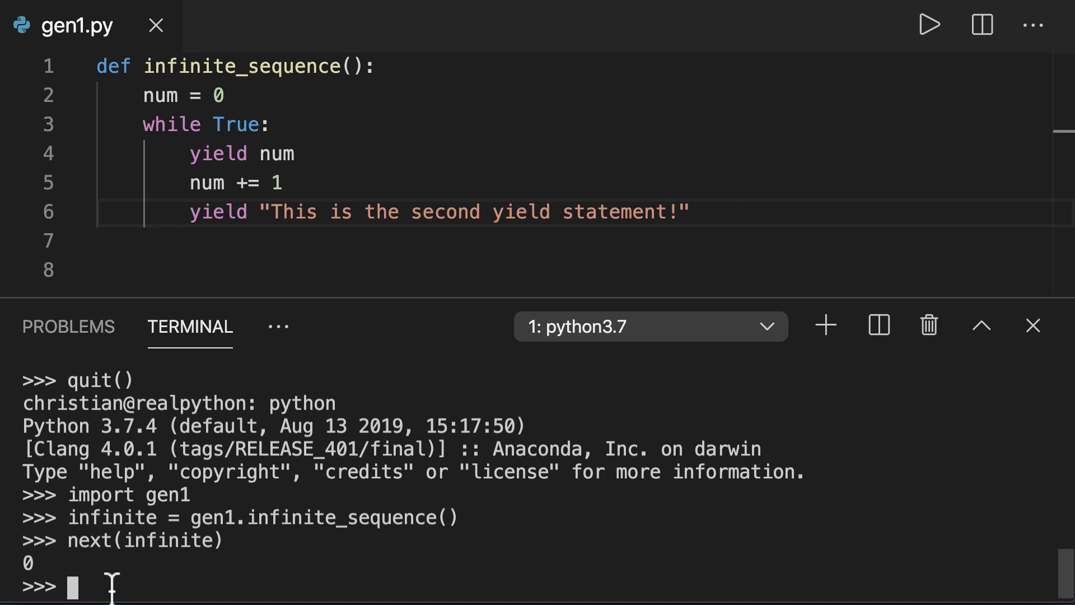
Call next(infinite) several times so numbers alternate with the second yield's message.
type("next(infinite)")
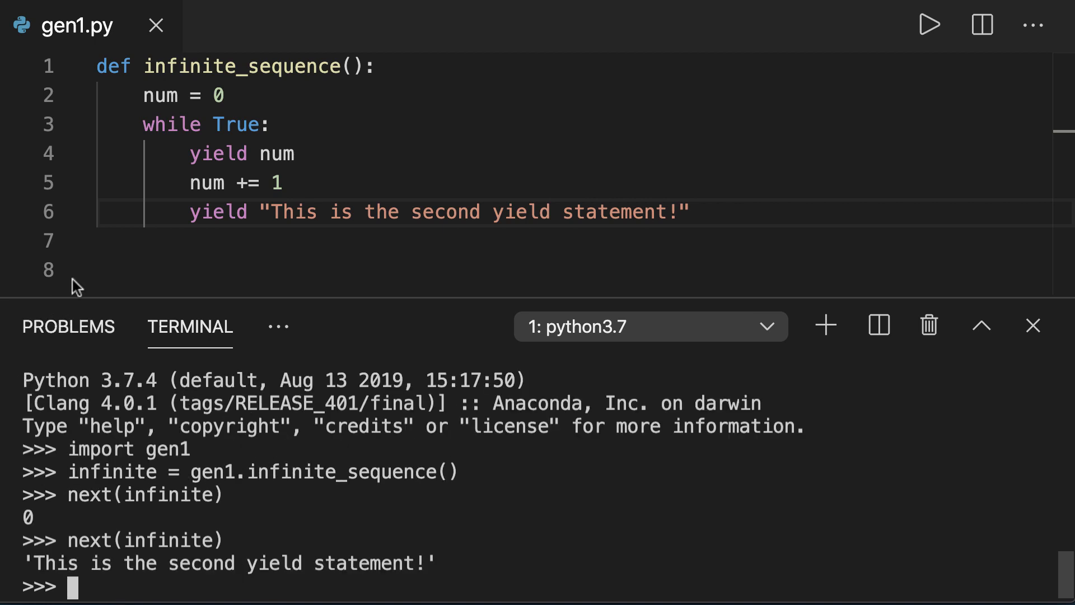
mouse_move(185, 185)
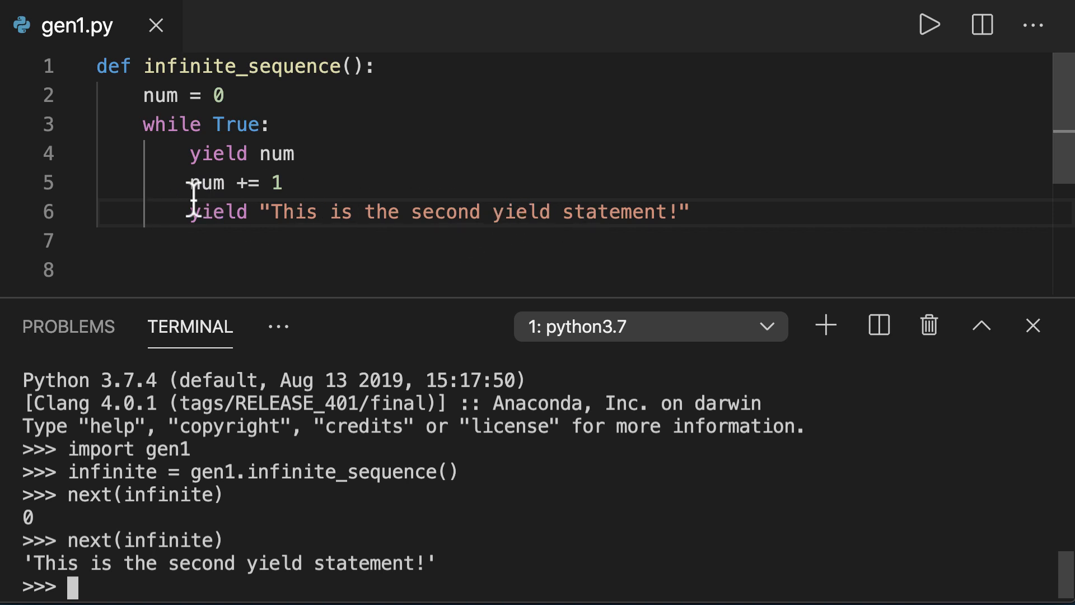
mouse_move(205, 226)
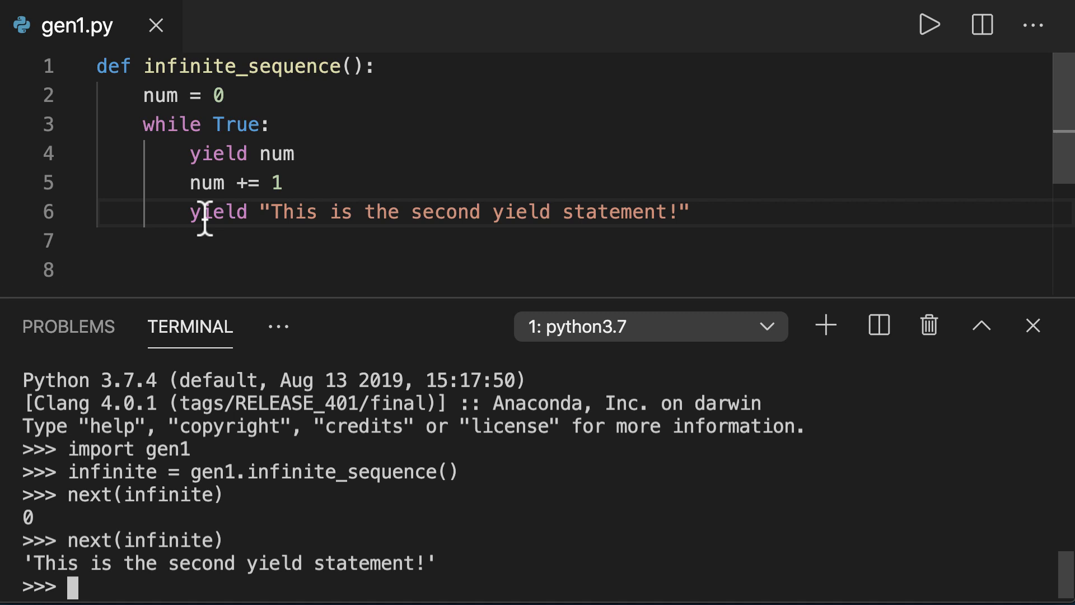
type("next(infinite)")
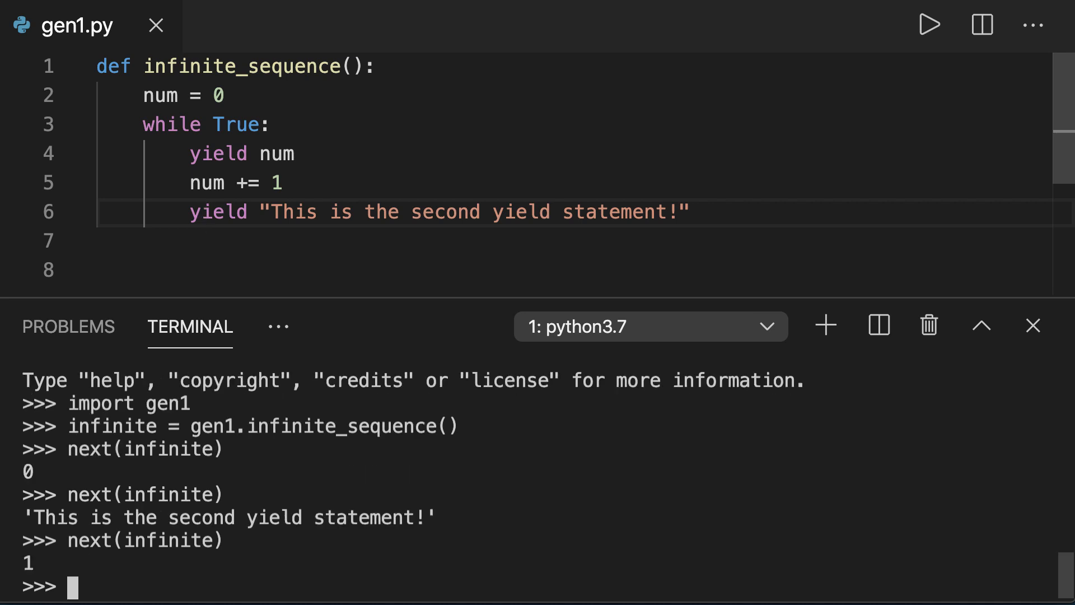
type("next(infinite)")
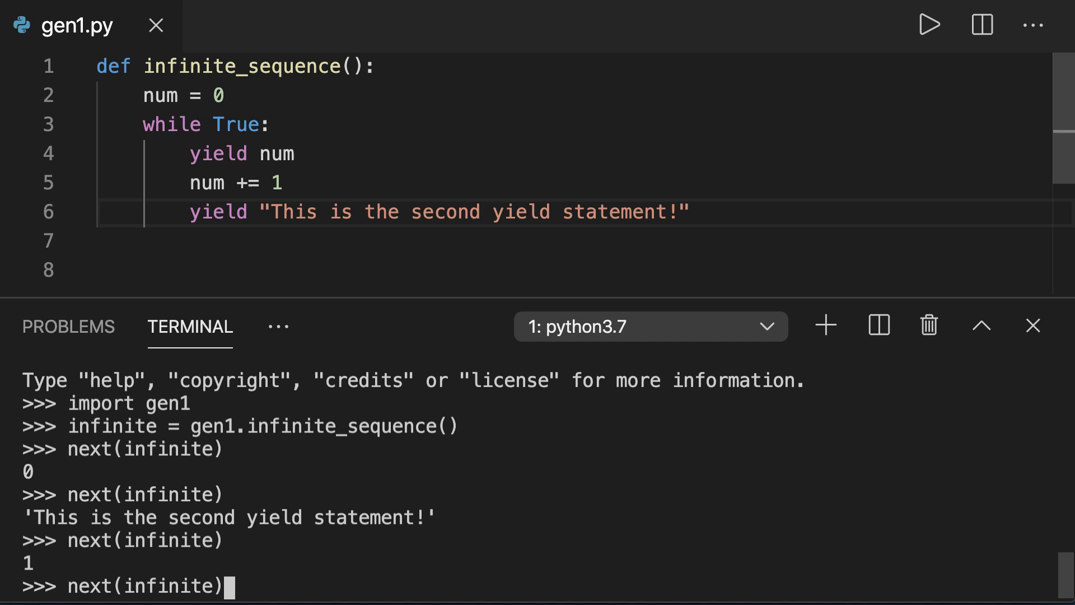
key("Enter")
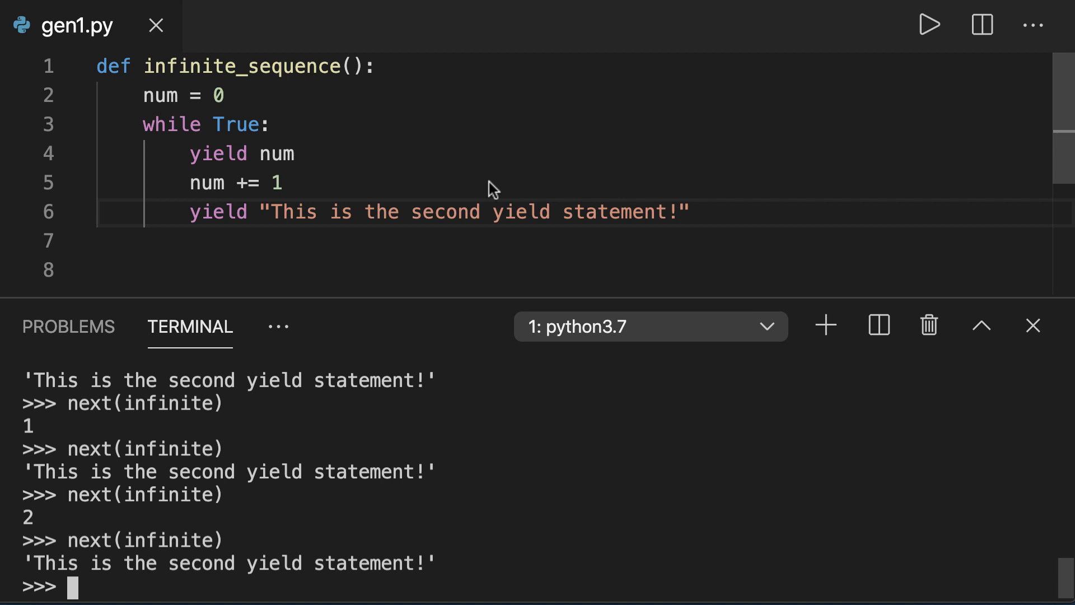
mouse_move(293, 222)
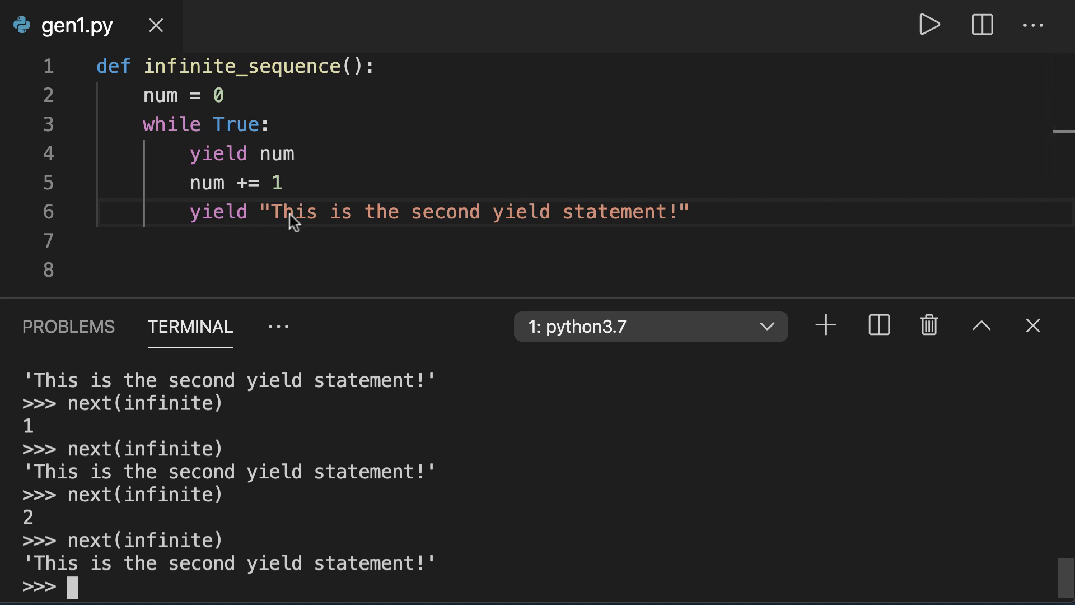
Quit the REPL and rewrite gen1.py as finite_sequence with nums = [1,2,3] and a for loop yielding num.
type("quit()")
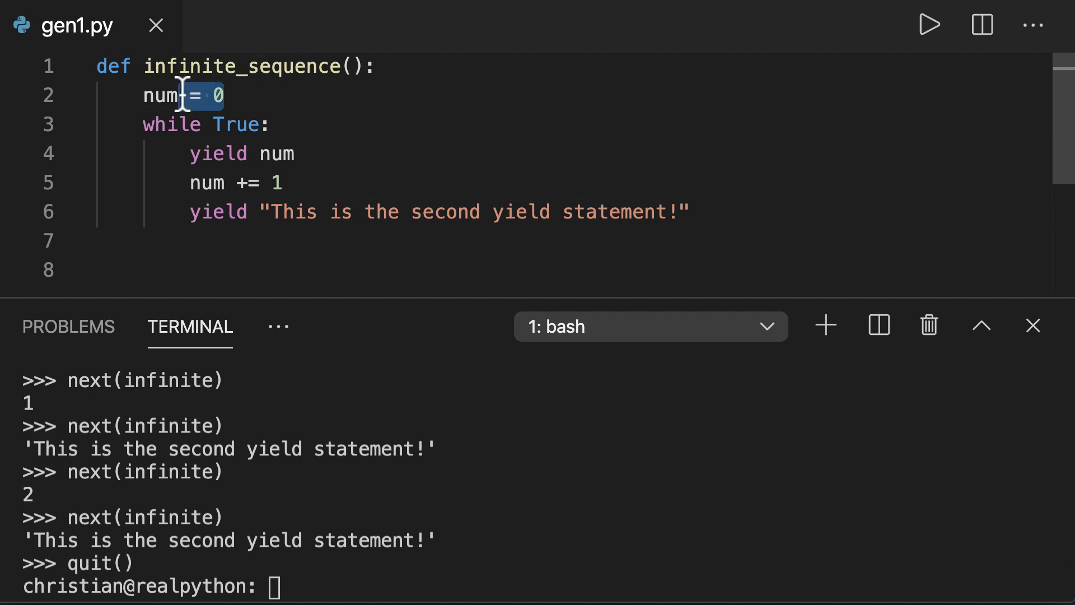
type("nums = [1,2,3")
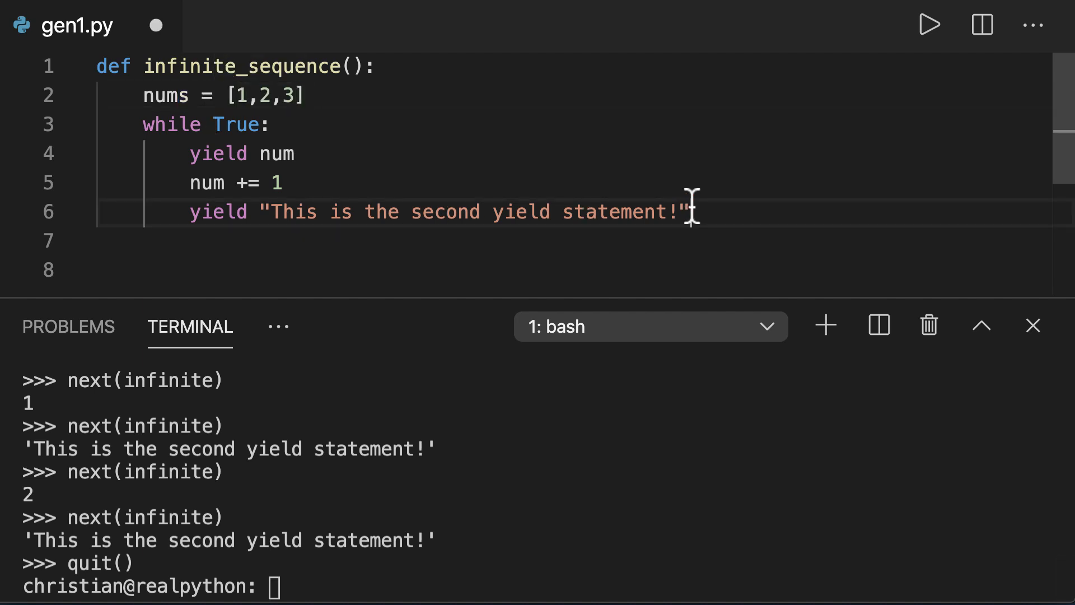
left_click_drag(685, 211, 141, 125)
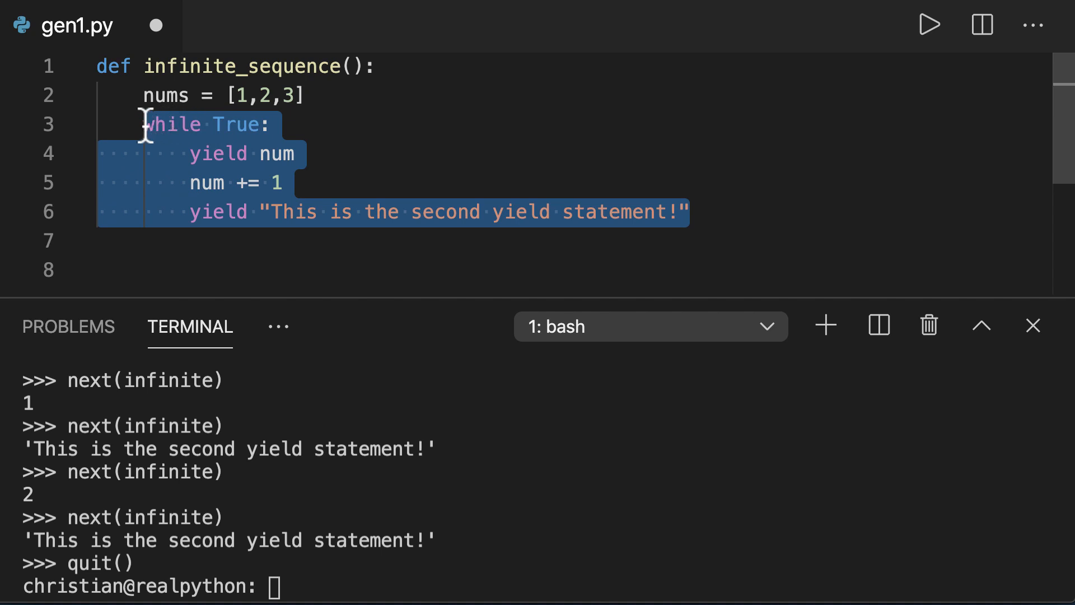
type("for num in nums:")
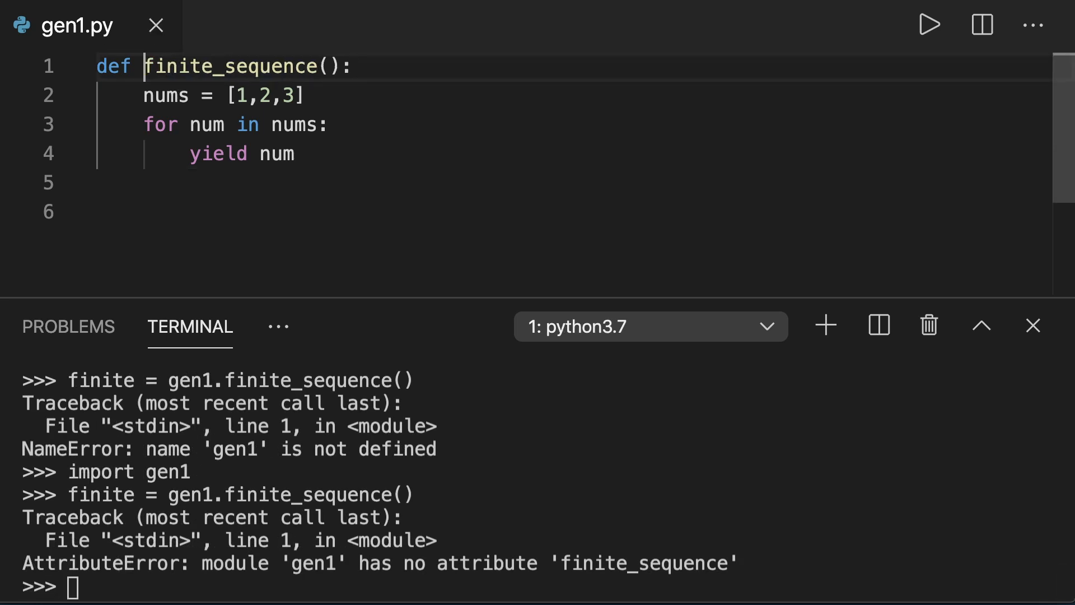
type("quit()")
type("python")
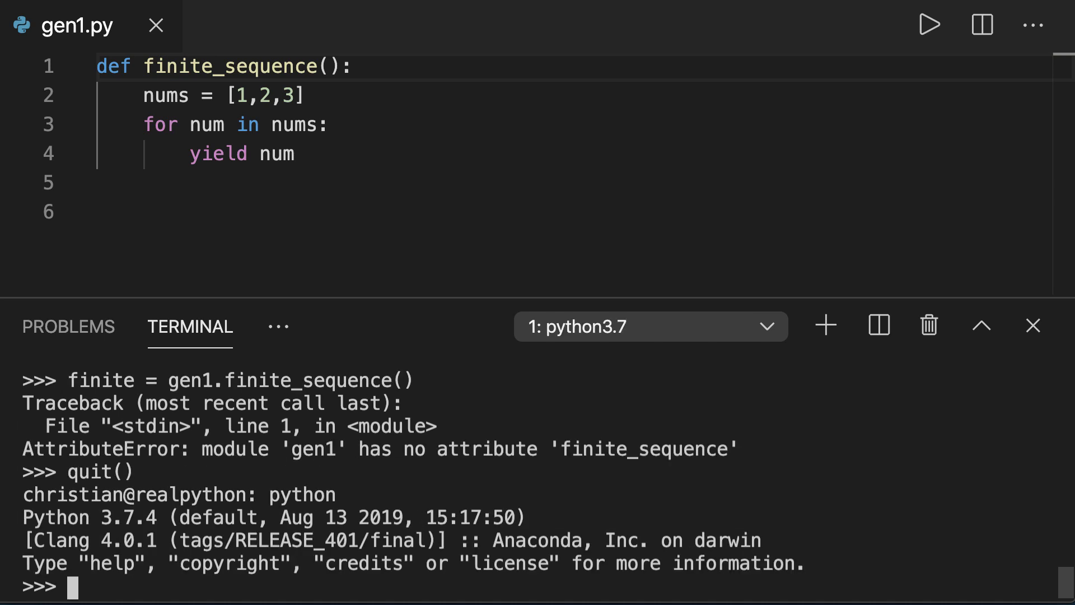
Import gen1, create the finite generator and get its first value, 1.
type("import gen1")
type("finite = gen1.finite_sequence(")
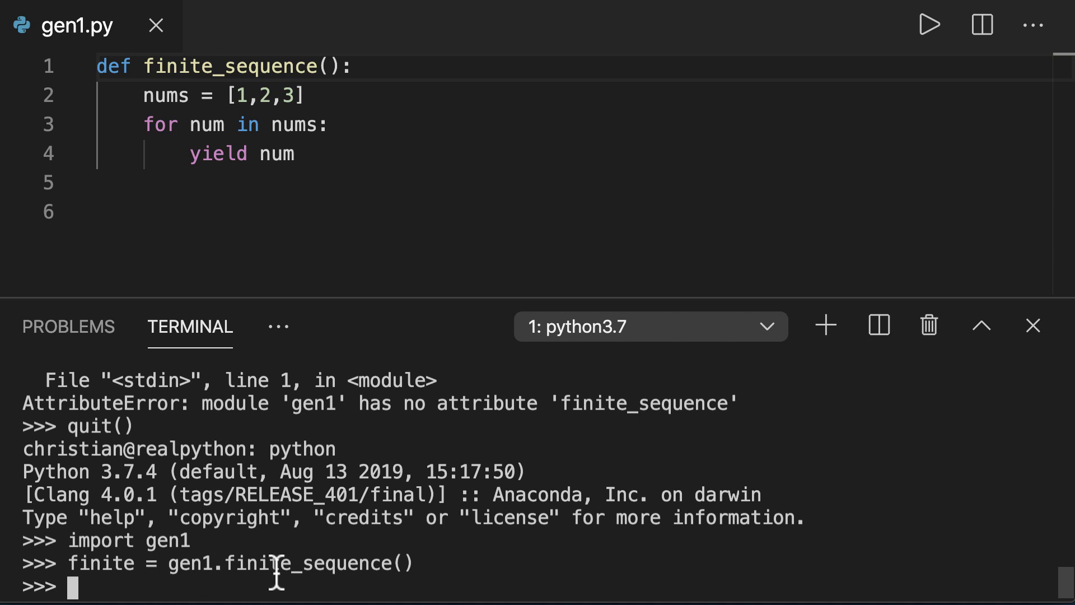
type("next")
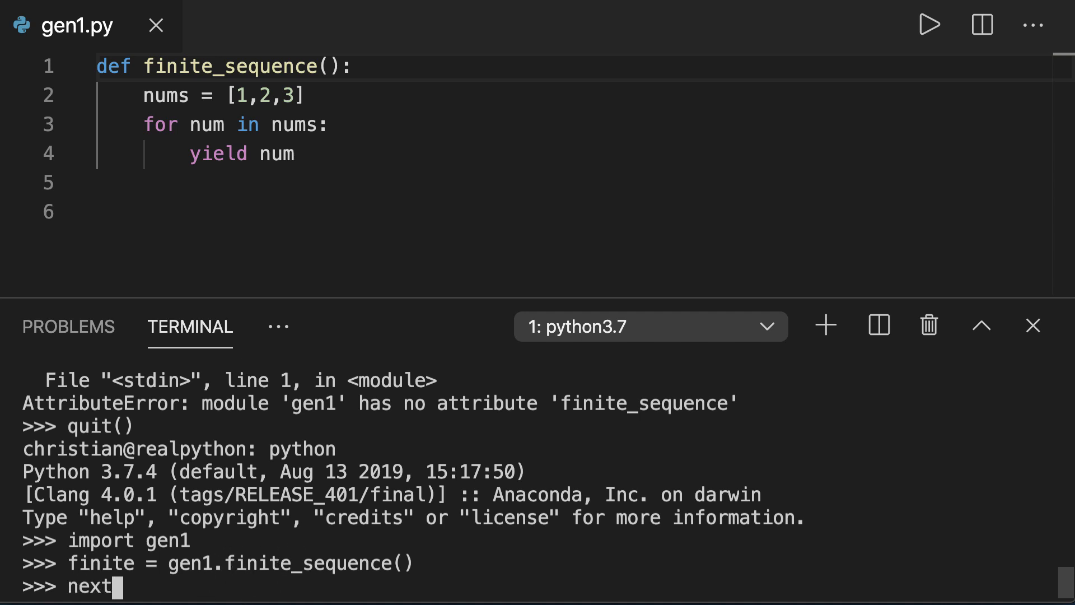
type("(finite)")
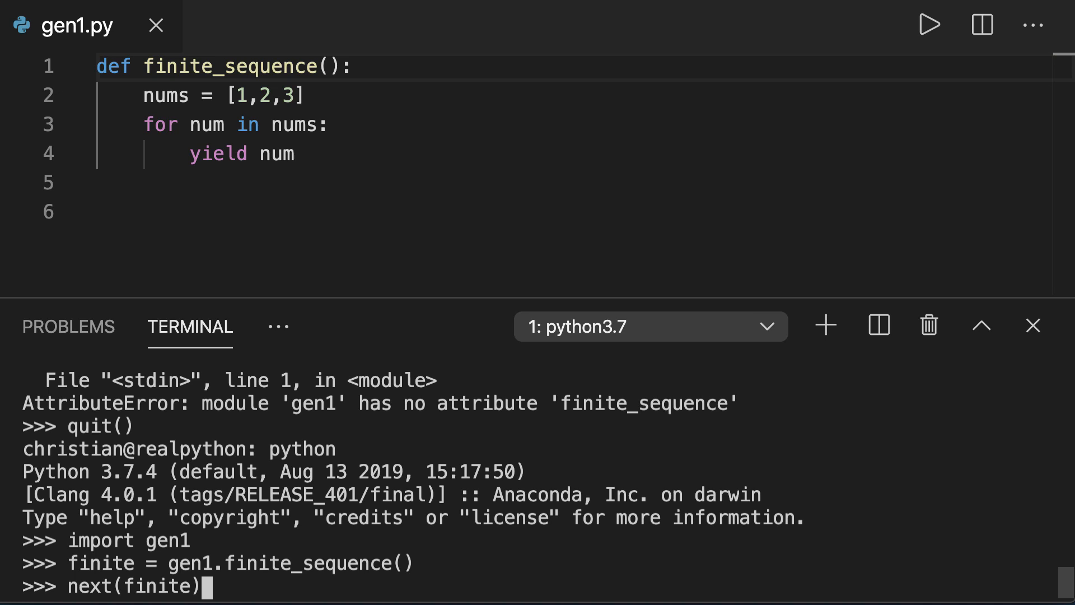
key("Enter")
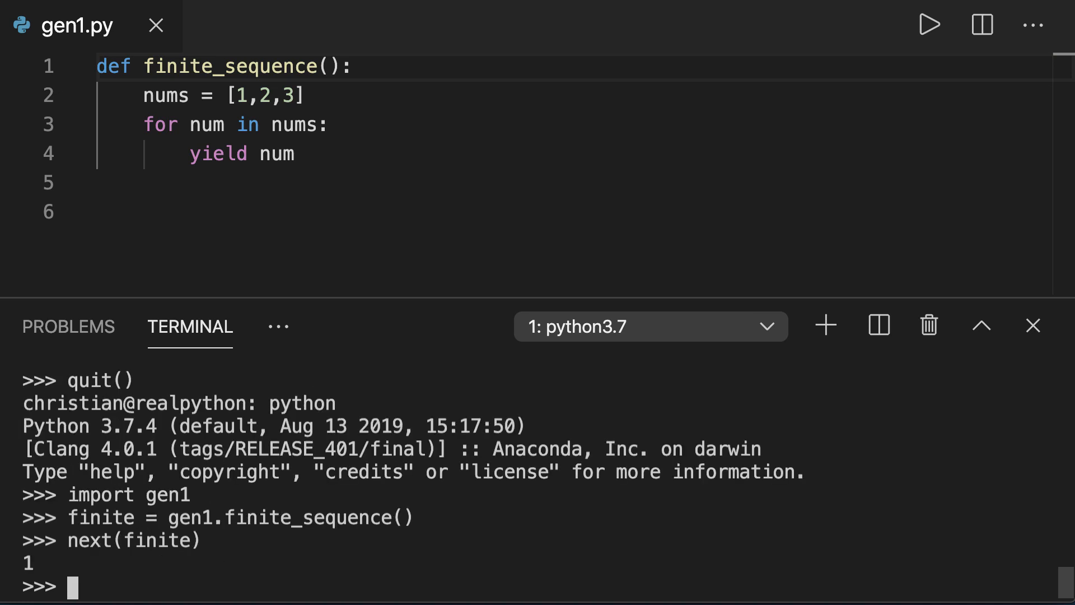
Call next(finite) until it yields 2 and 3, then raises StopIteration.
type("next(finite)")
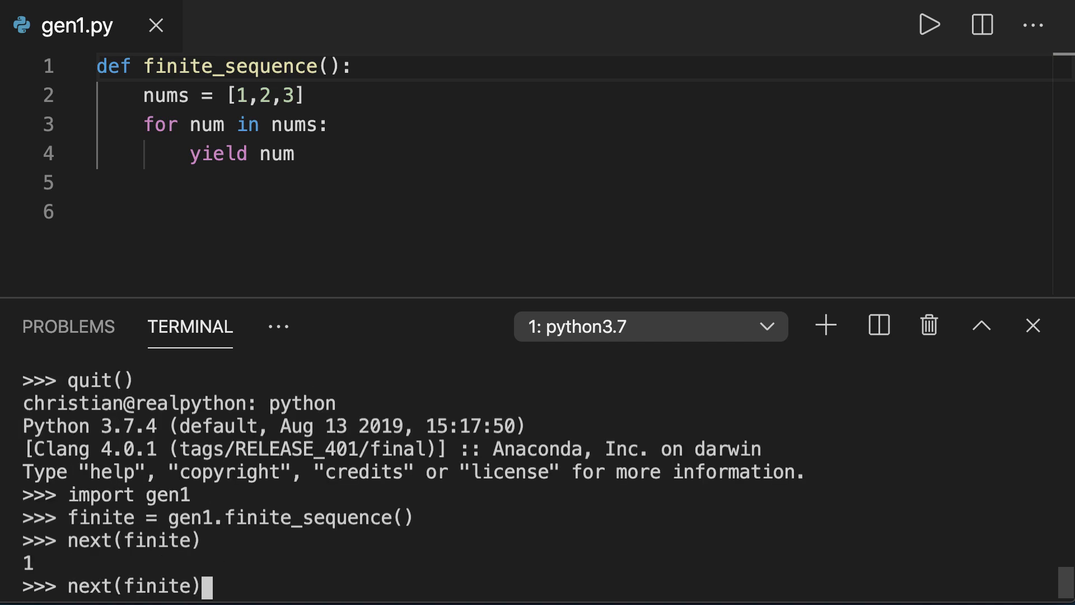
key("Enter")
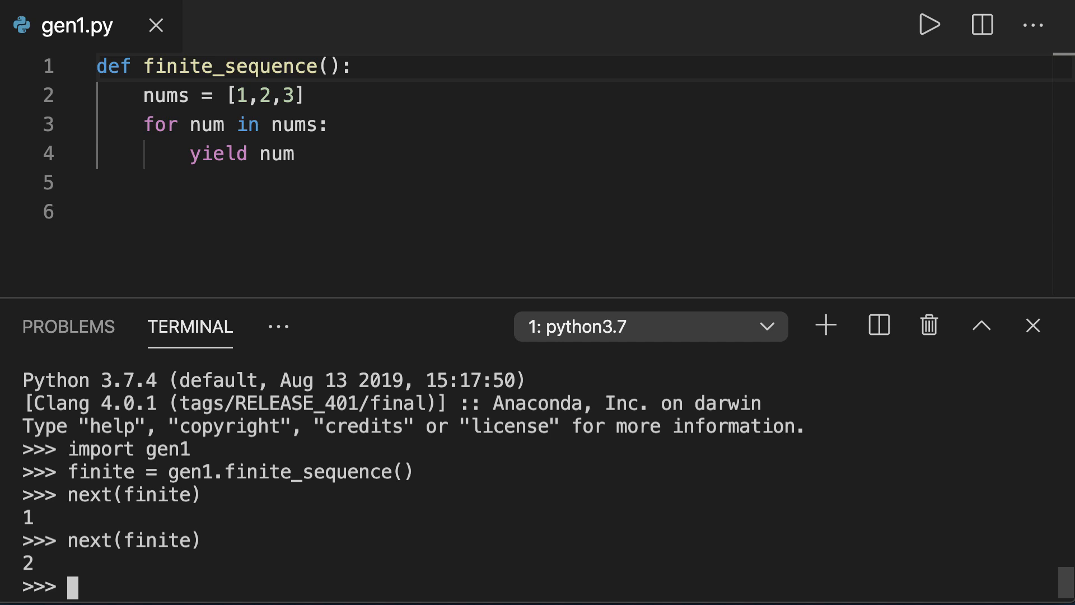
type("next(finite)")
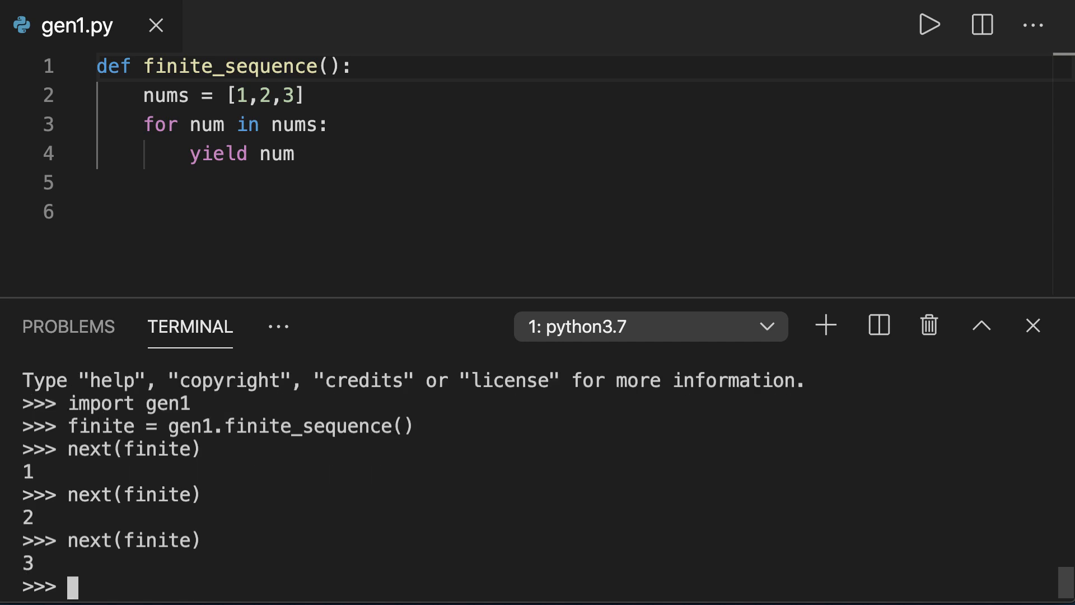
type("next(finite)")
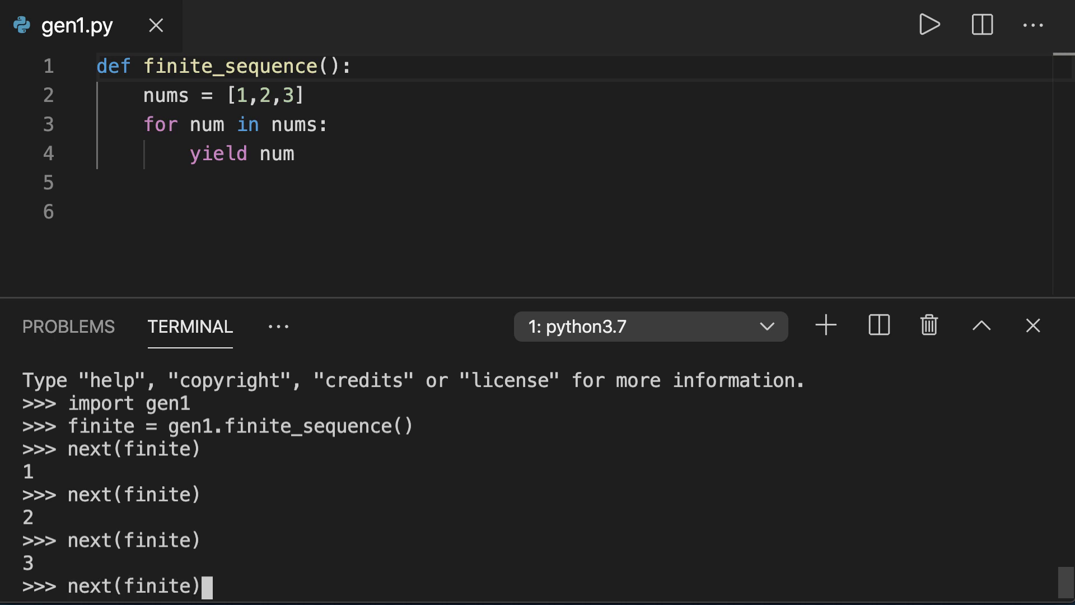
key("Enter")
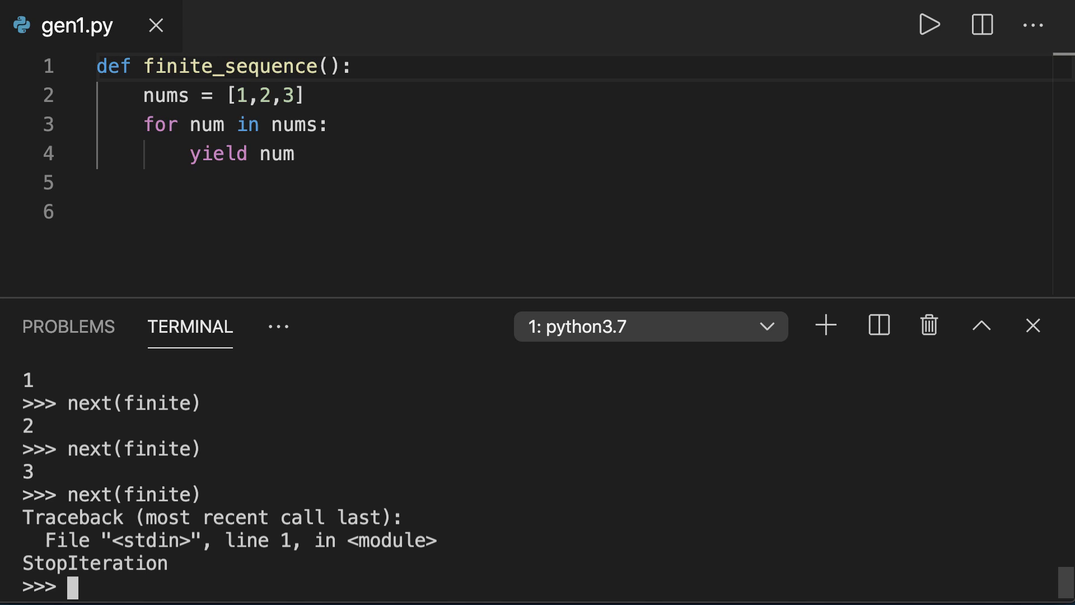
mouse_move(211, 577)
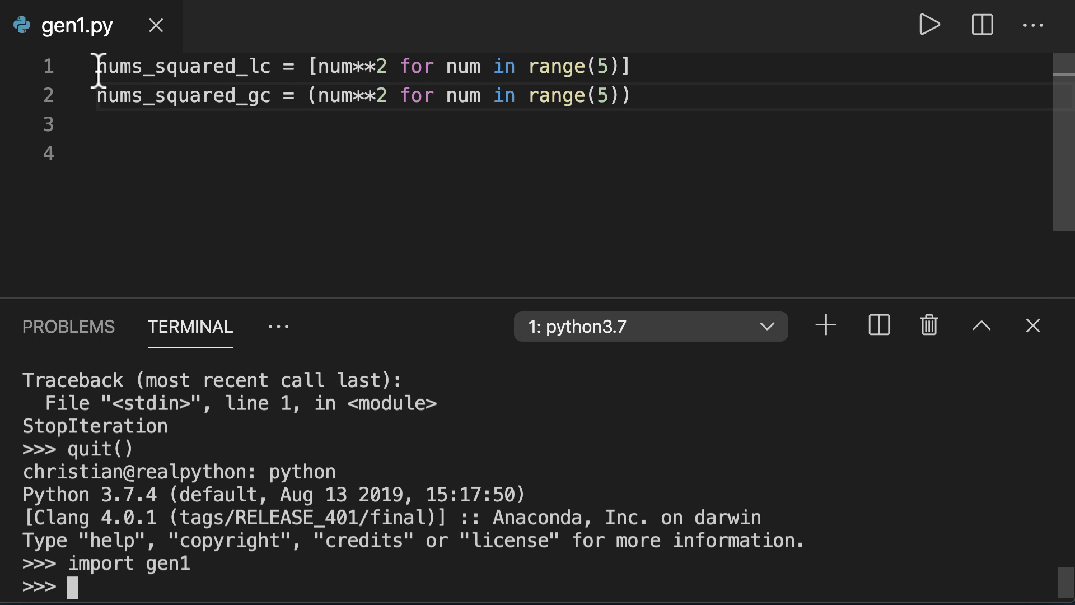
mouse_move(675, 76)
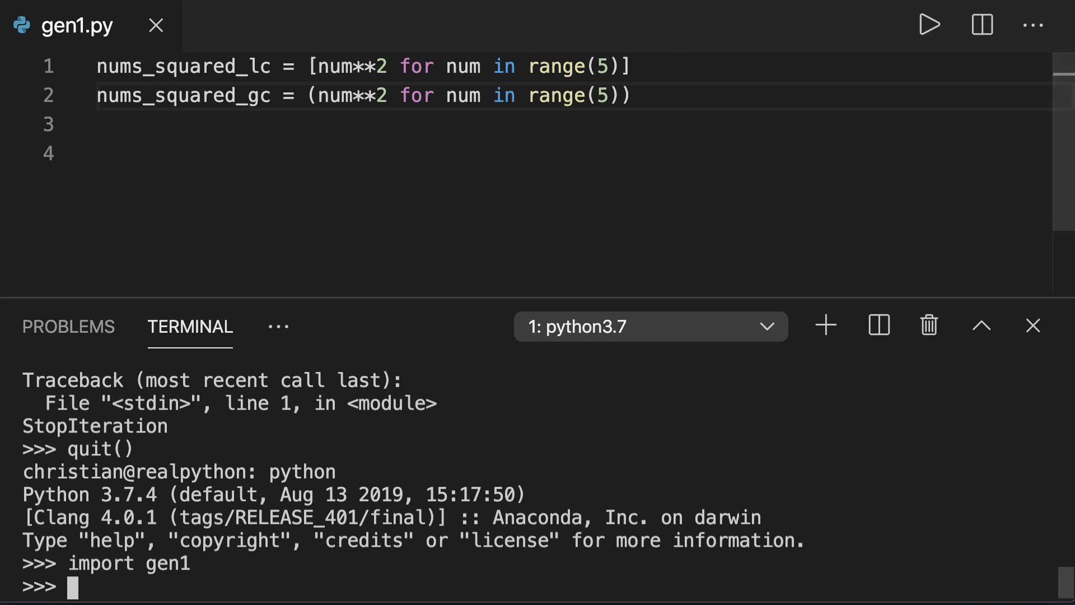
Evaluate gen1.nums_squared_lc in the REPL to print [0, 1, 4, 9, 16].
type("gen1.nums_squared_lc")
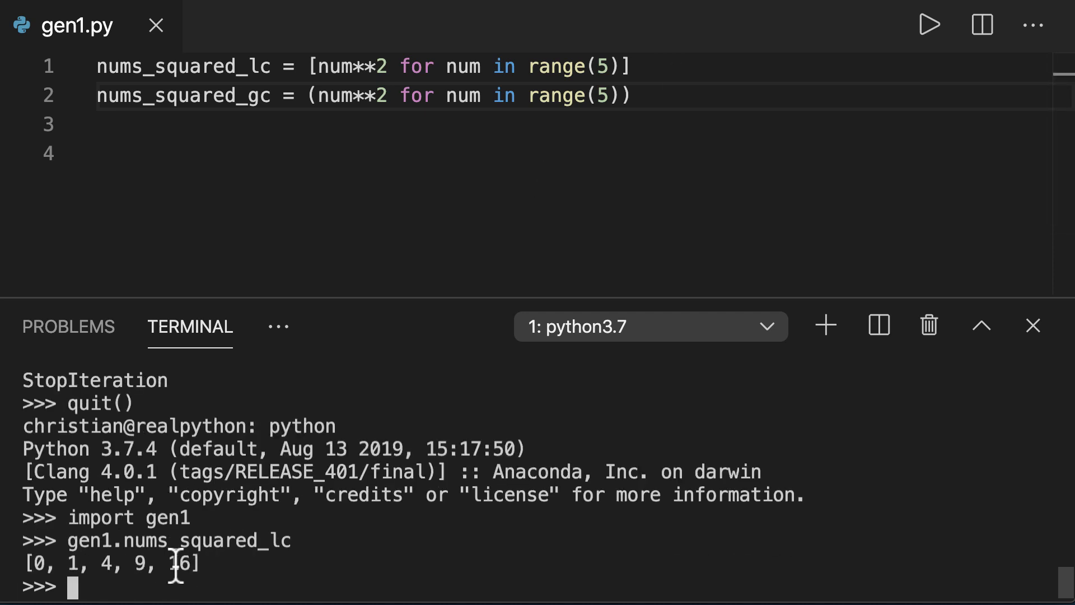
mouse_move(42, 574)
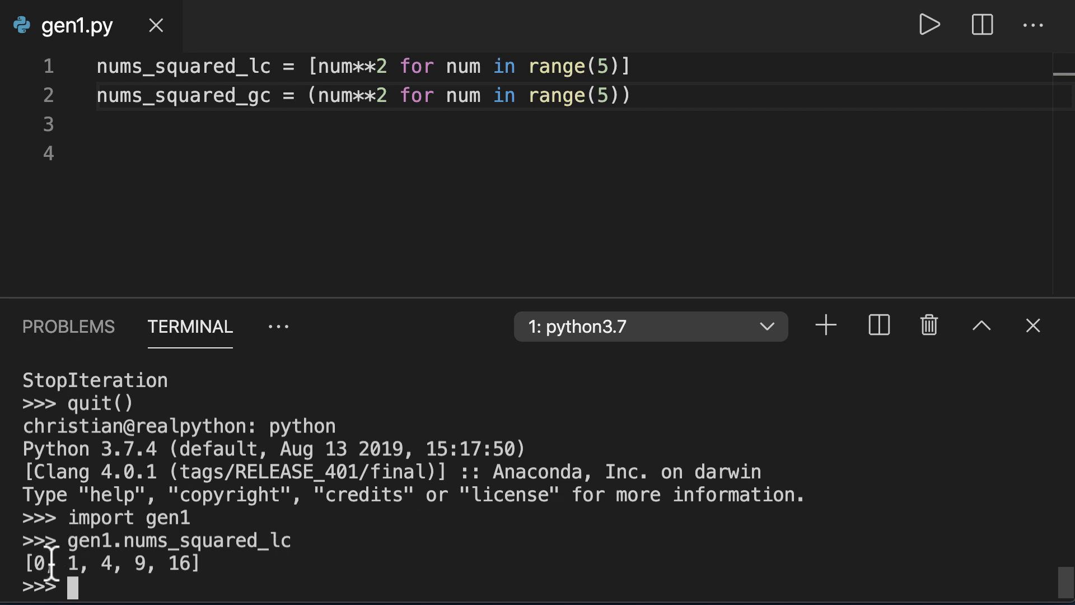
mouse_move(195, 566)
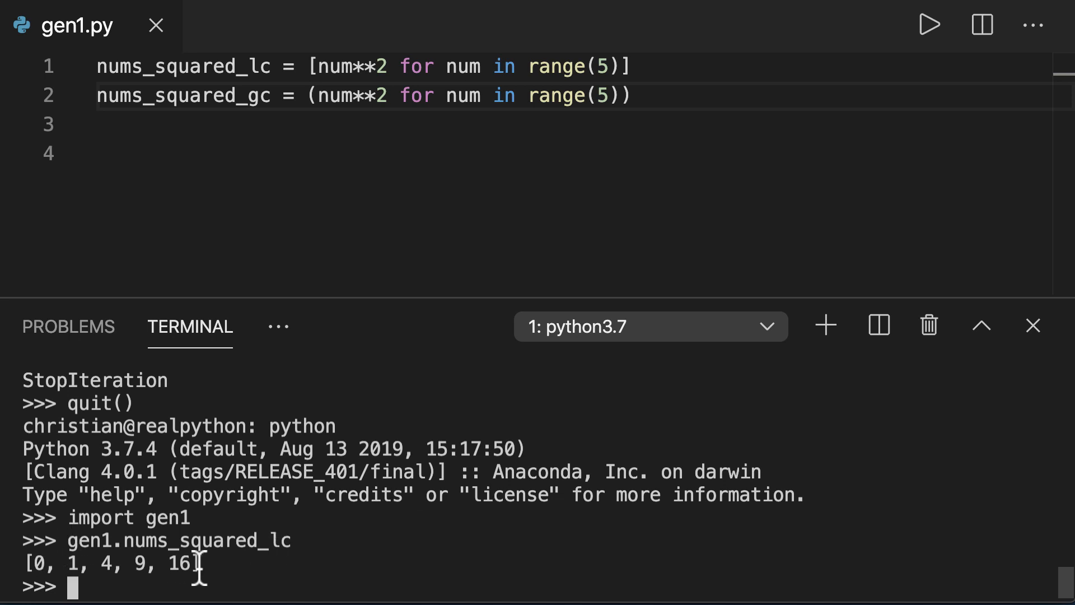
mouse_move(579, 127)
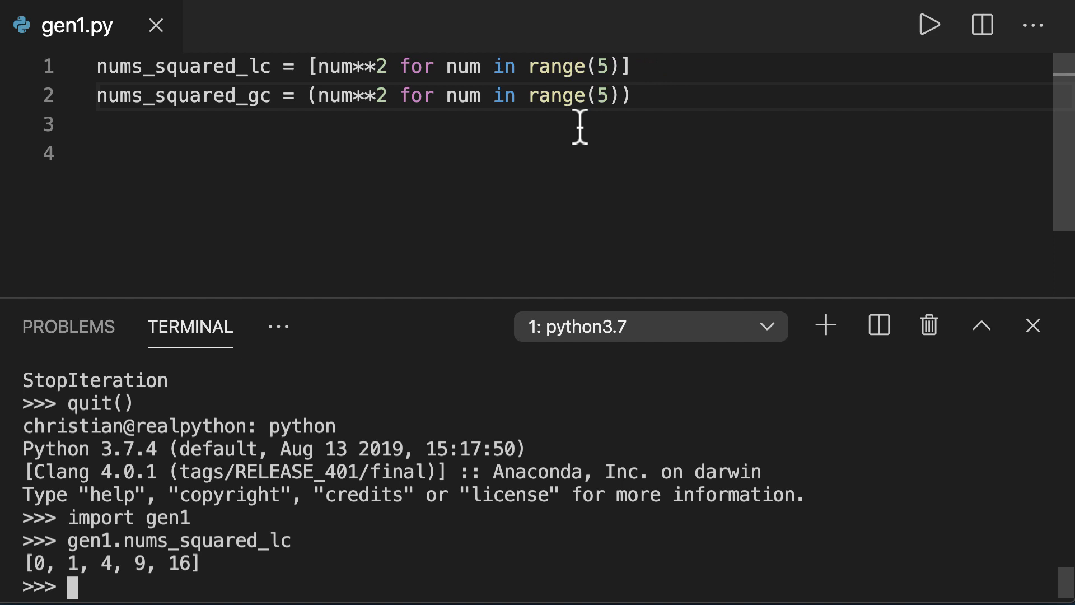
mouse_move(581, 216)
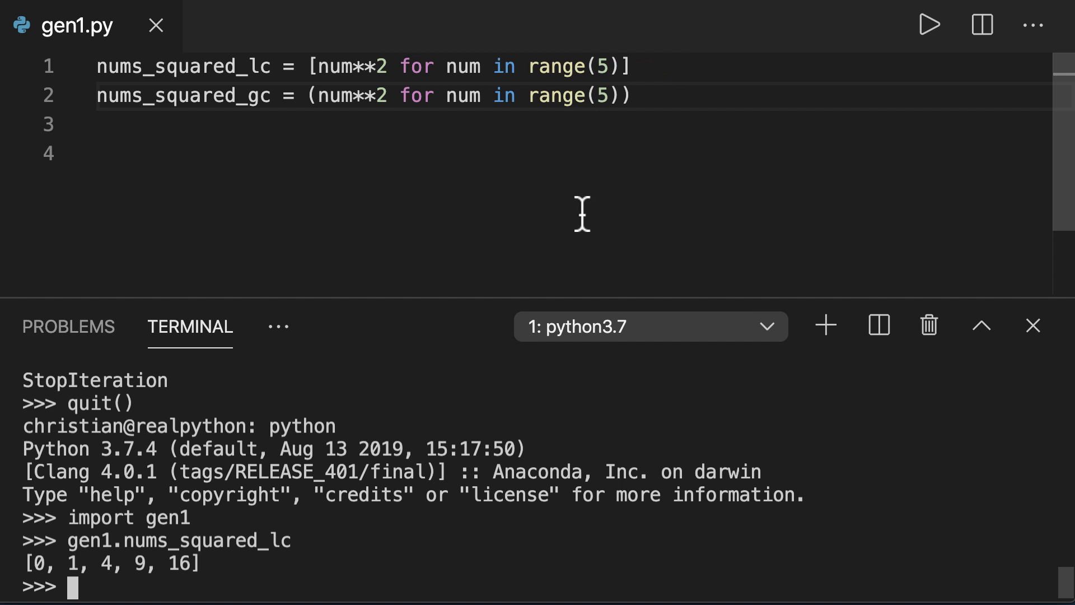
mouse_move(409, 98)
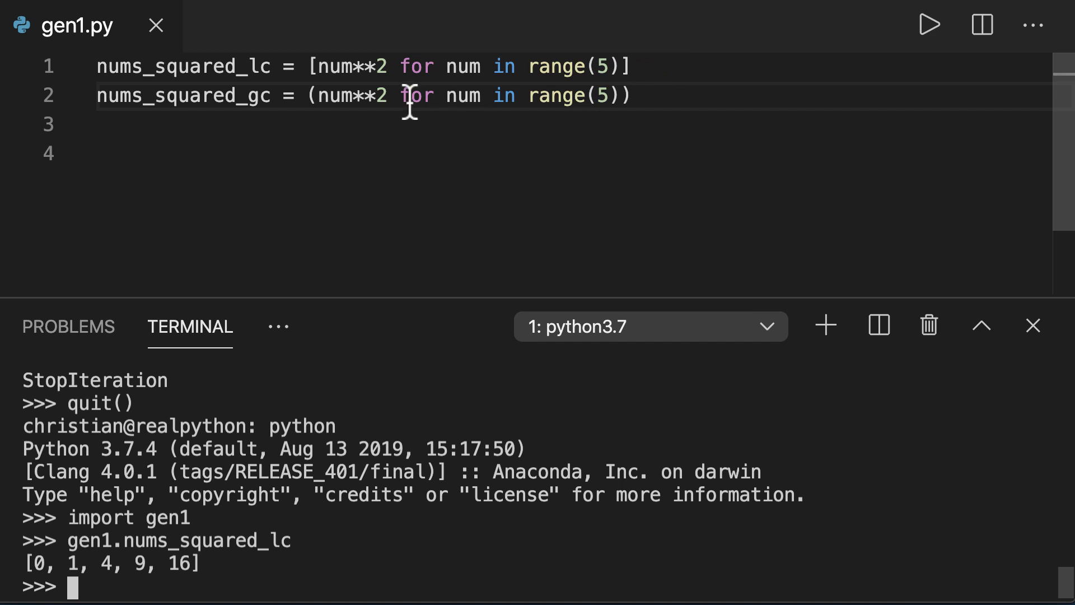
mouse_move(457, 112)
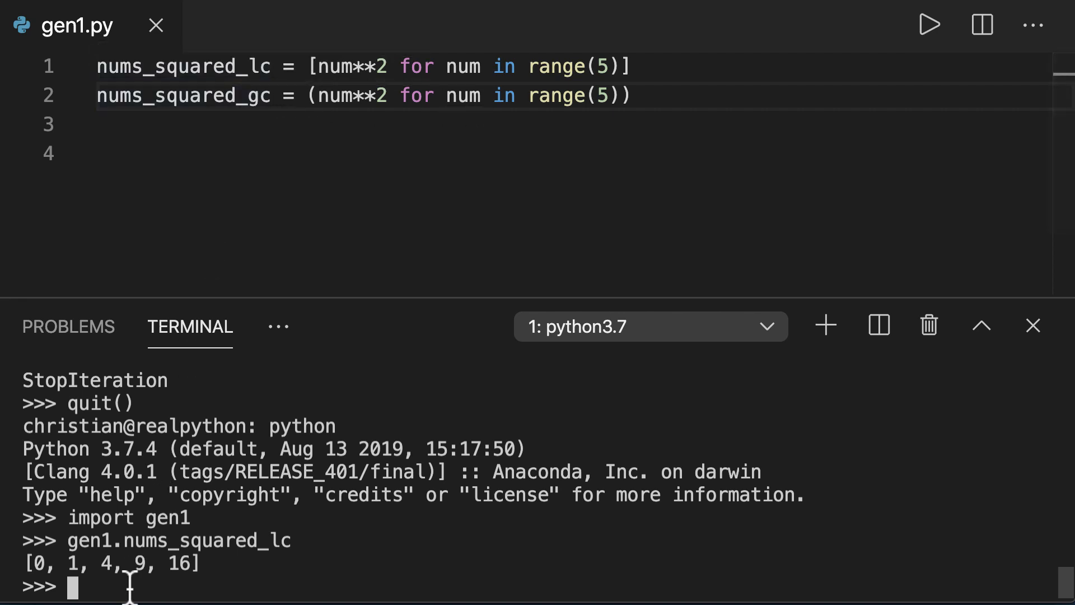
Evaluate gen1.nums_squared_gc in the REPL, showing a generator object instead of a list.
type("gen1.nums_squared_g")
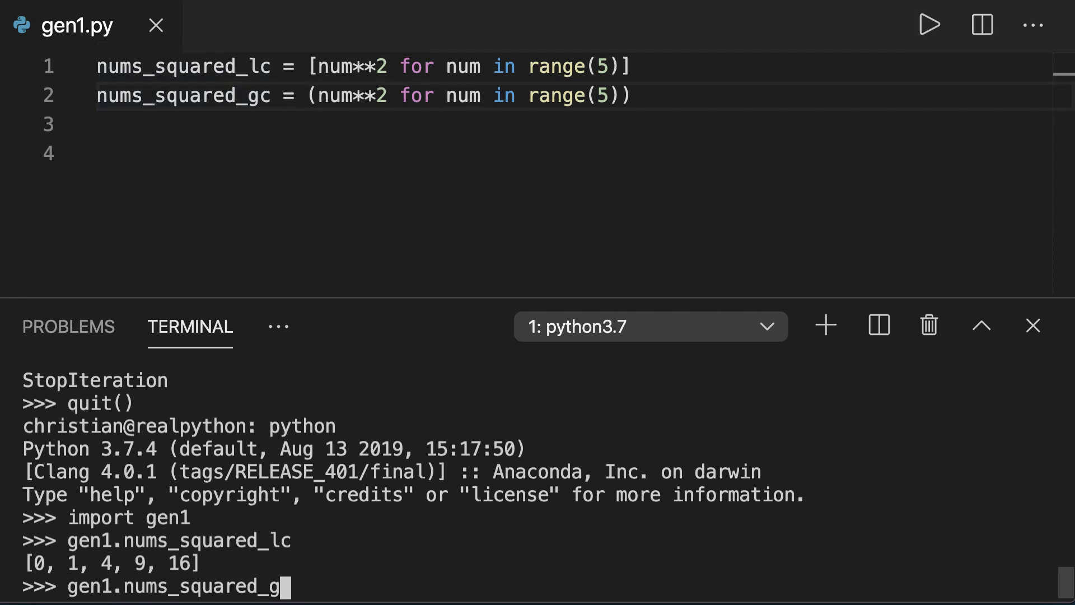
key("Enter")
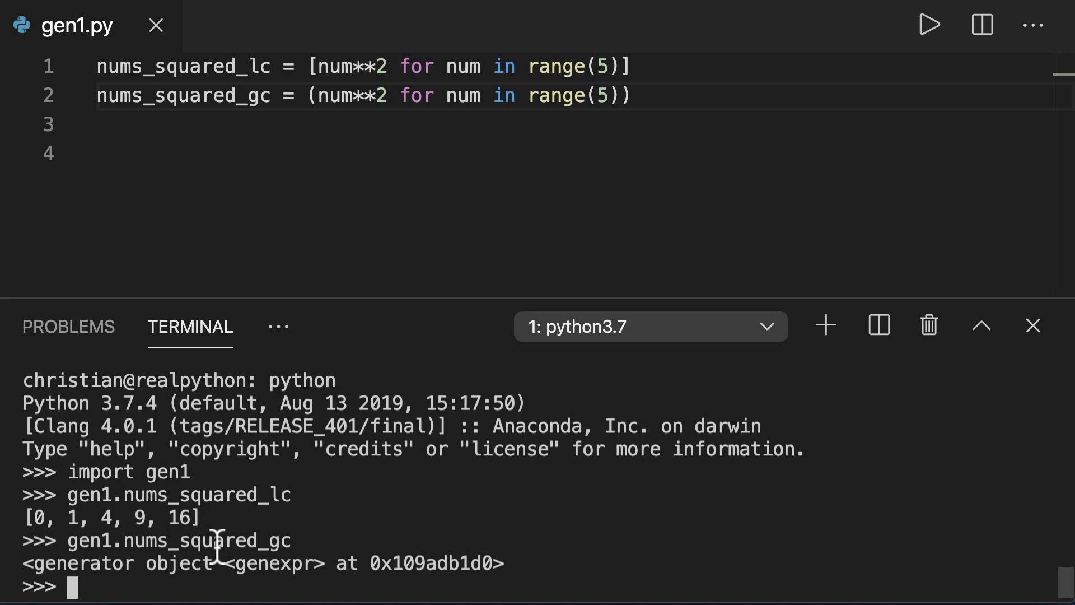
mouse_move(213, 585)
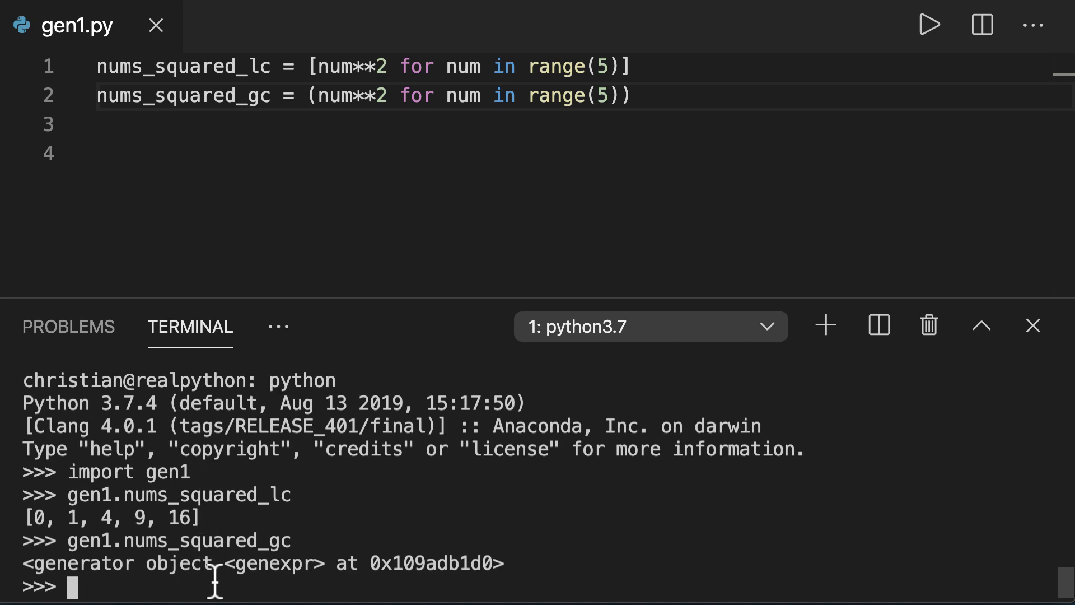
mouse_move(217, 544)
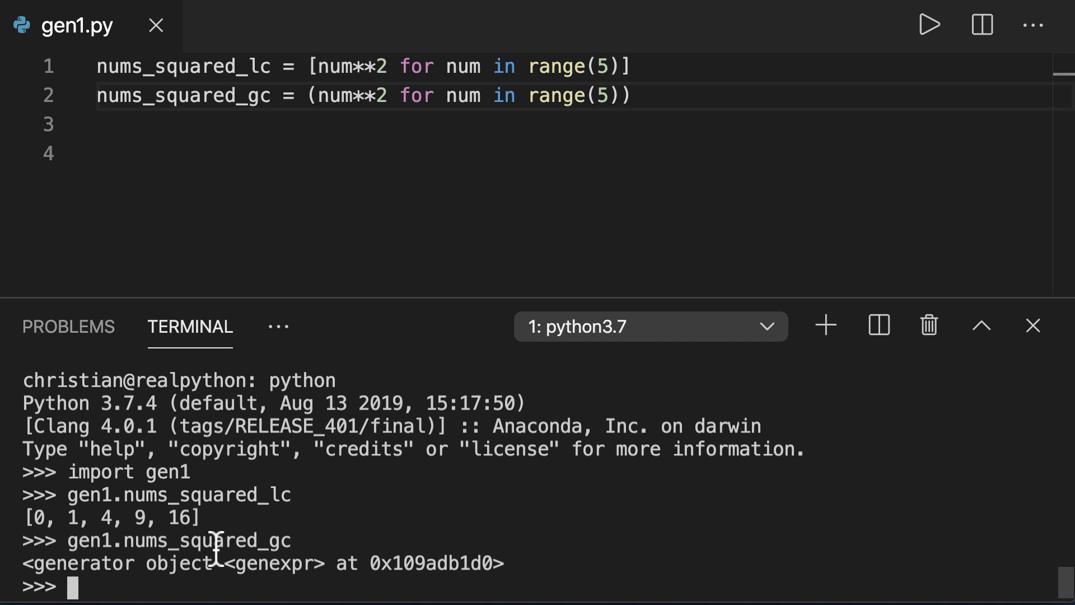
mouse_move(222, 136)
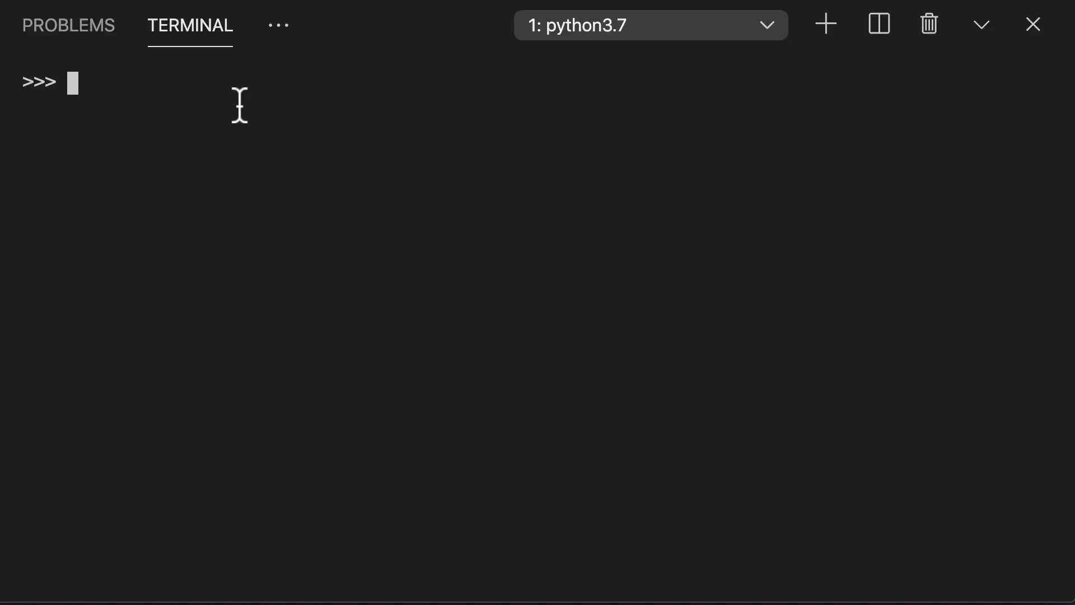
Import sys and define nums_squared_lc and nums_squared_gc comprehensions over range(100000).
type("import")
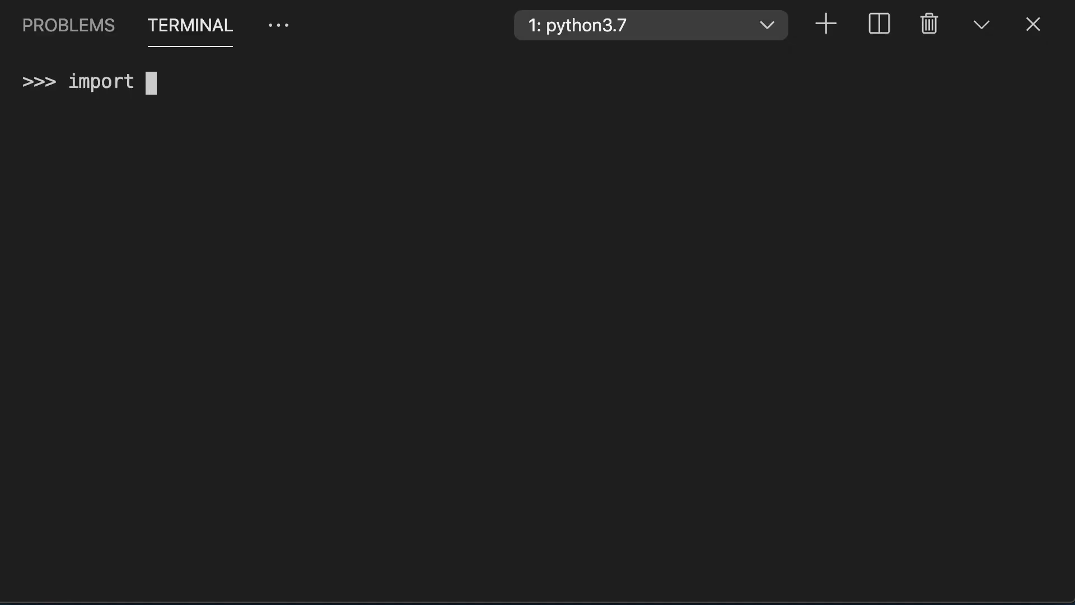
type("sys")
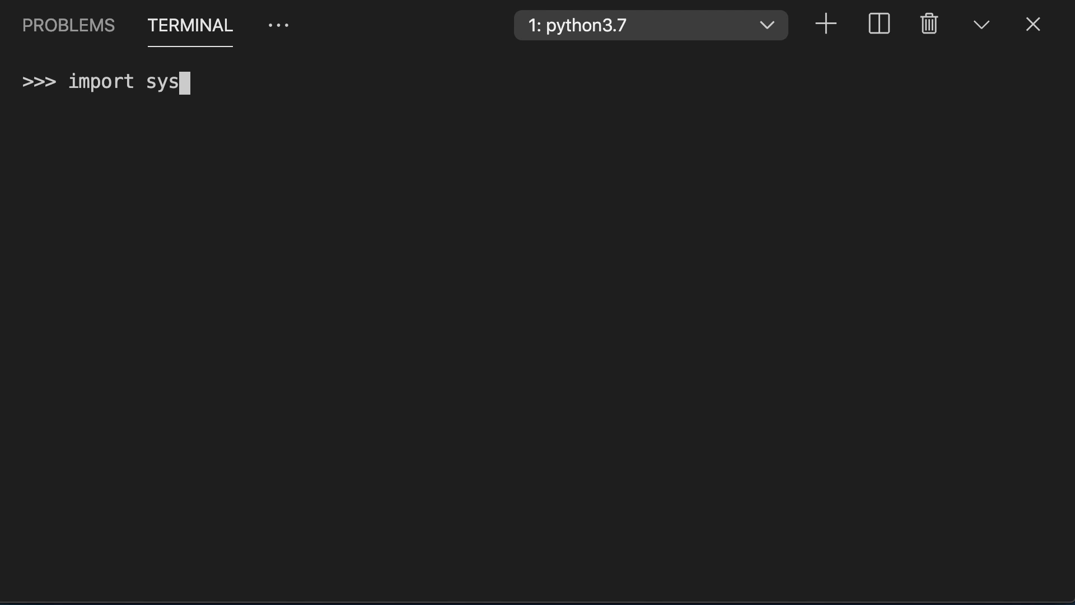
type("num")
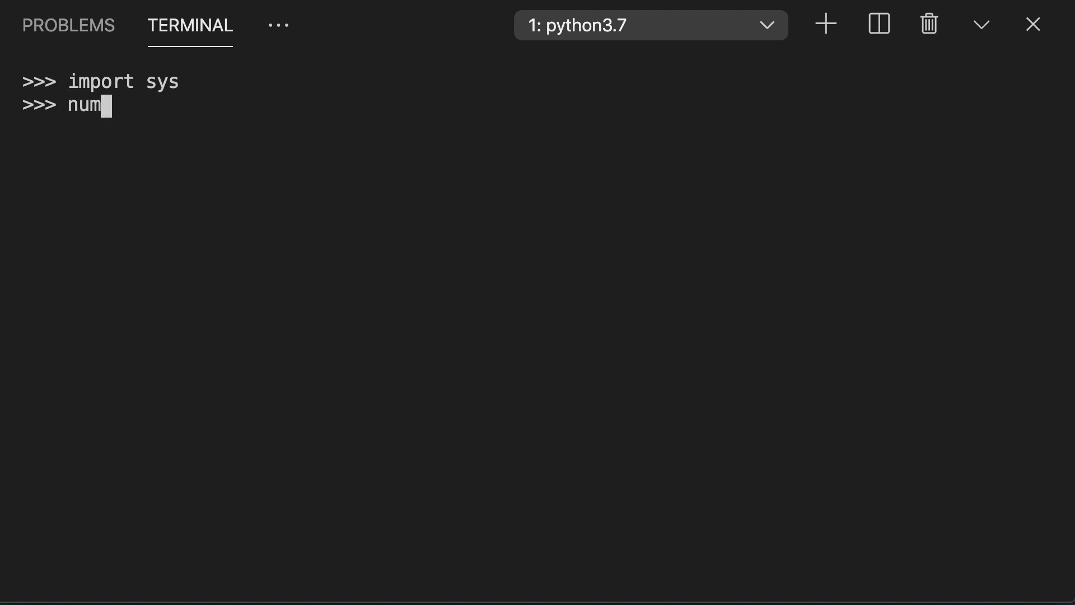
type("s_squared_")
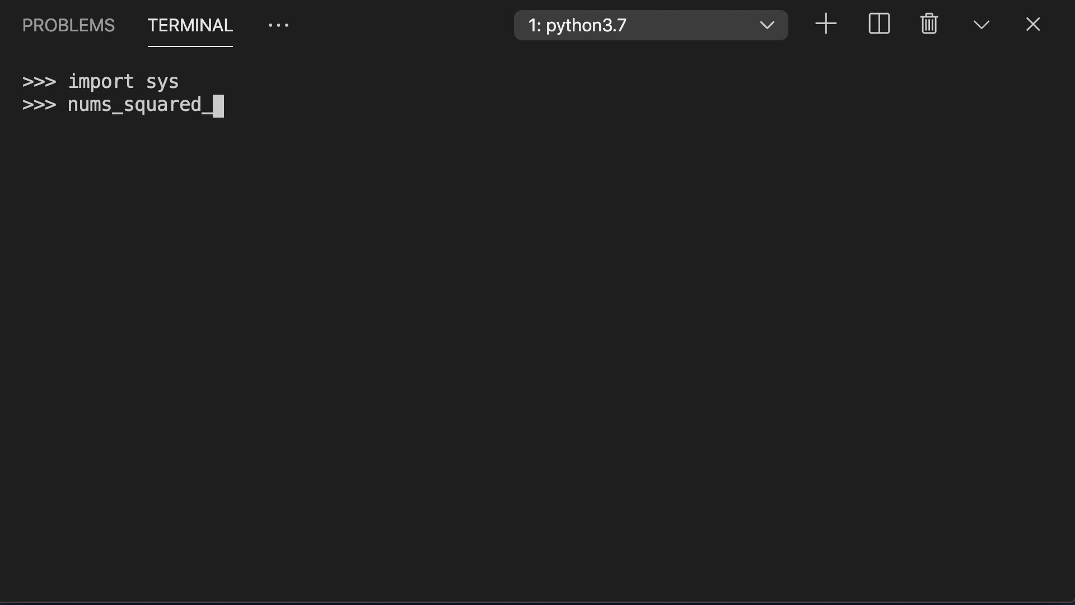
type("lc = [num**2 for num in range(100000)]")
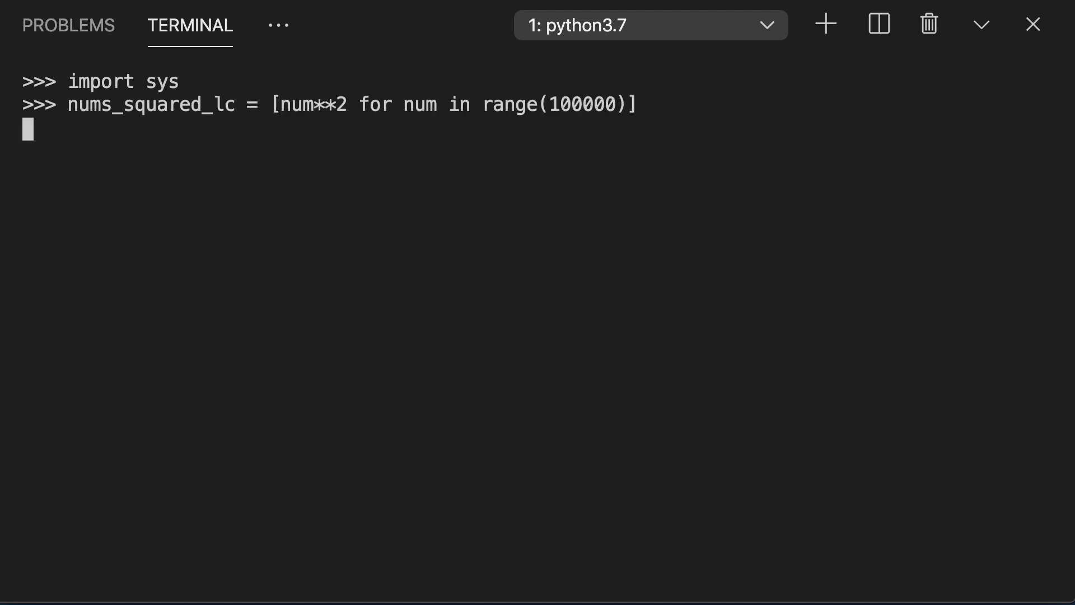
type("nums_squared_gc")
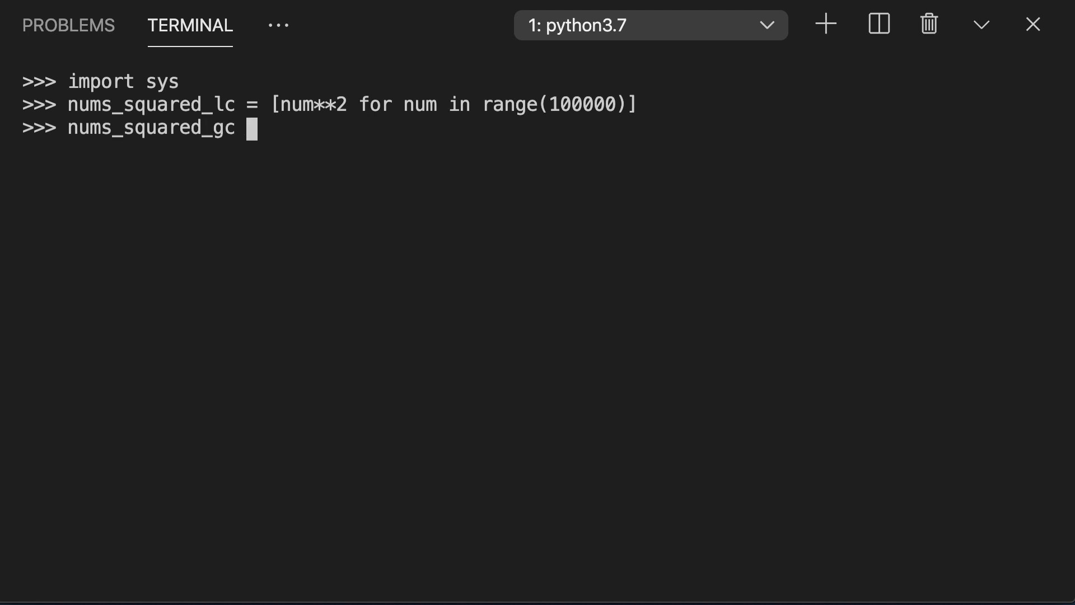
type("= (num**2 for num in range(100000))")
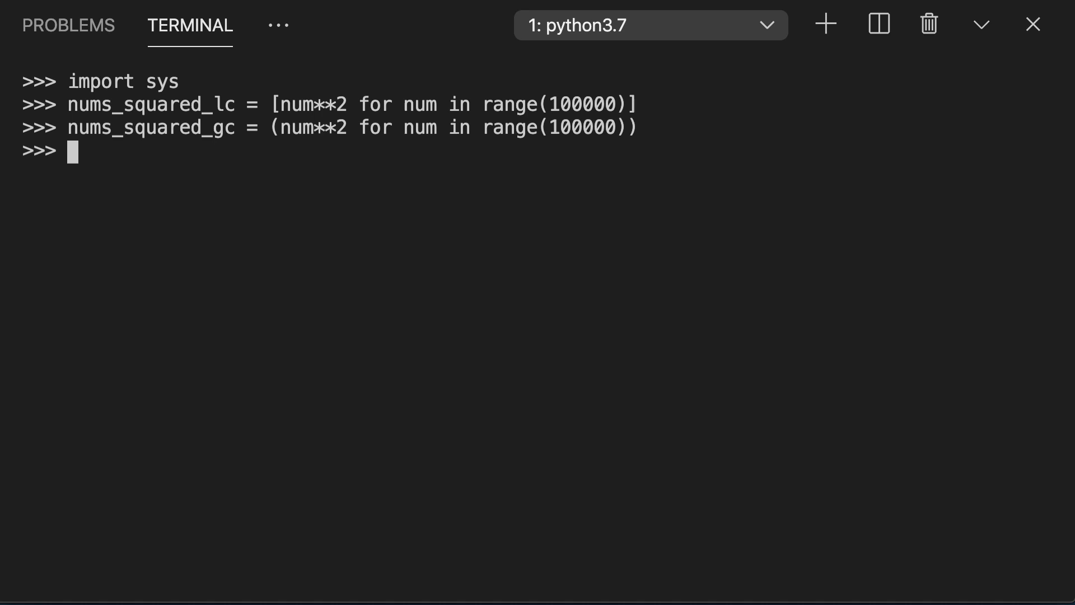
mouse_move(657, 87)
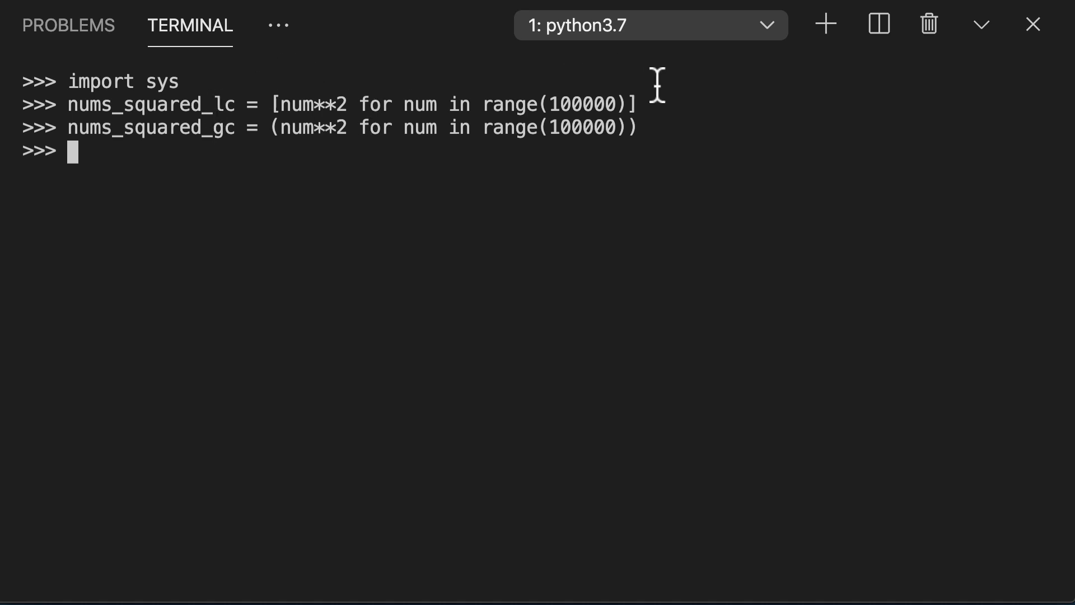
mouse_move(654, 107)
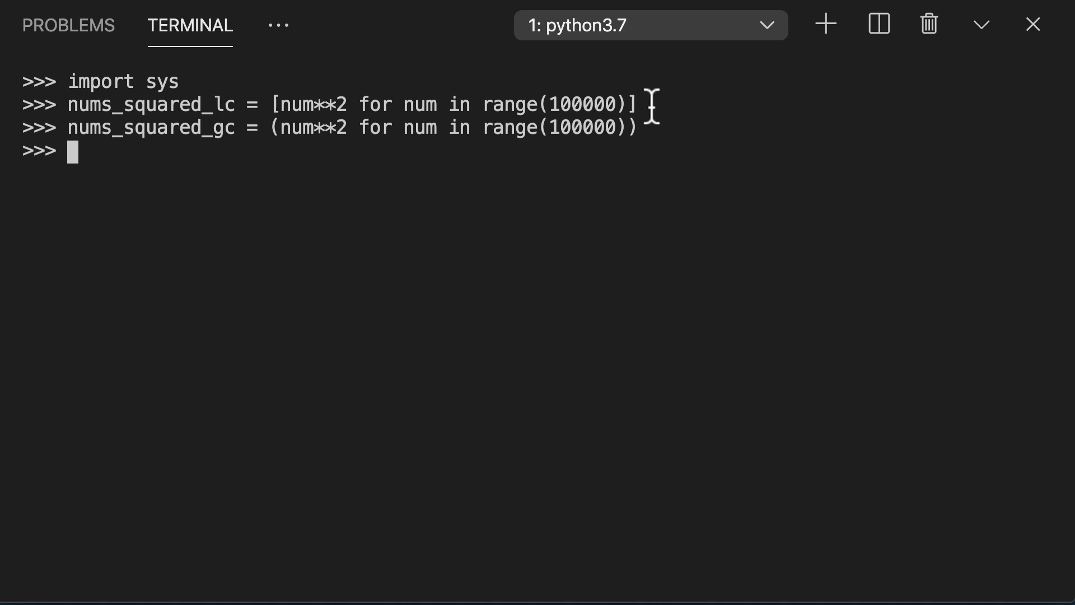
Compare sys.getsizeof of both: 824472 bytes for the list versus 128 for the generator.
type("sys.getsi")
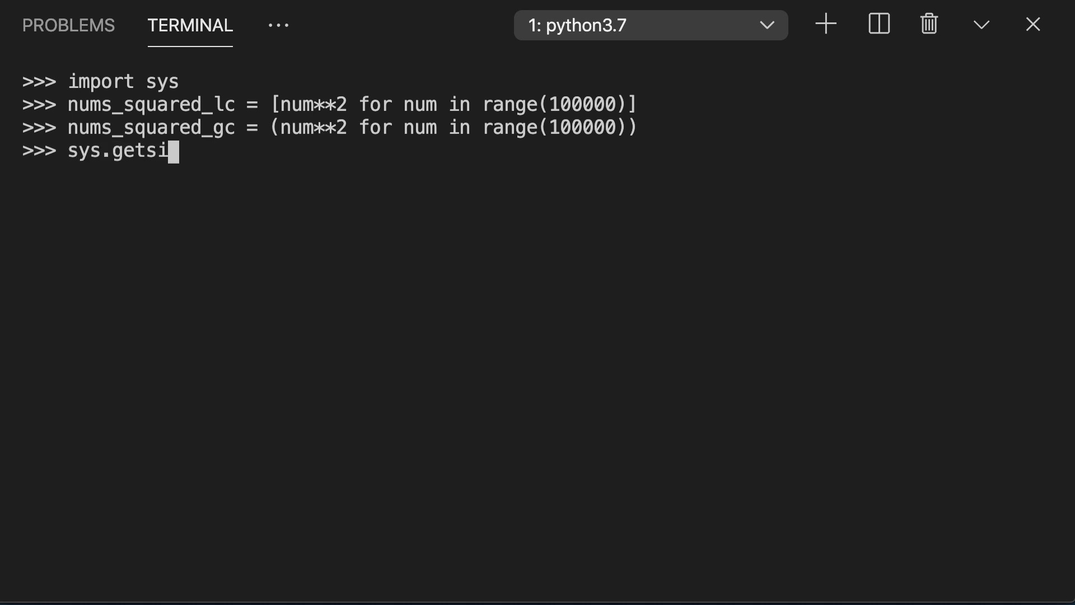
type("zeof(nums_squared_")
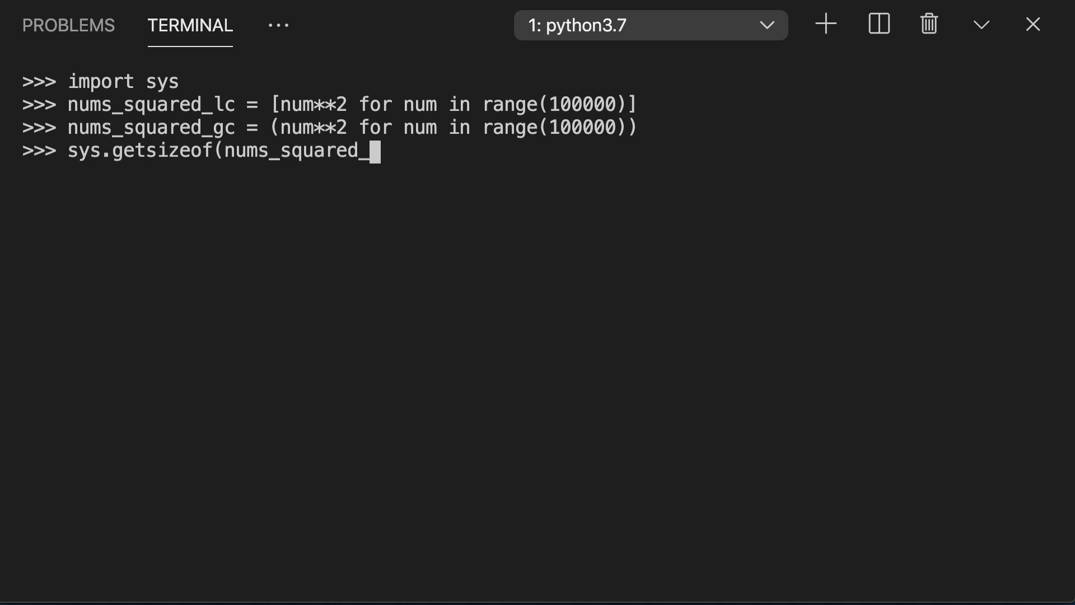
key("Enter")
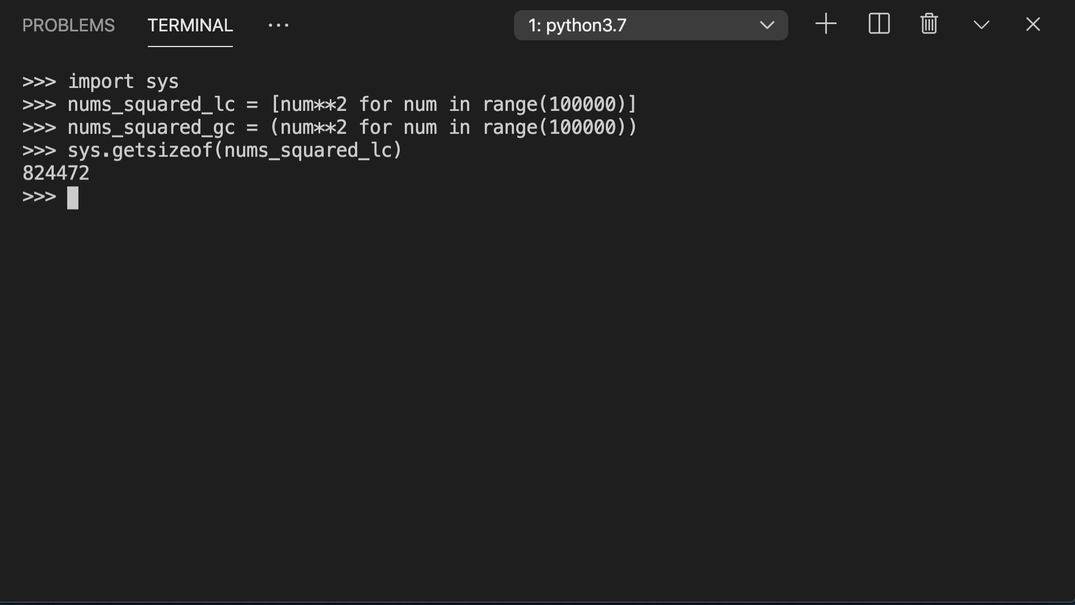
type("sys.getsizeof(nums_squared_lc)")
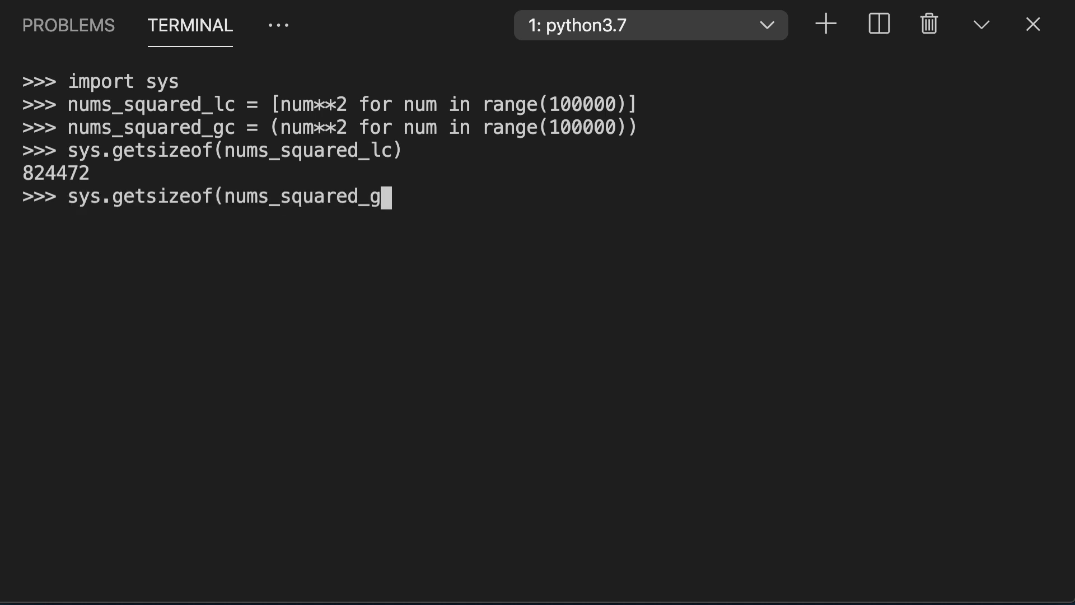
key("Enter")
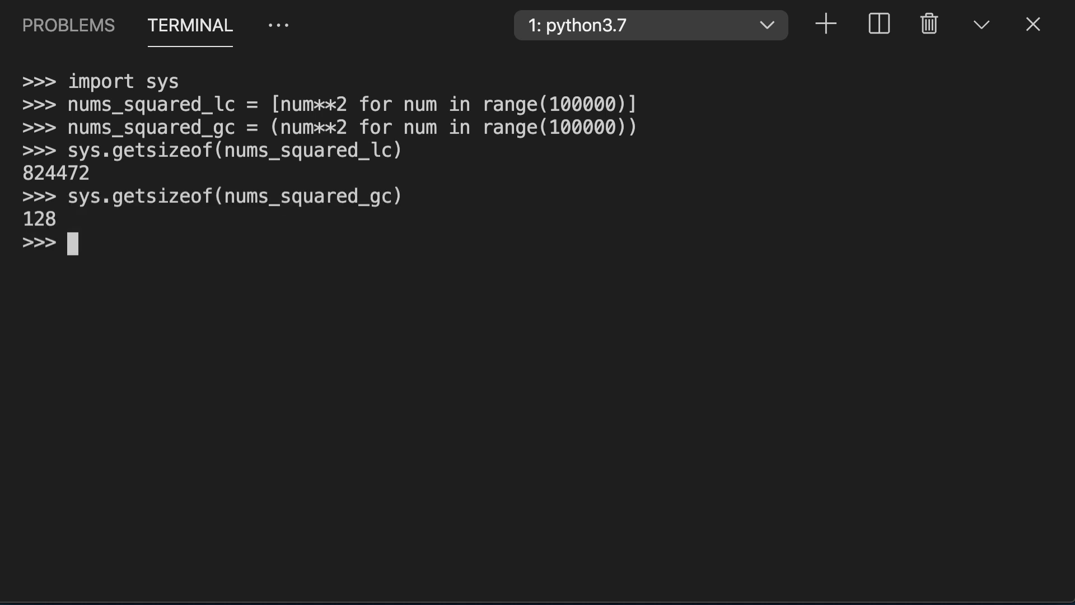
type("import c")
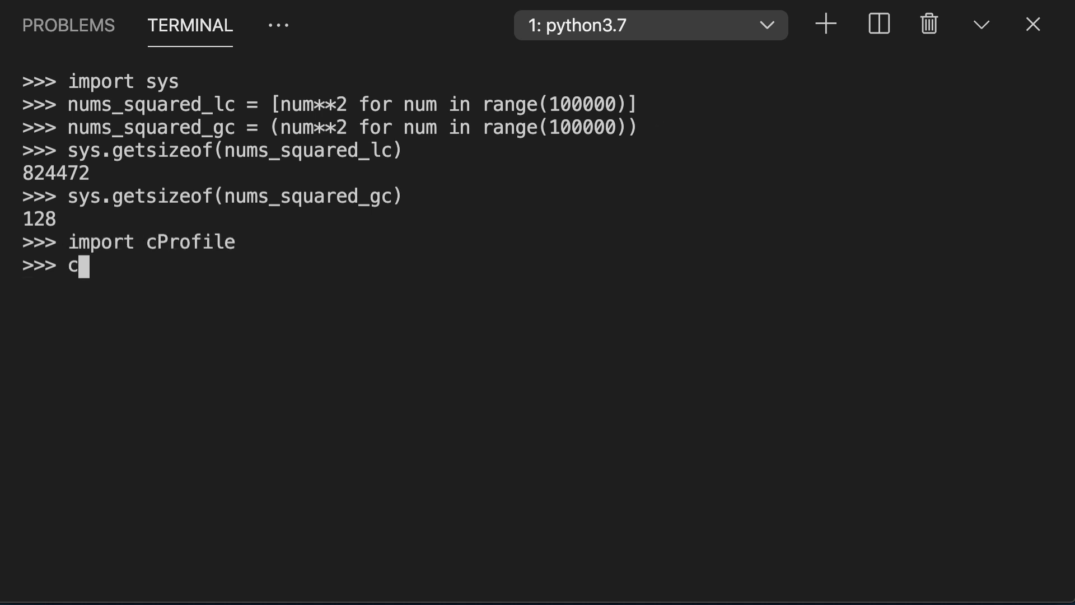
Run cProfile on sum([i*2for i in range(100000)]), reporting 5 function calls in 0.018 seconds.
type("Profile.run('su")
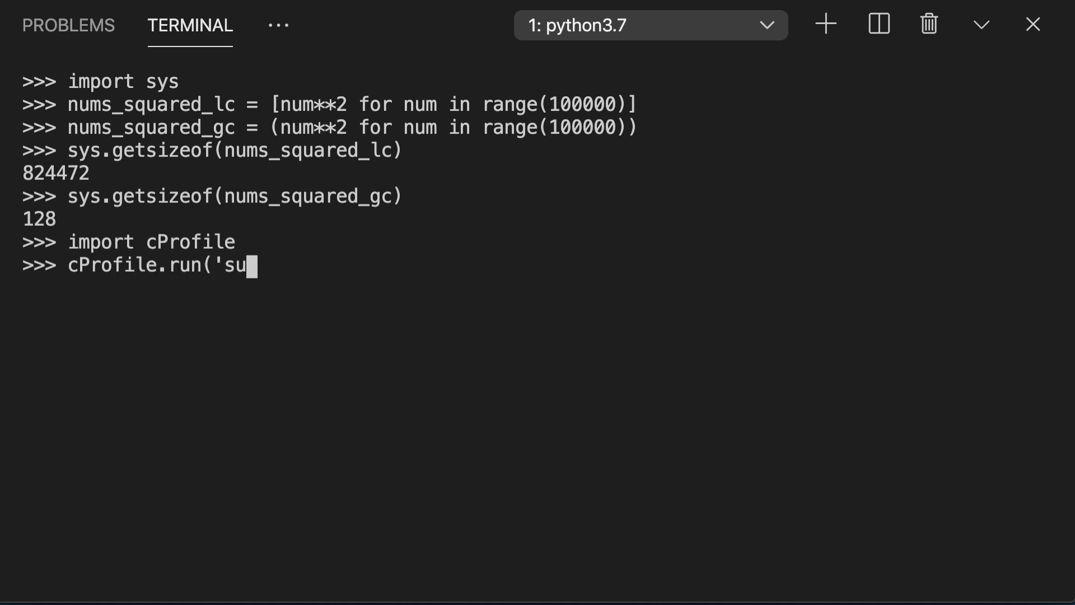
type("m([i*2for i in range(")
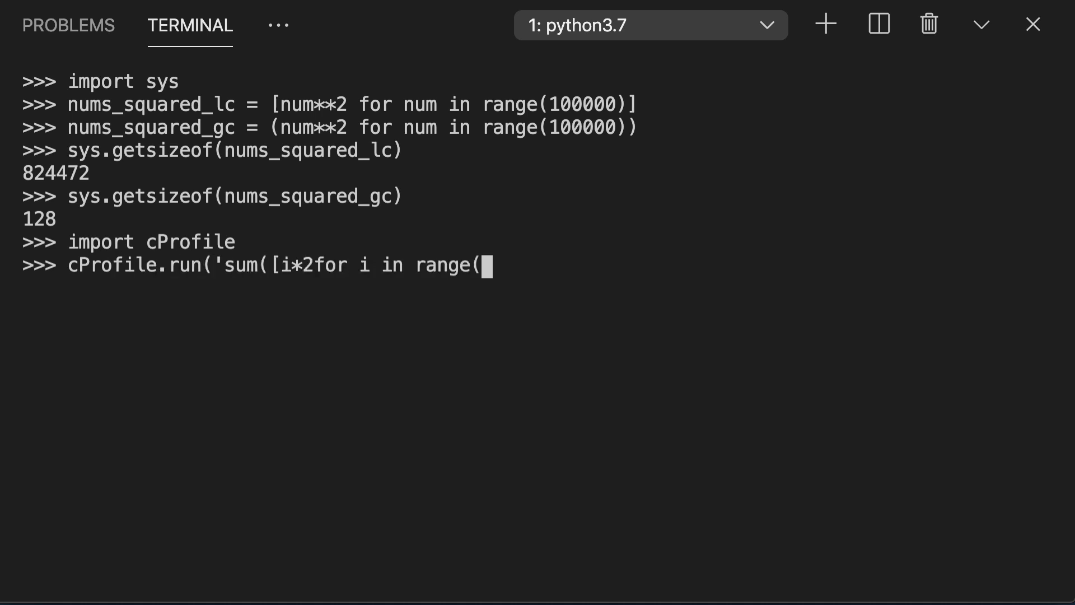
type("100000)])')")
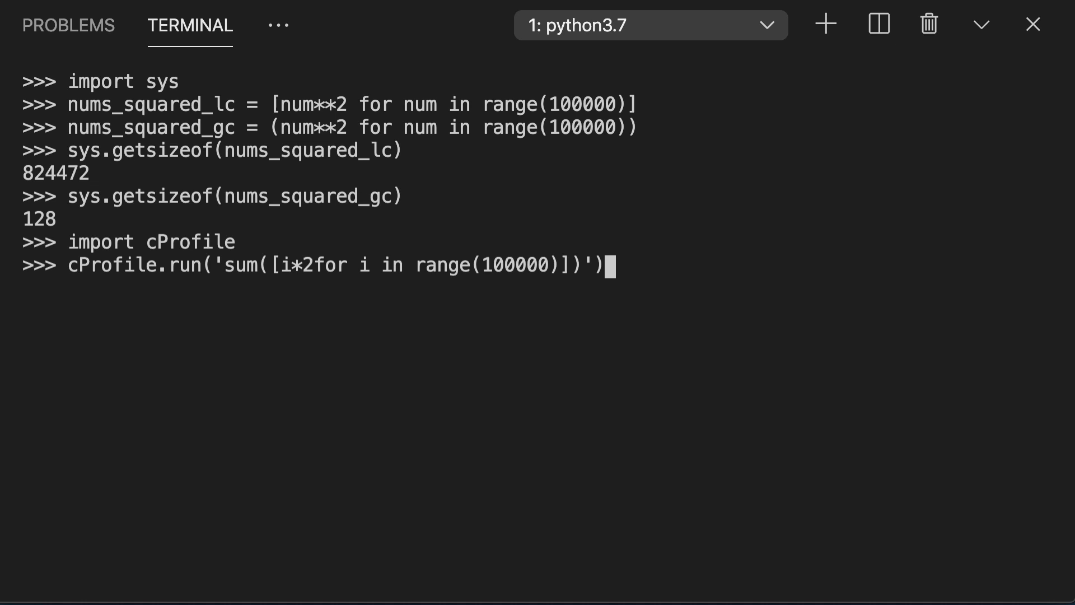
left_click_drag(286, 267, 558, 266)
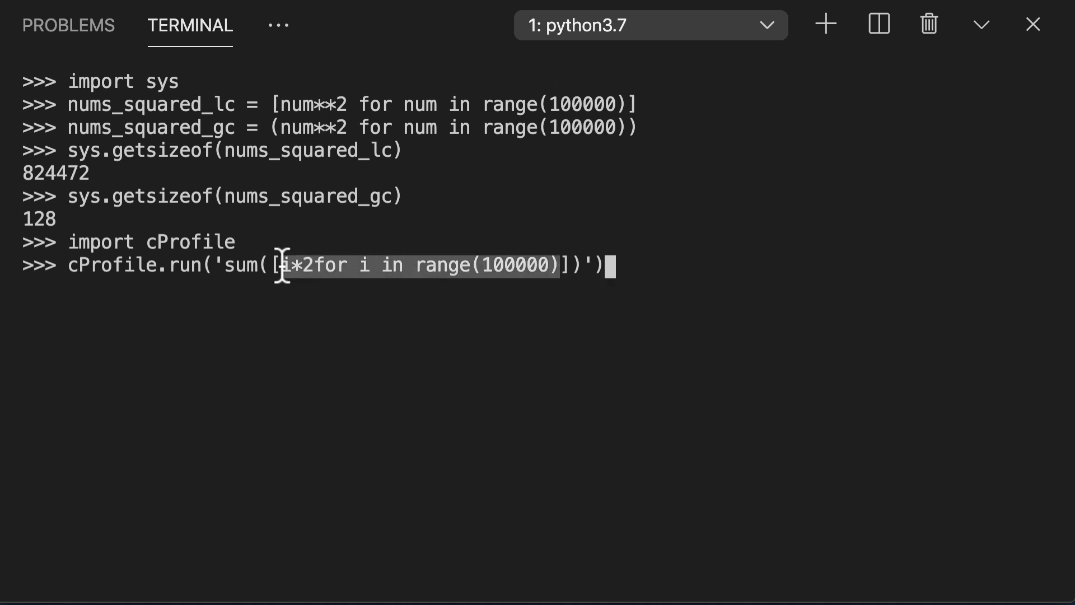
key("Enter")
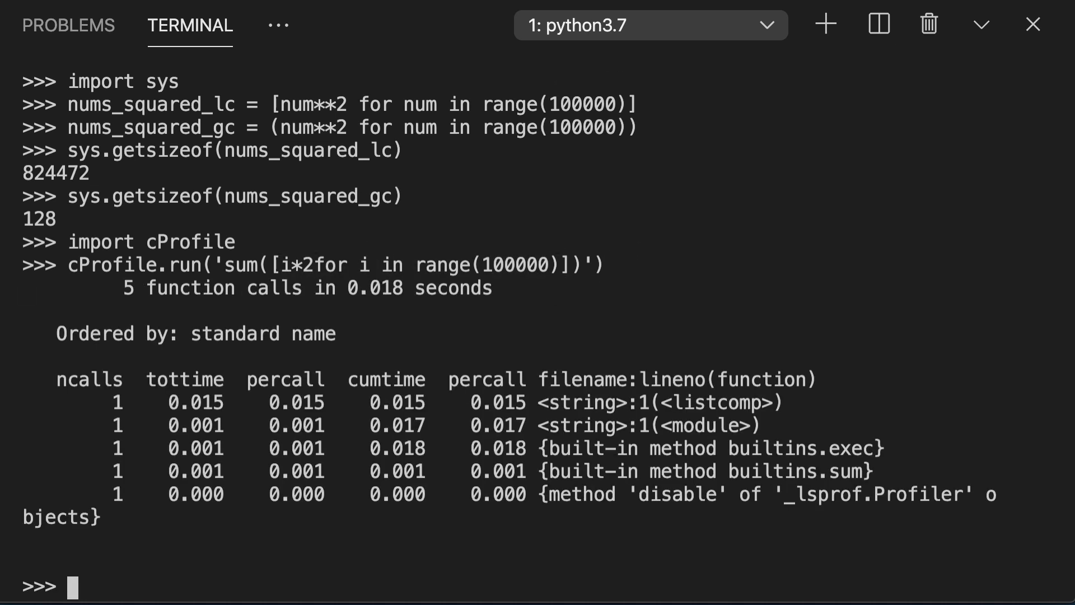
mouse_move(374, 308)
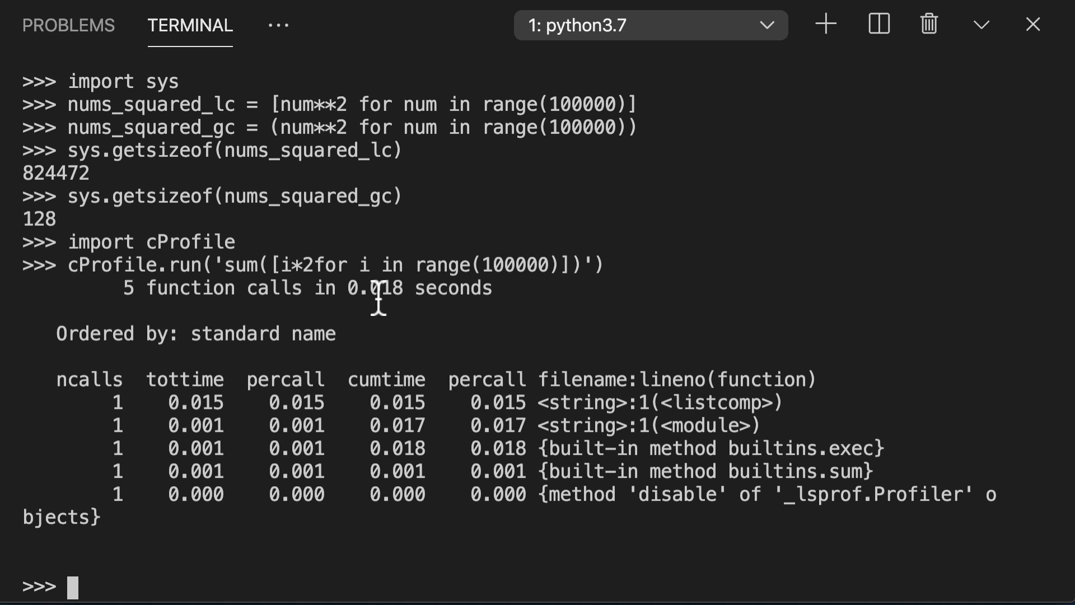
double_click(378, 289)
type("cProfile")
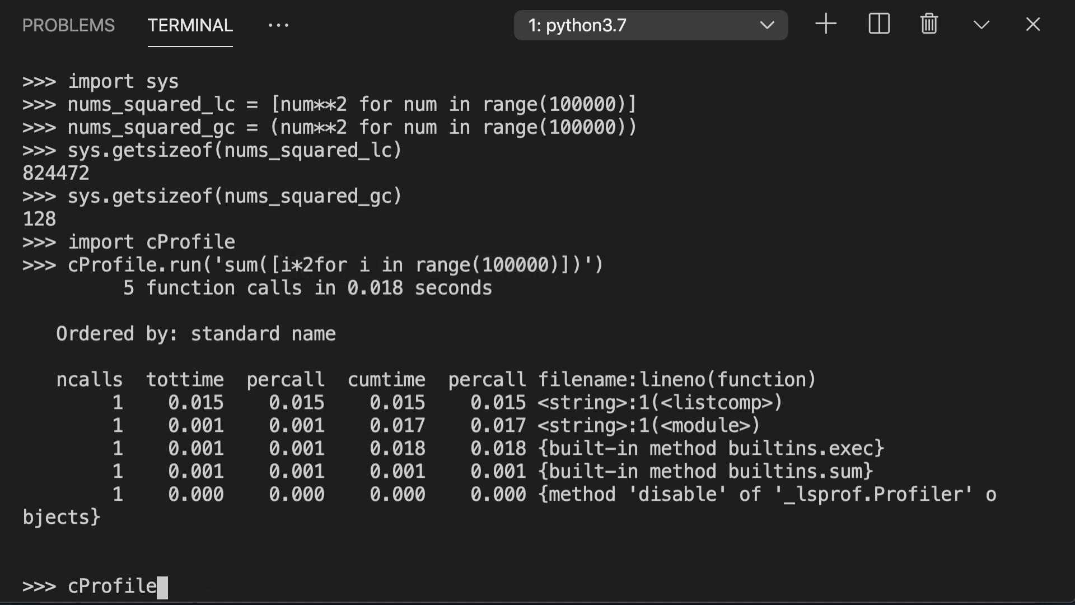
Run cProfile on sum((i*2for i in range(100000))), reporting 100005 function calls in 0.031 seconds.
type(".run('sum(i*2for i in range(100000)")
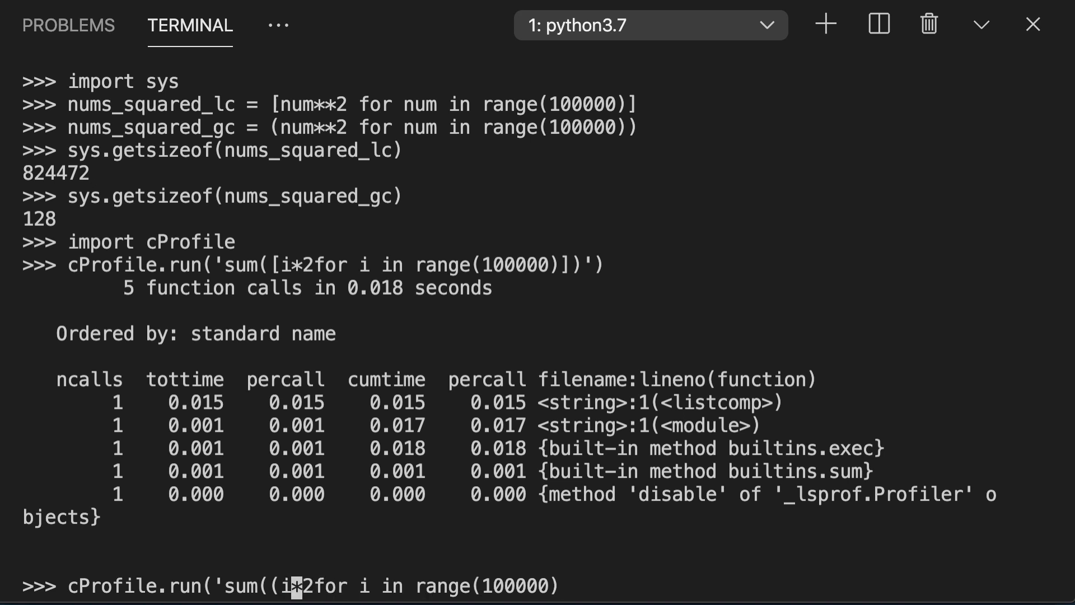
type("))'")
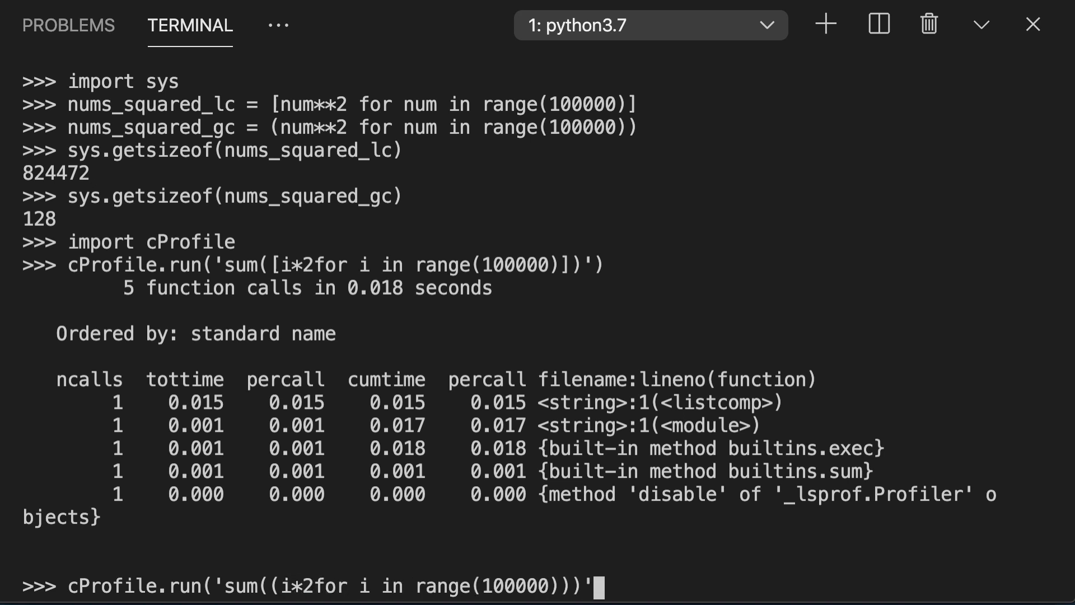
key("Enter")
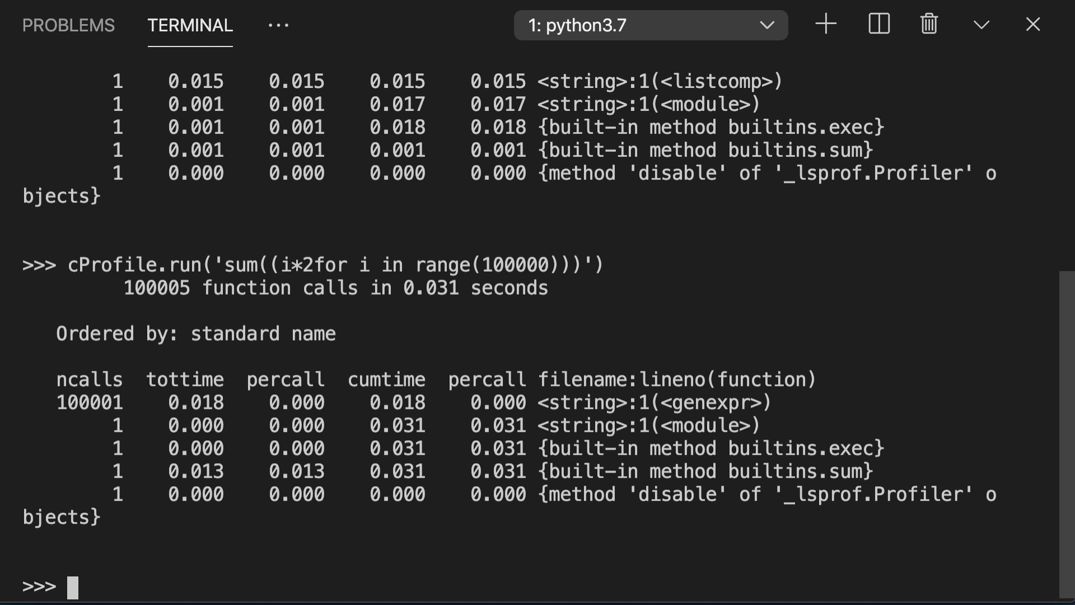